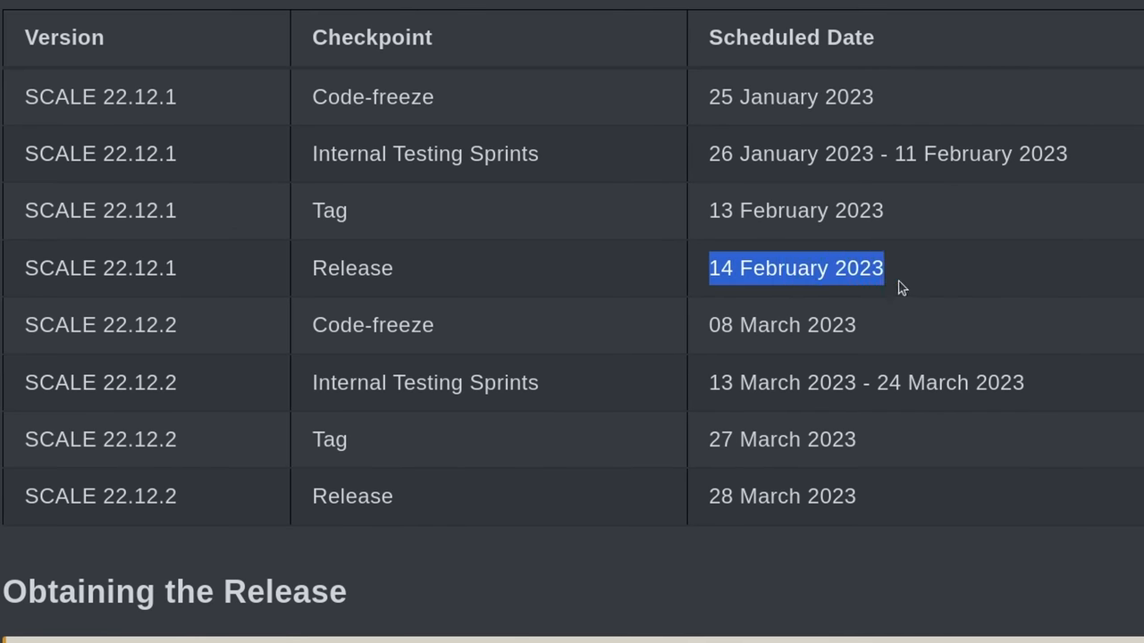
mouse_move(937, 288)
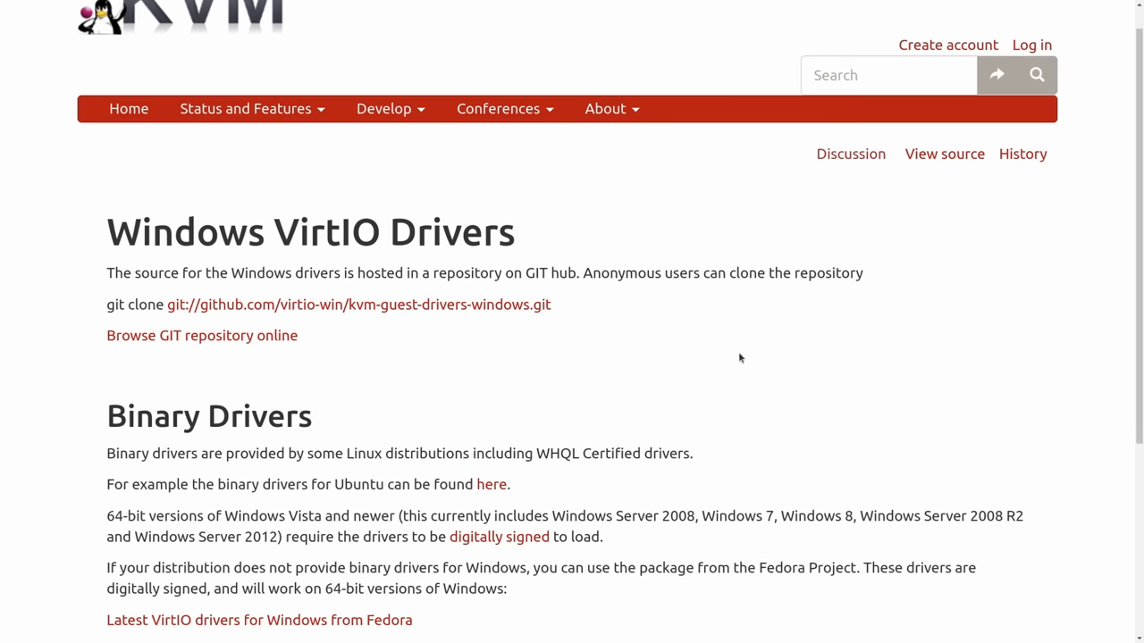
Browse down the page and show the list of available device types
scroll("down", 3)
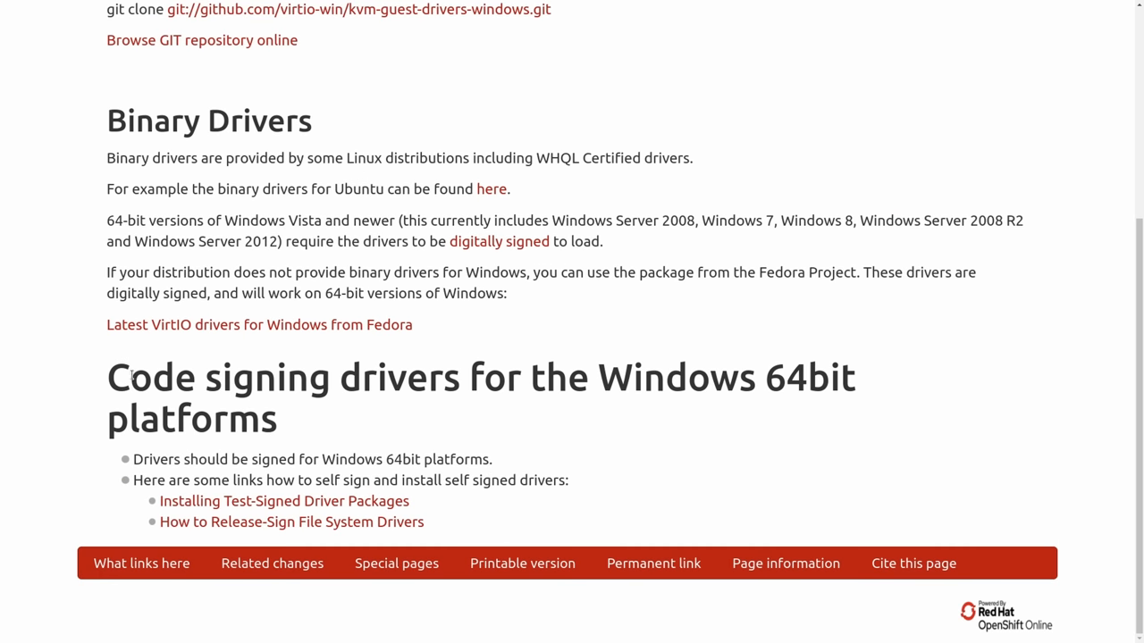
left_click_drag(105, 375, 304, 418)
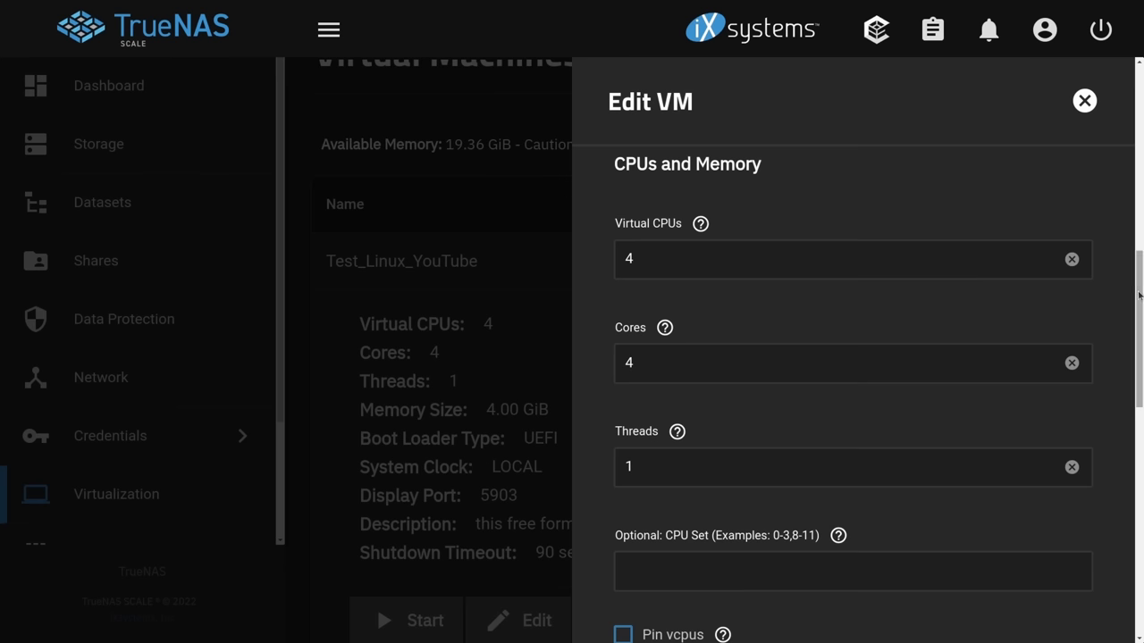
scroll("down", 3)
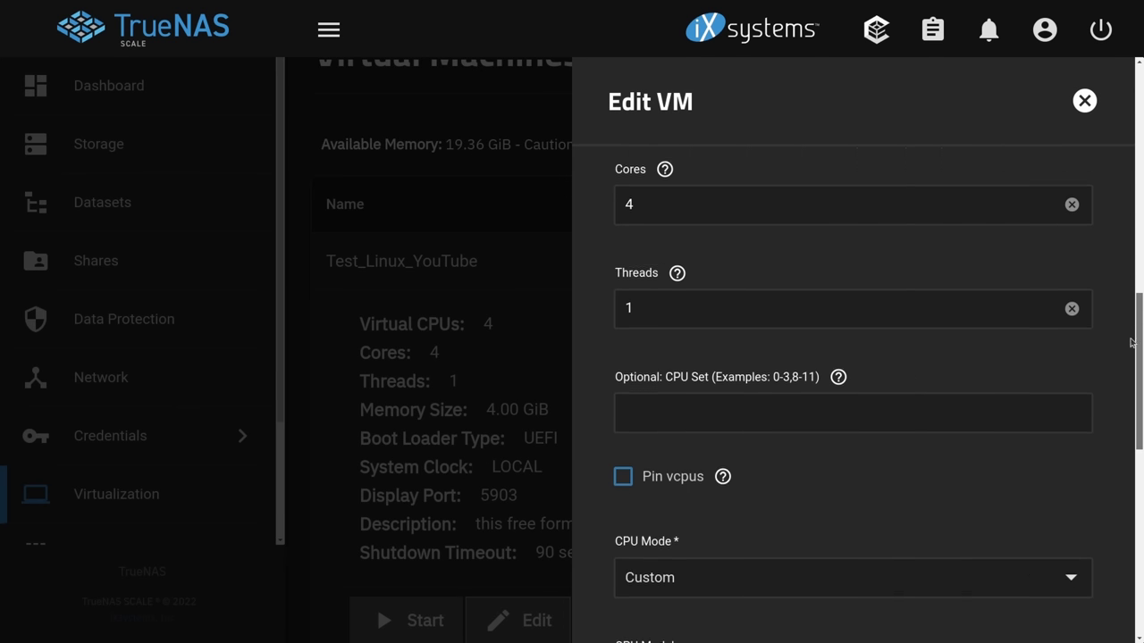
scroll("down", 3)
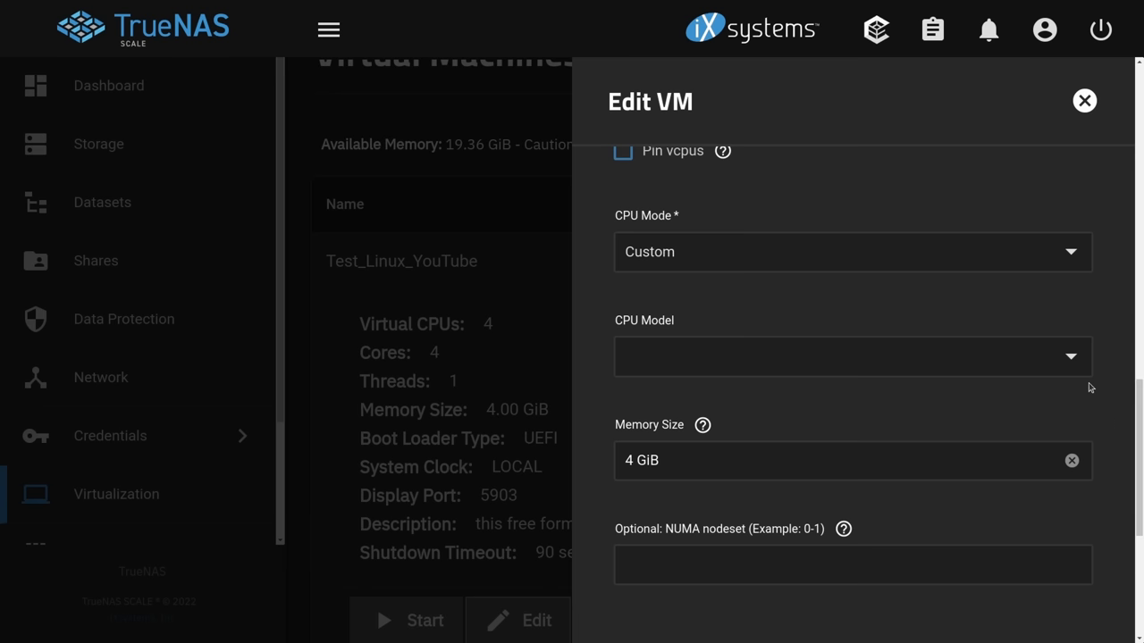
left_click(853, 356)
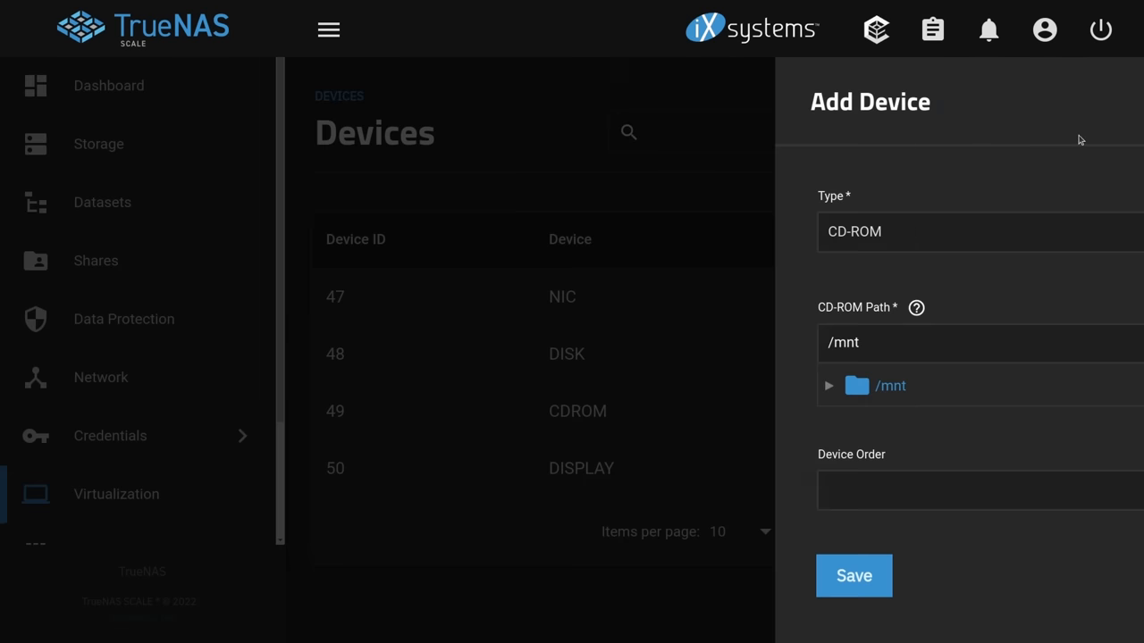
left_click(979, 233)
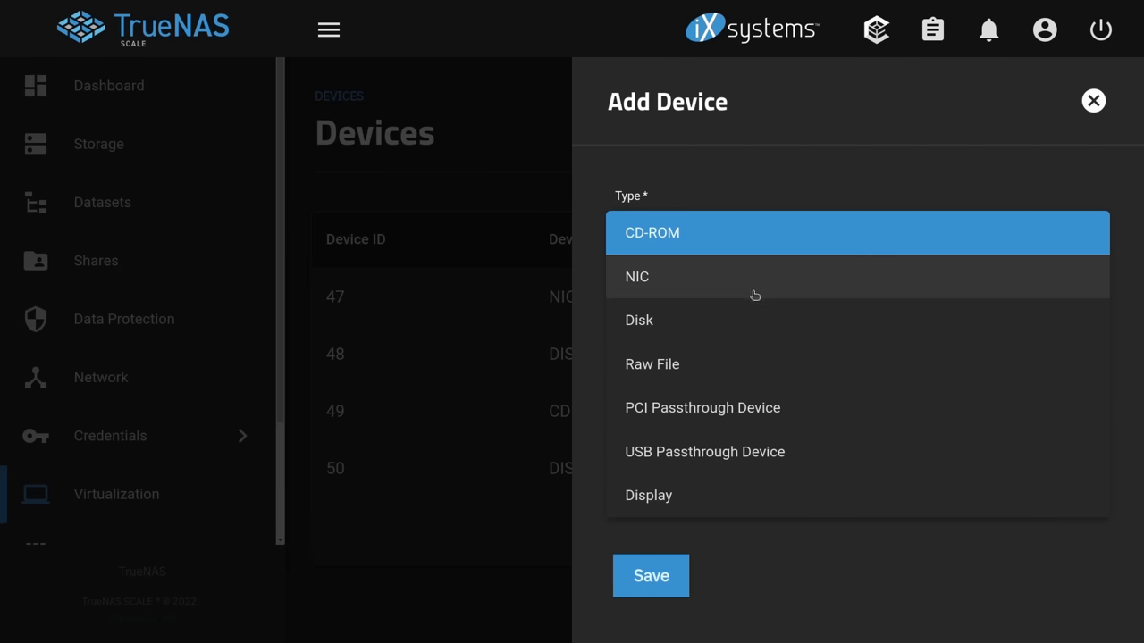
mouse_move(726, 495)
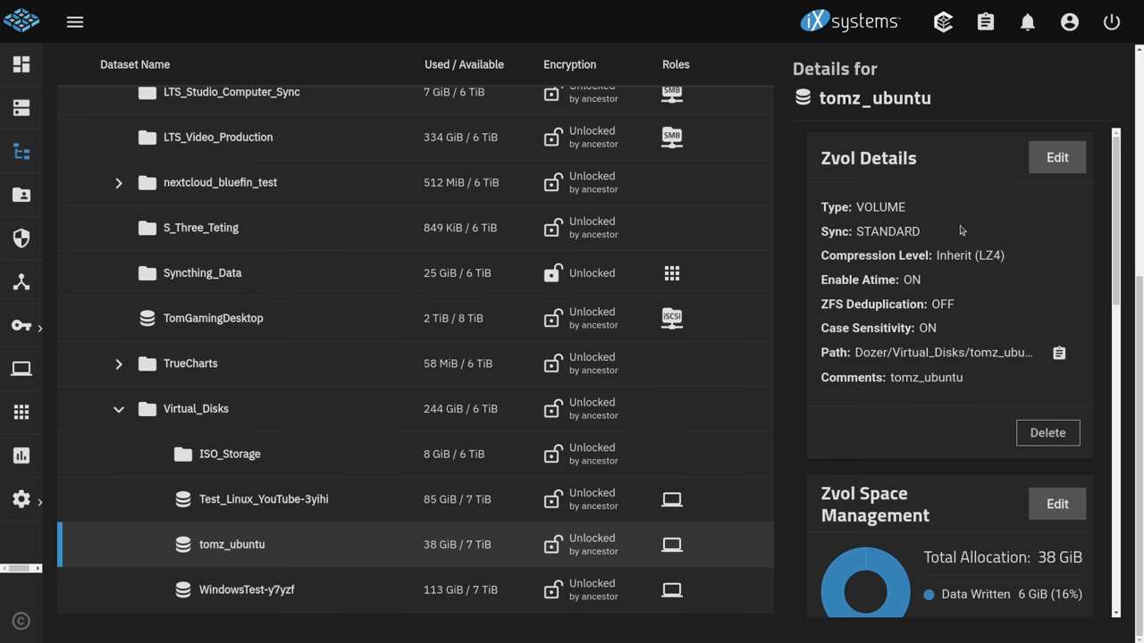
Filter the Snapshots list by 'tomz_ubuntu' so only test1 and YT_Clone remain
scroll("down", 3)
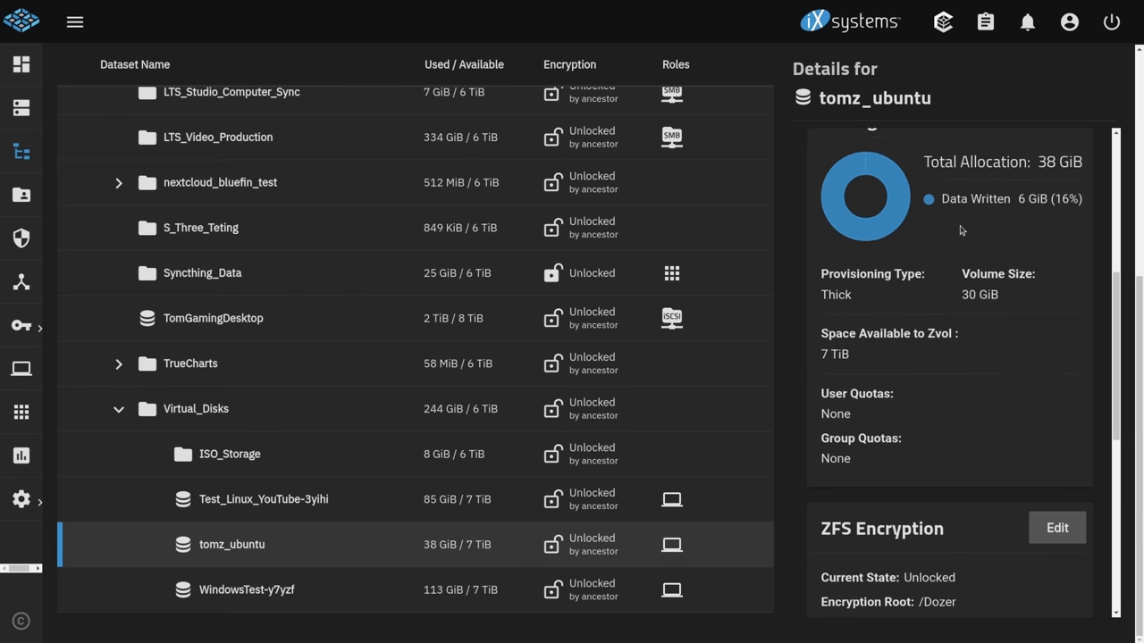
scroll("down", 3)
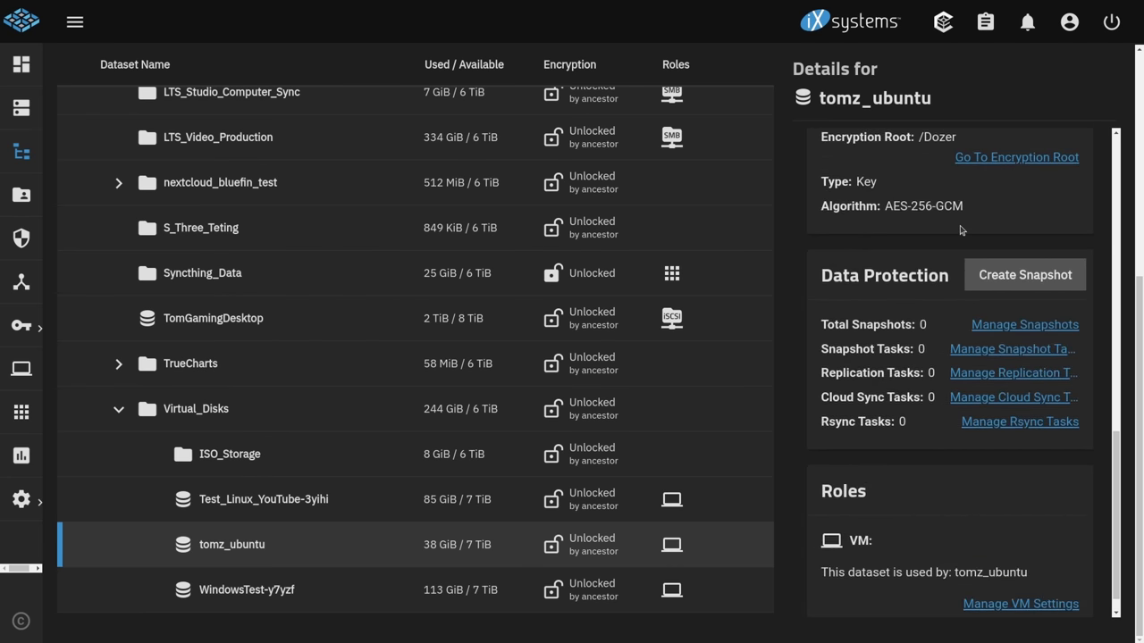
scroll("down", 3)
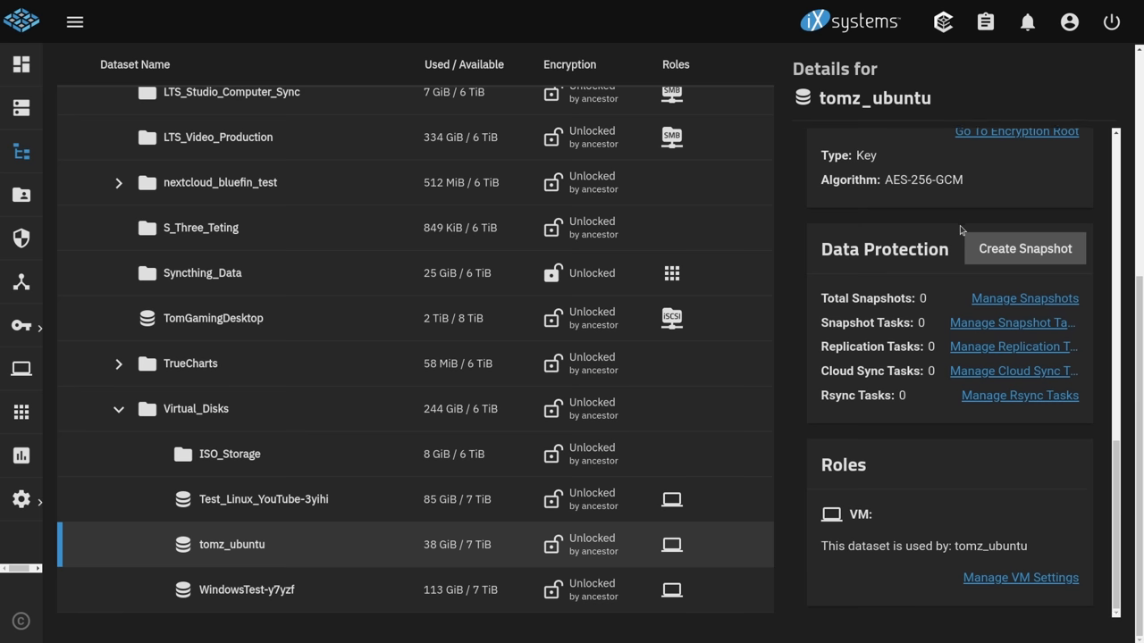
mouse_move(822, 547)
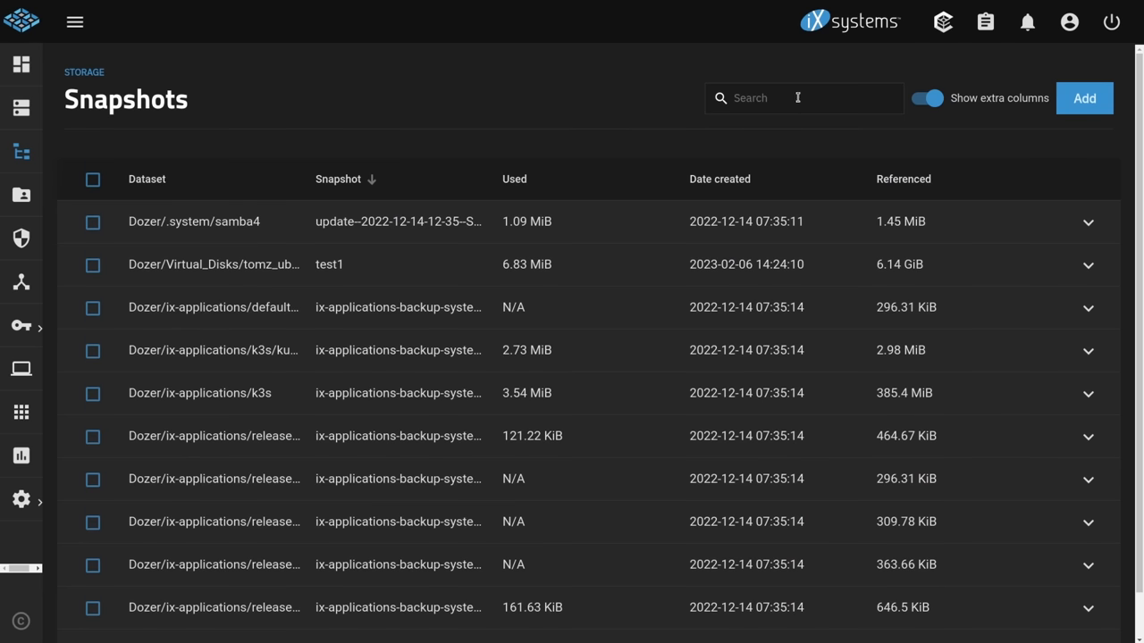
left_click(804, 98)
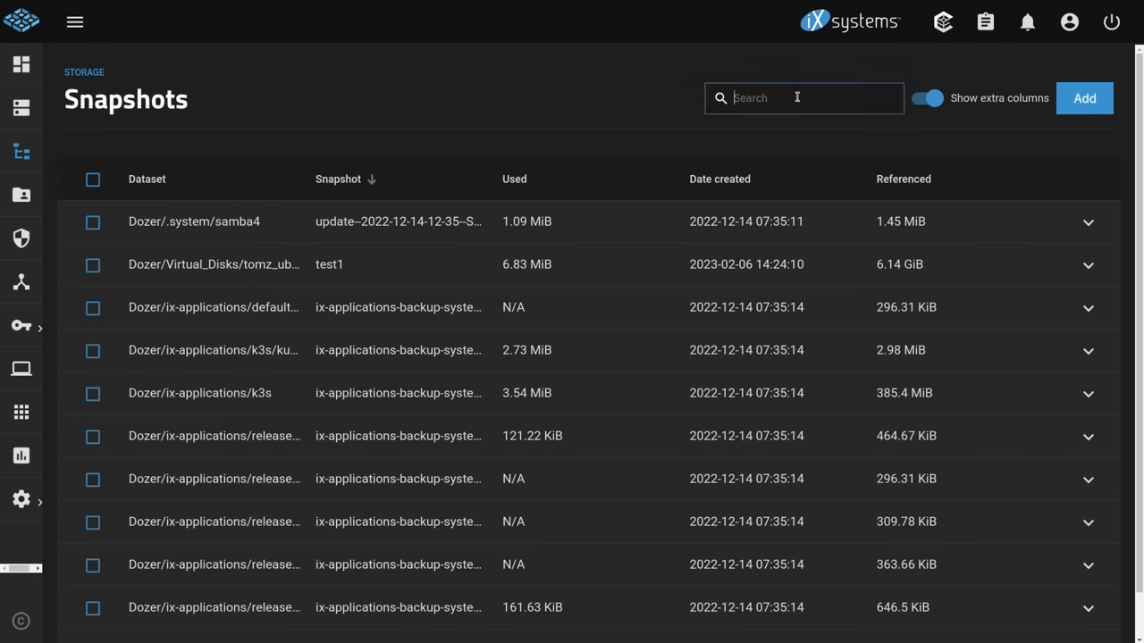
type("tomz_ubuntu")
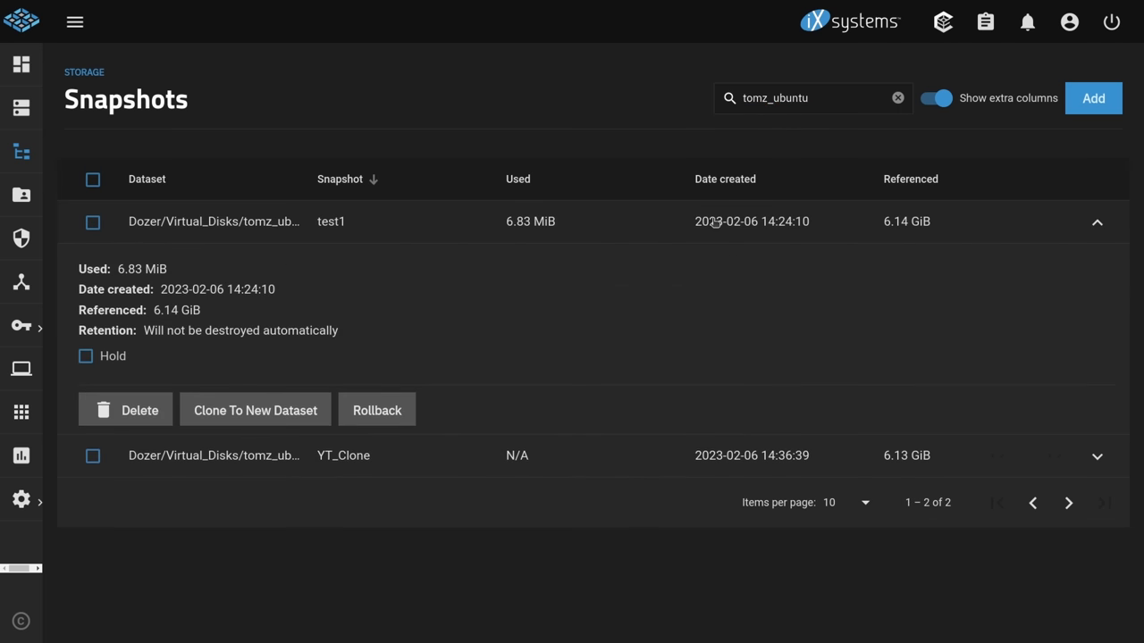
mouse_move(254, 409)
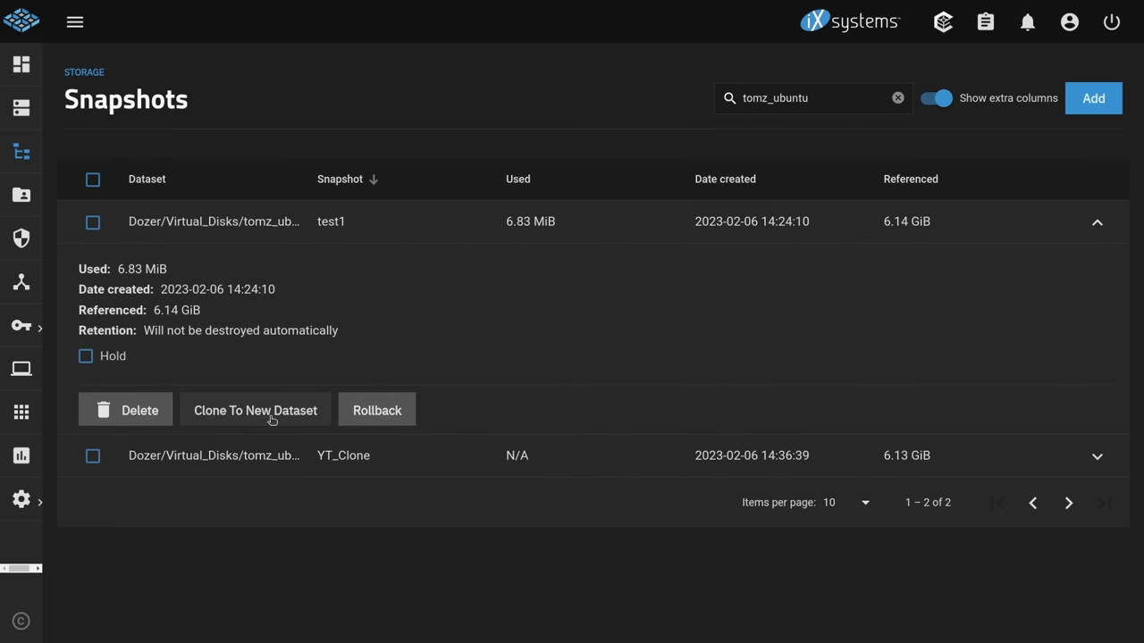
mouse_move(315, 415)
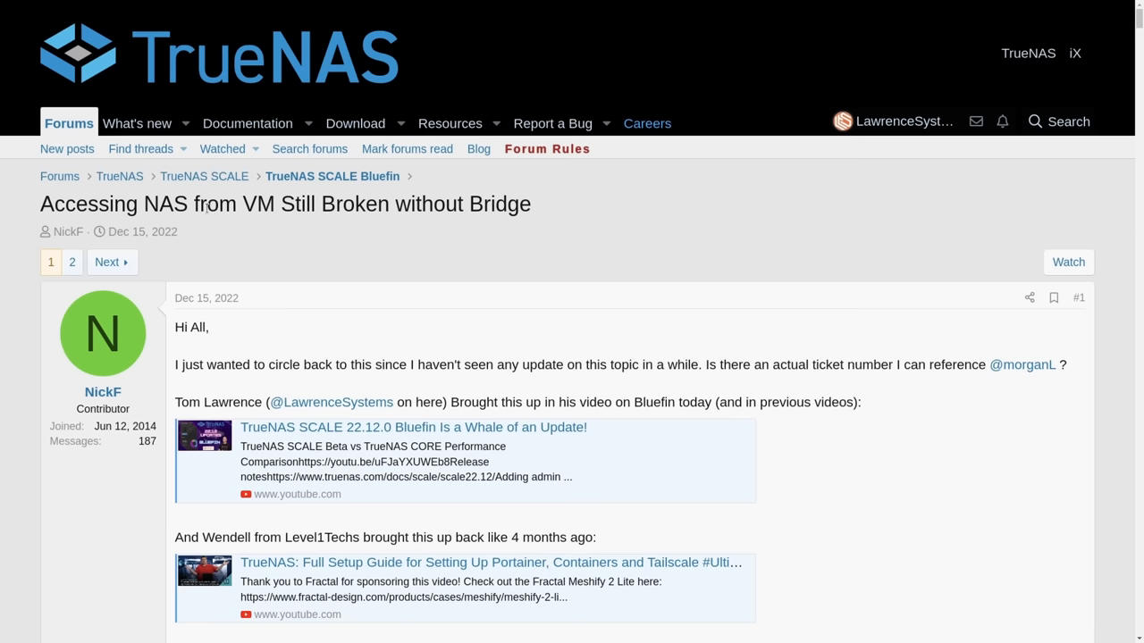
triple_click(286, 204)
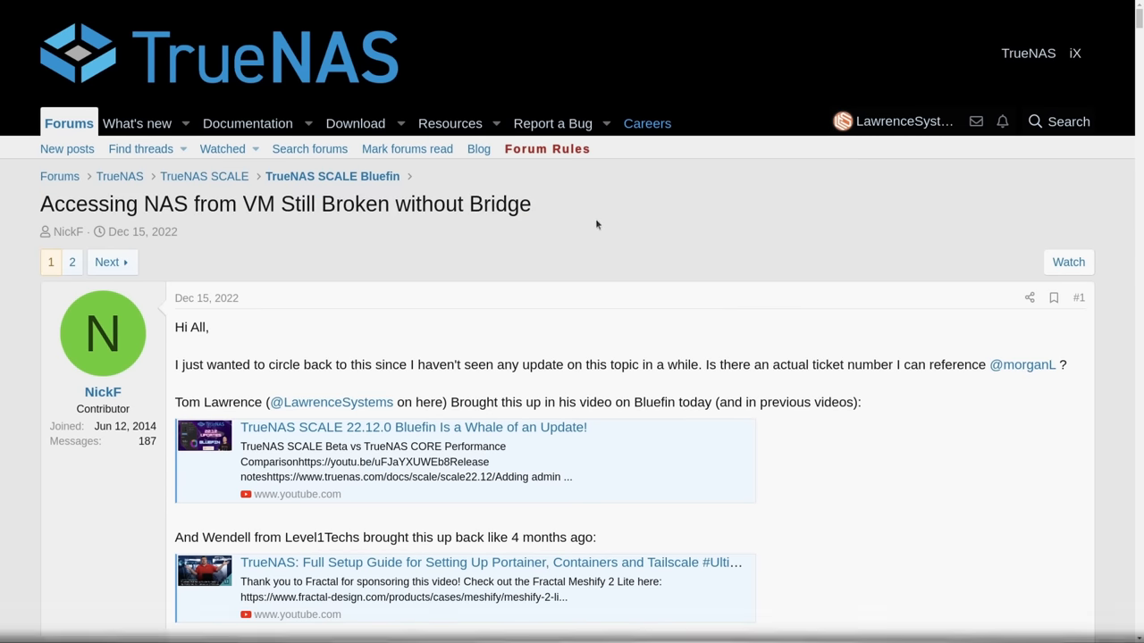
scroll("down", 3)
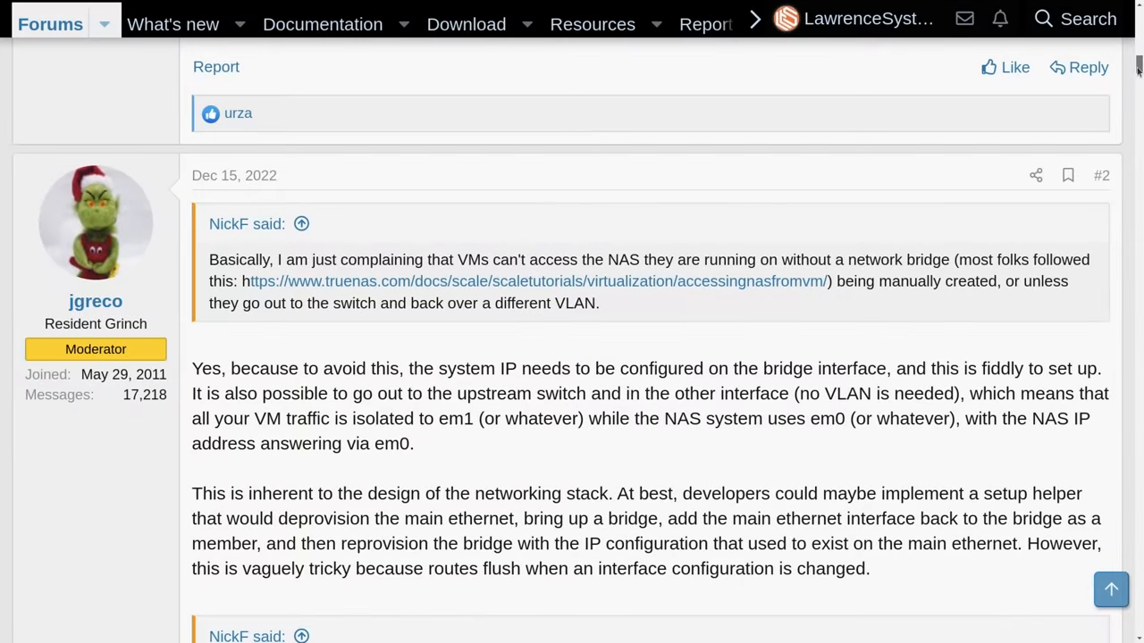
scroll("down", 3)
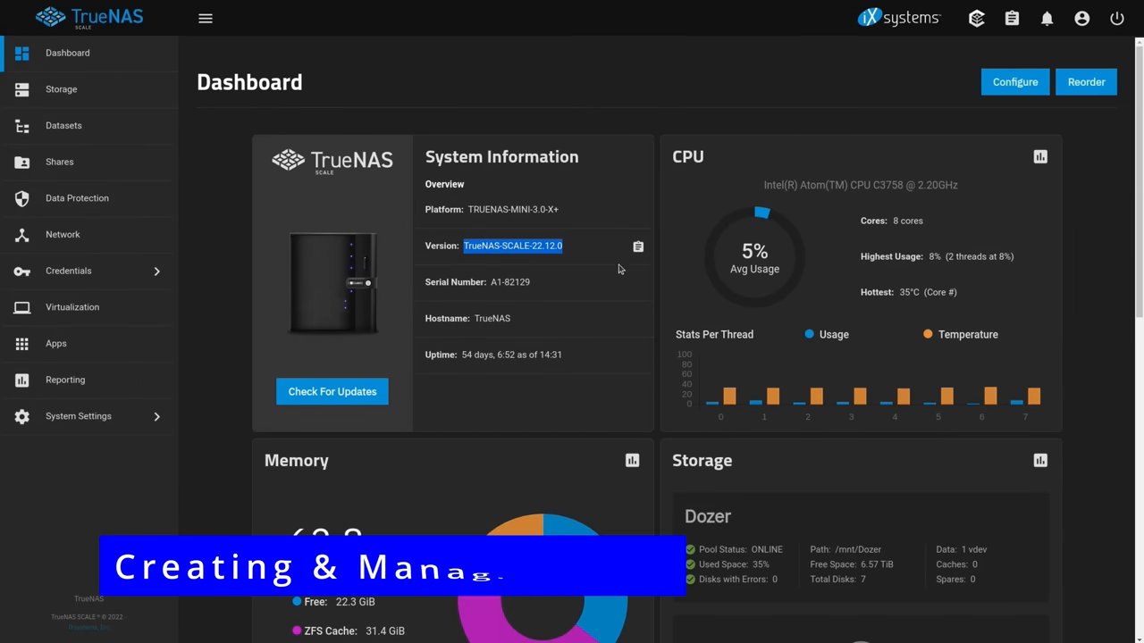
Start a new Linux VM named Test_Linux_YouTube with the description 'this free form'
left_click(71, 307)
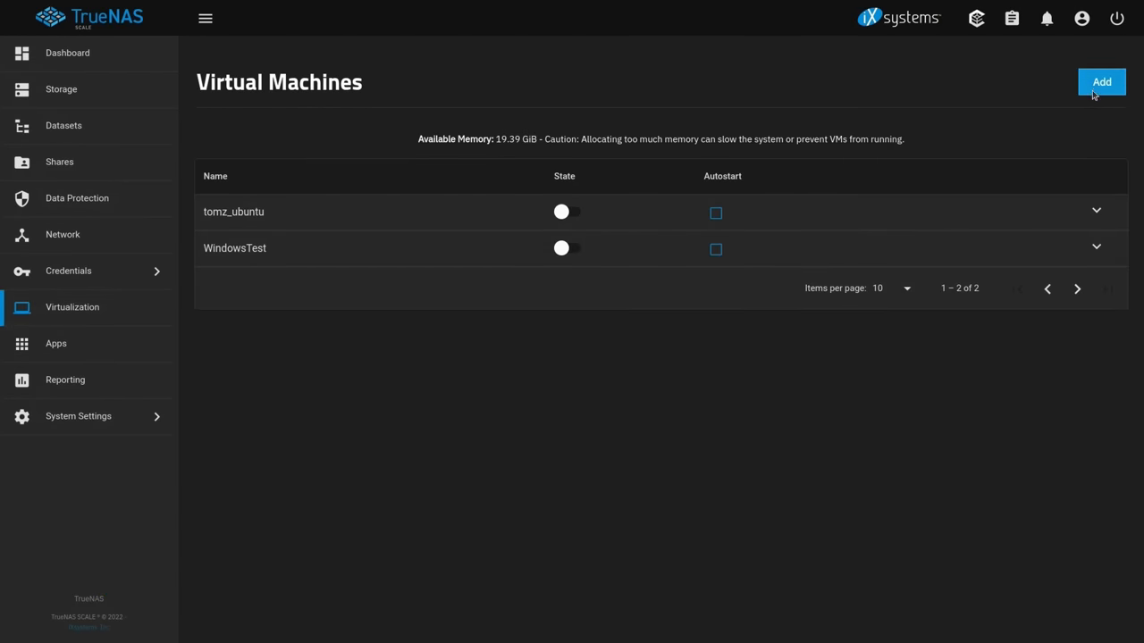
left_click(1101, 83)
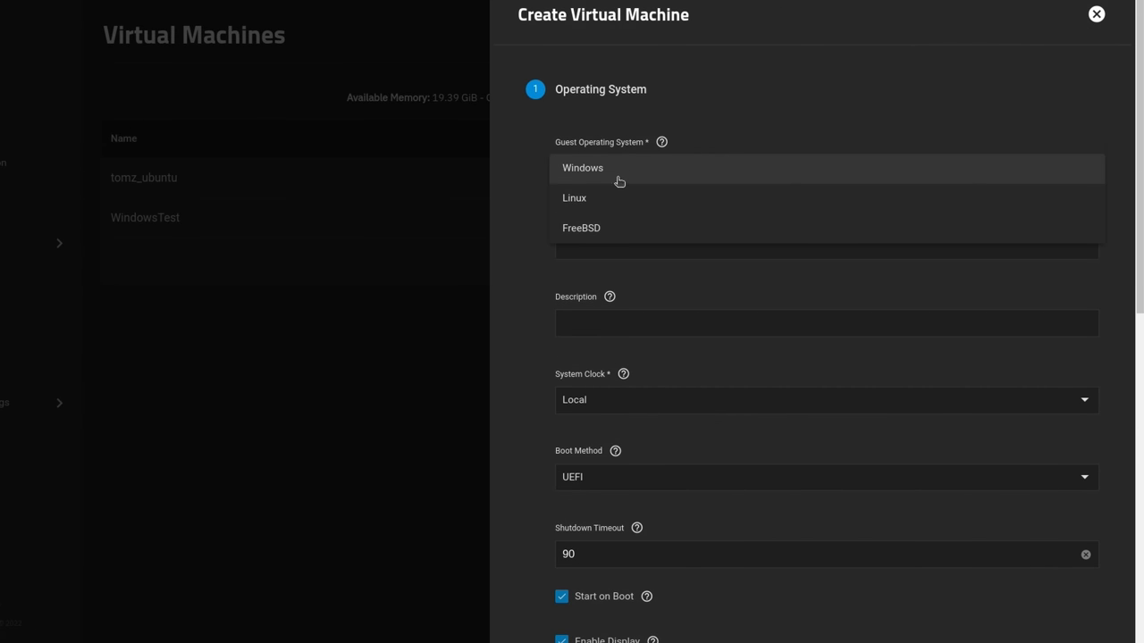
left_click(574, 197)
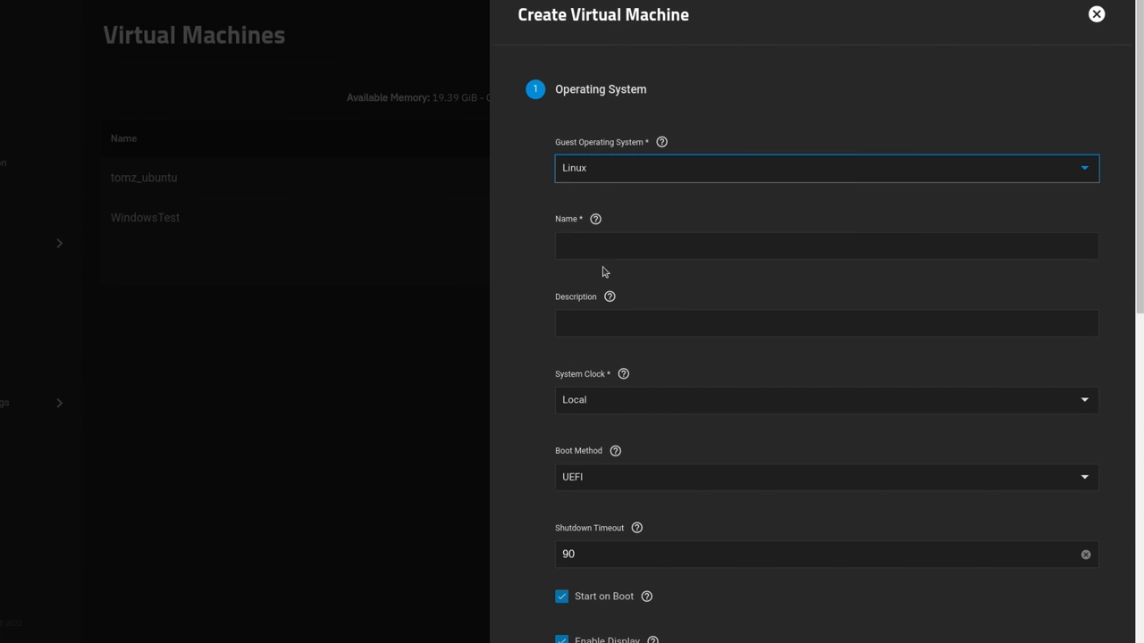
type("Test_Linux_YouTube")
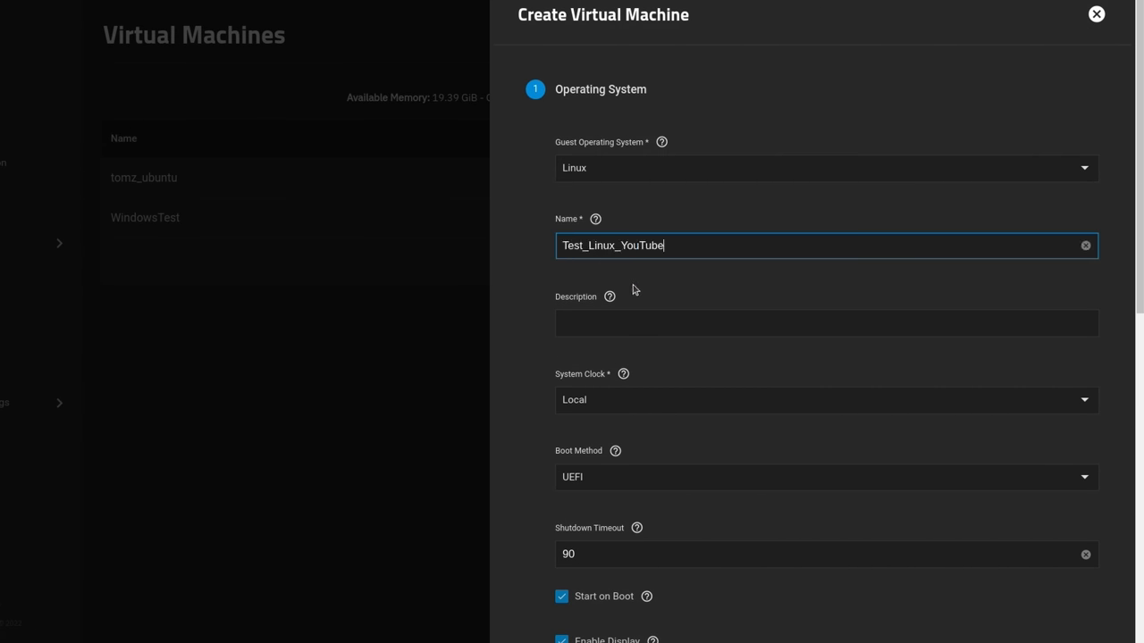
left_click(826, 322)
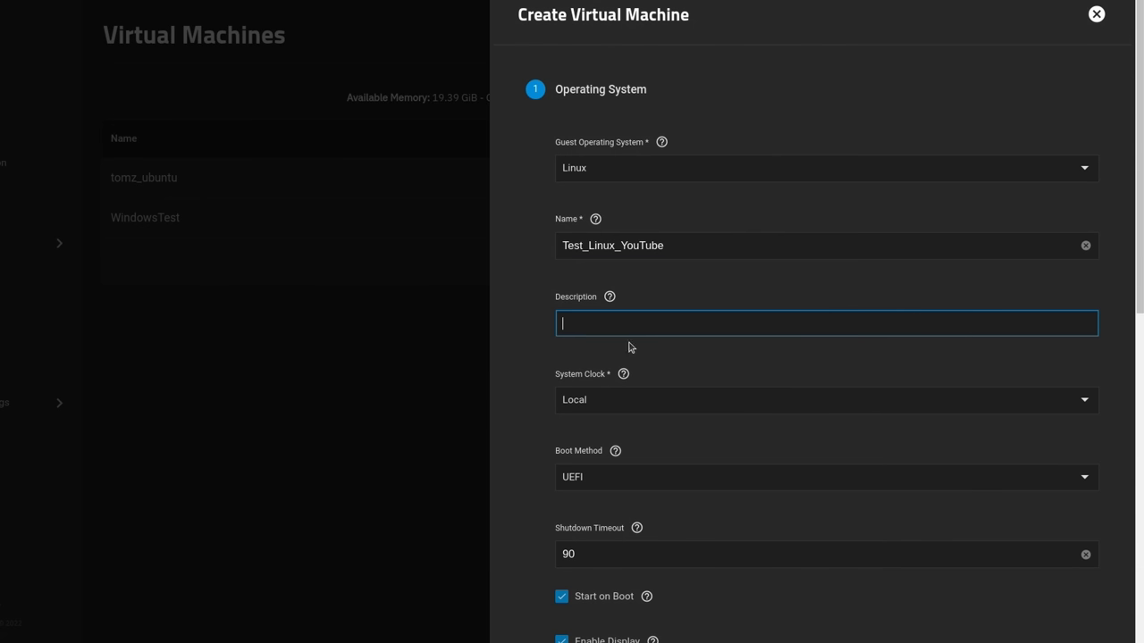
type("this free form")
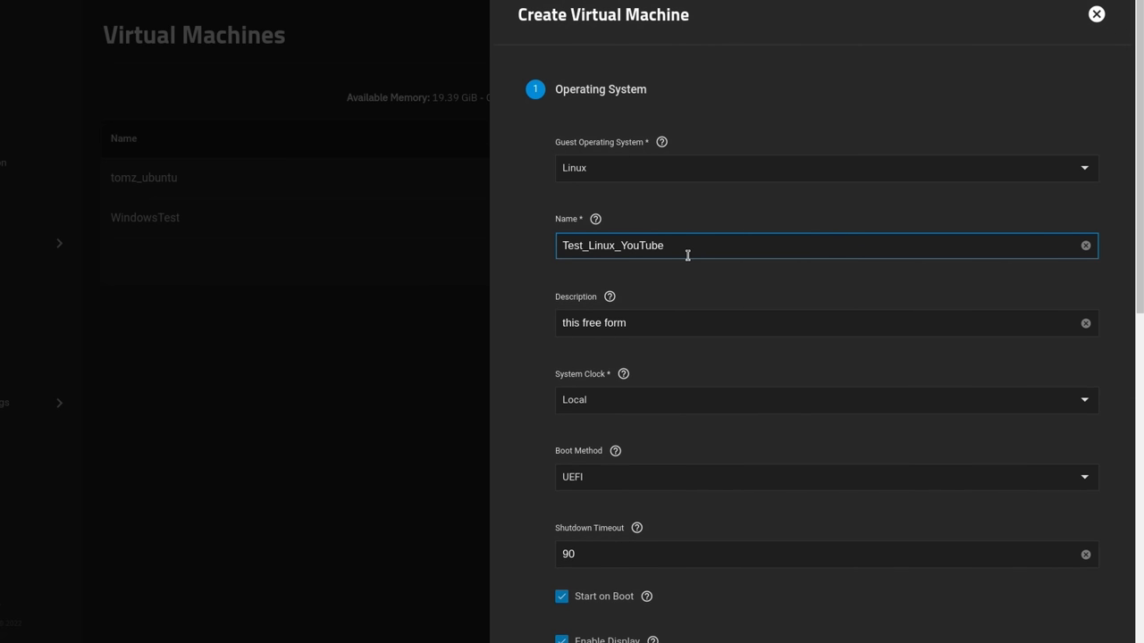
Keep UEFI boot and turn off Start on Boot for the new VM
scroll("down", 3)
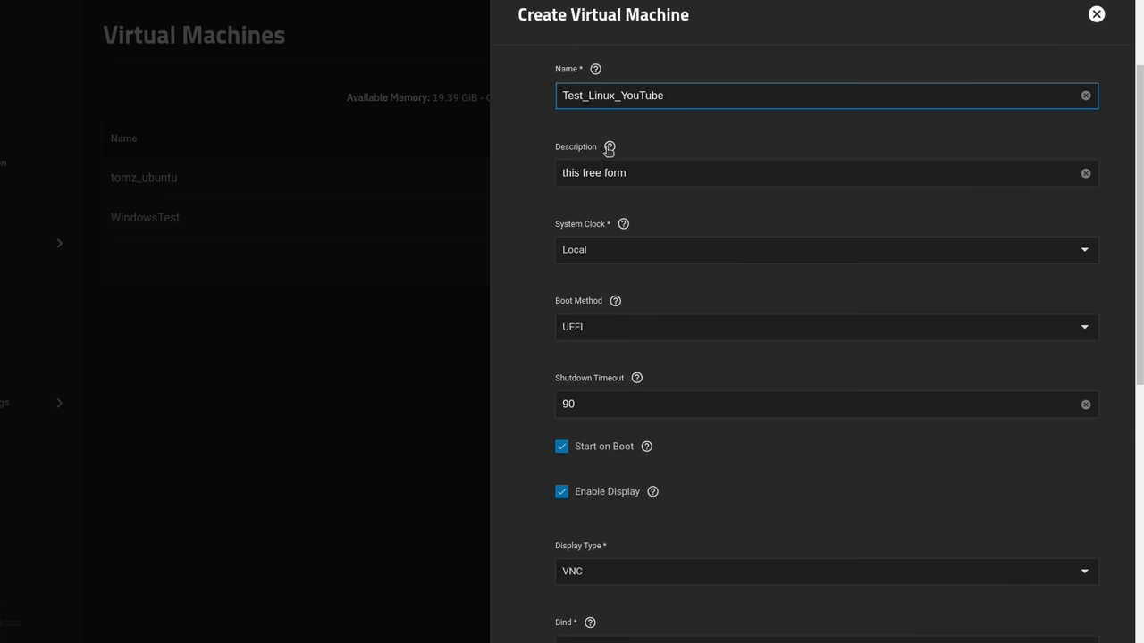
mouse_move(599, 343)
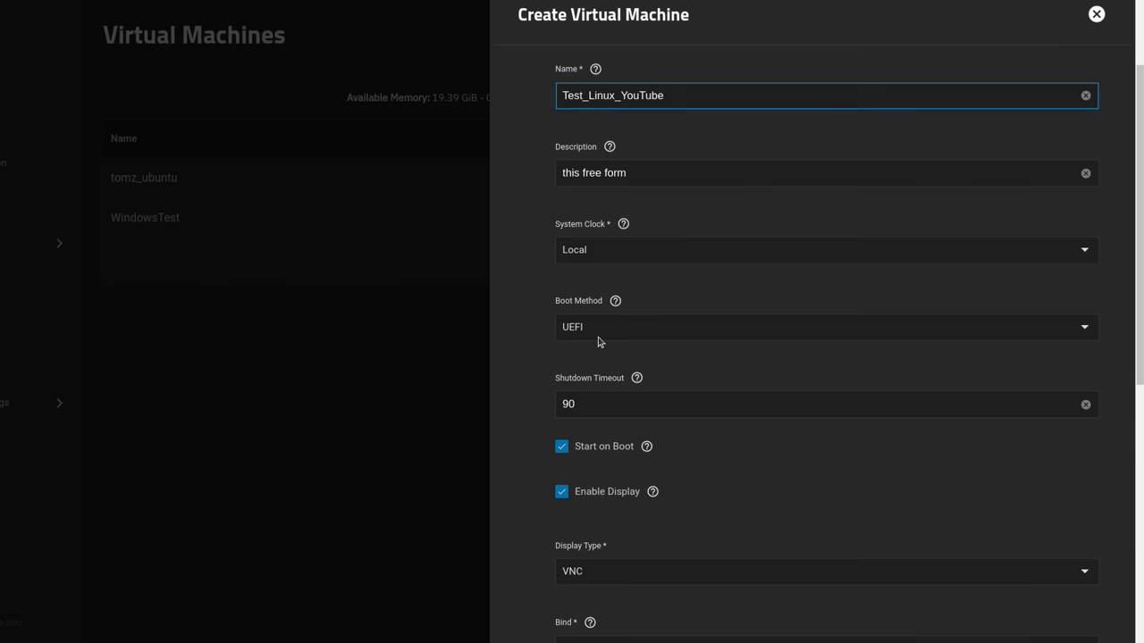
left_click(825, 325)
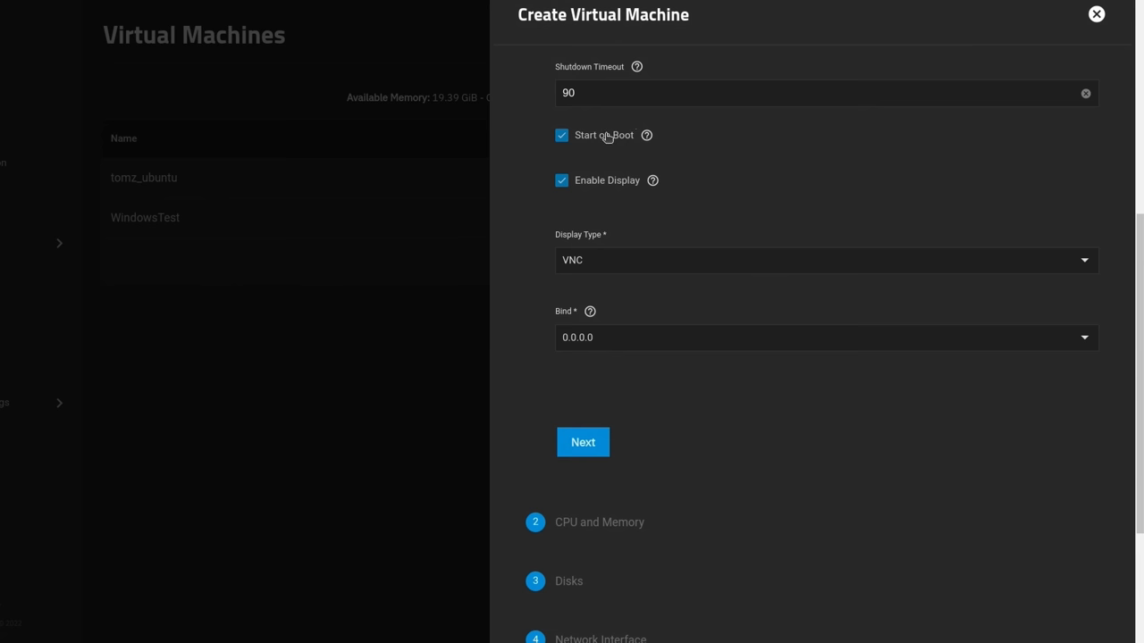
left_click(561, 136)
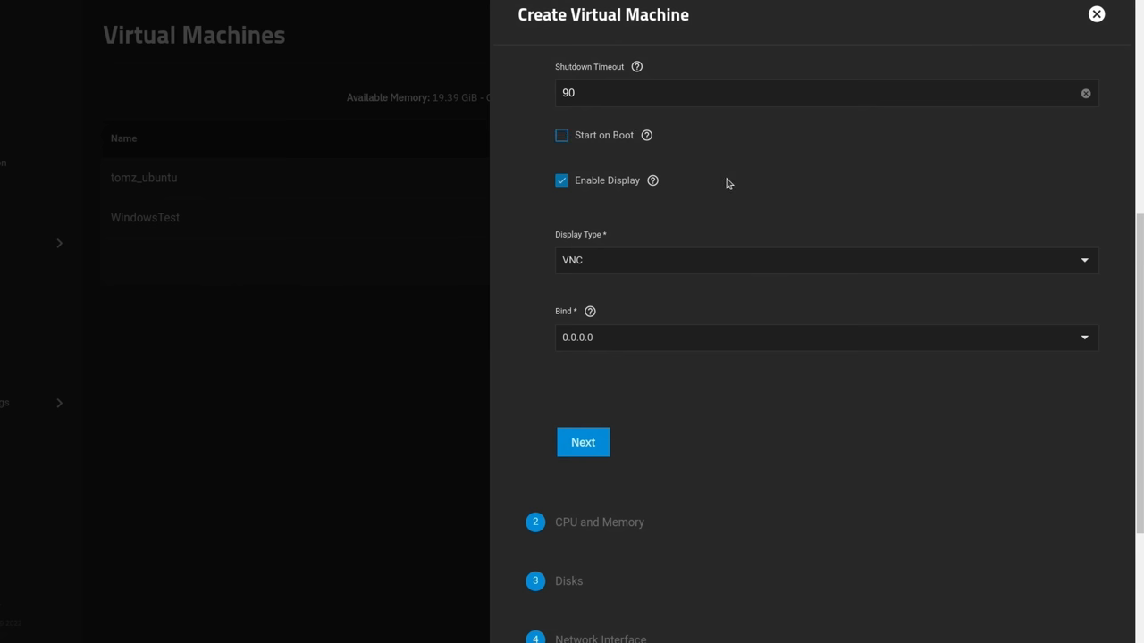
scroll("down", 3)
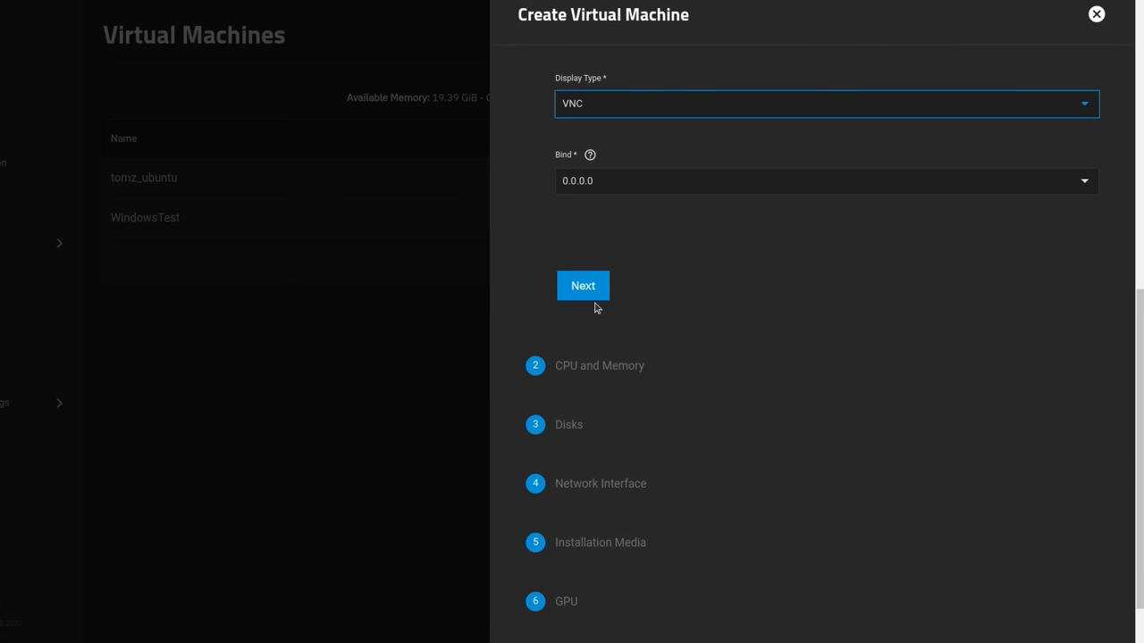
Give the VM 4 virtual CPUs, 4 cores and 1 thread
left_click(583, 286)
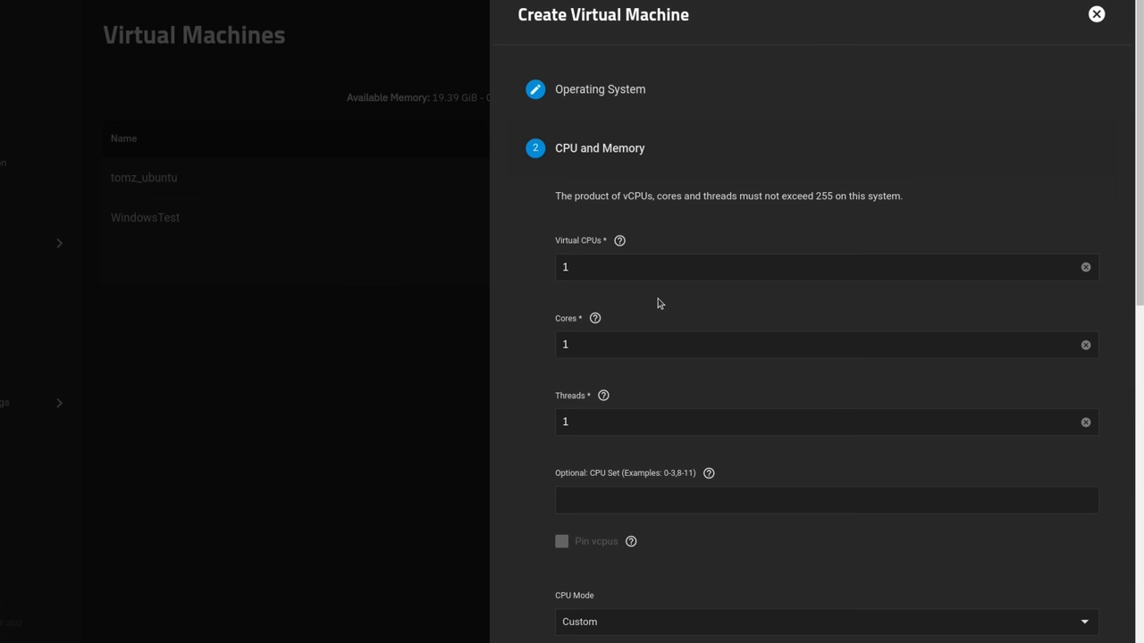
mouse_move(640, 318)
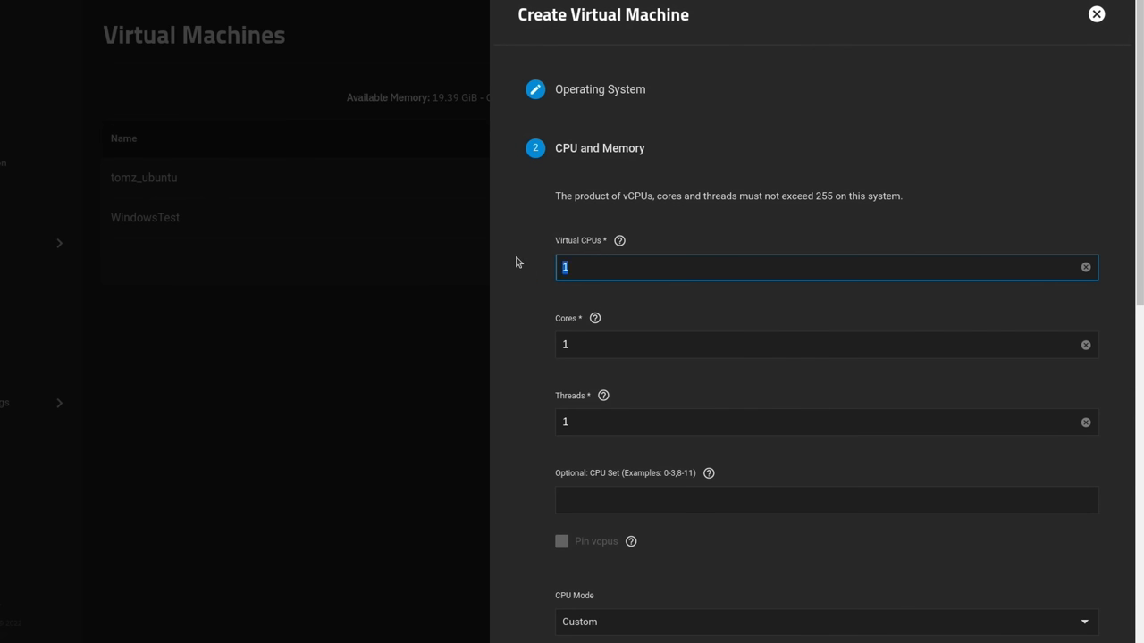
type("4")
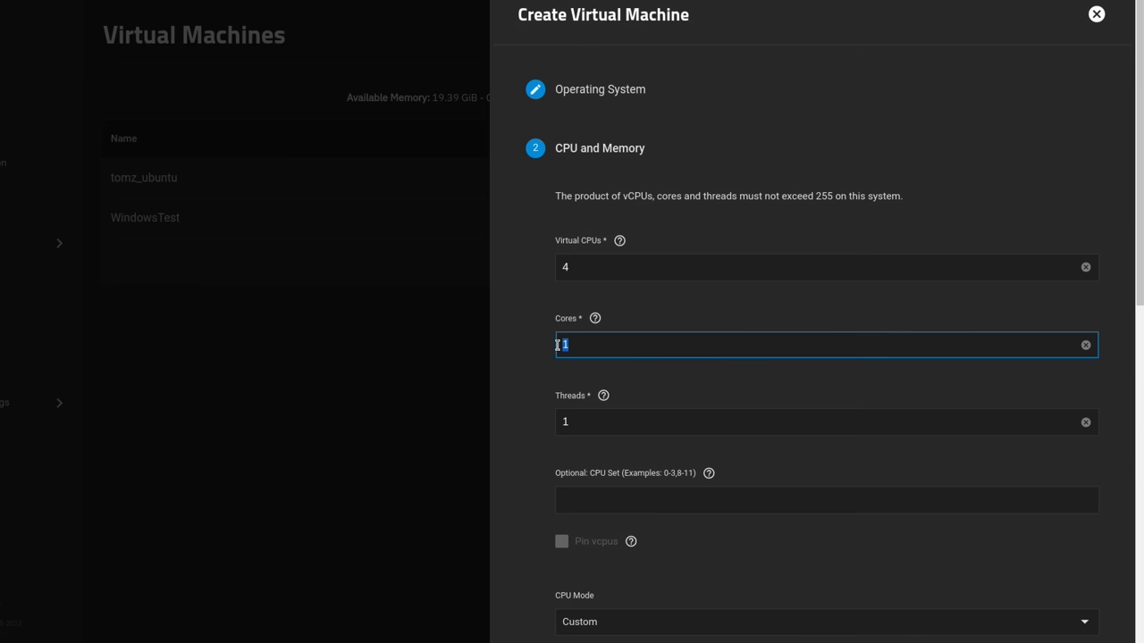
type("3")
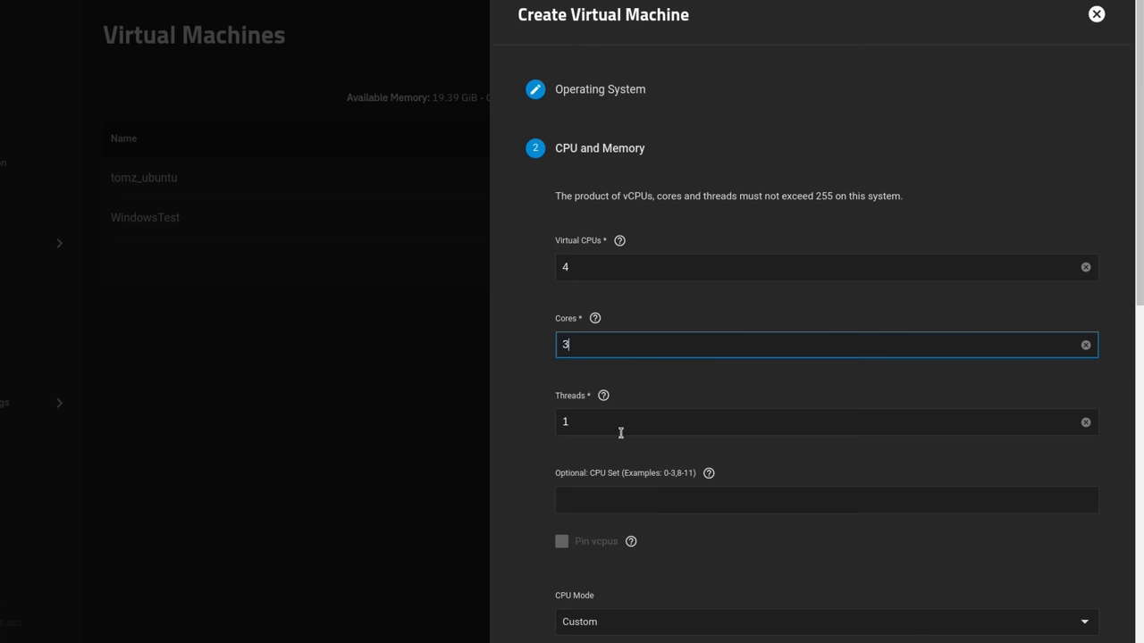
type("4")
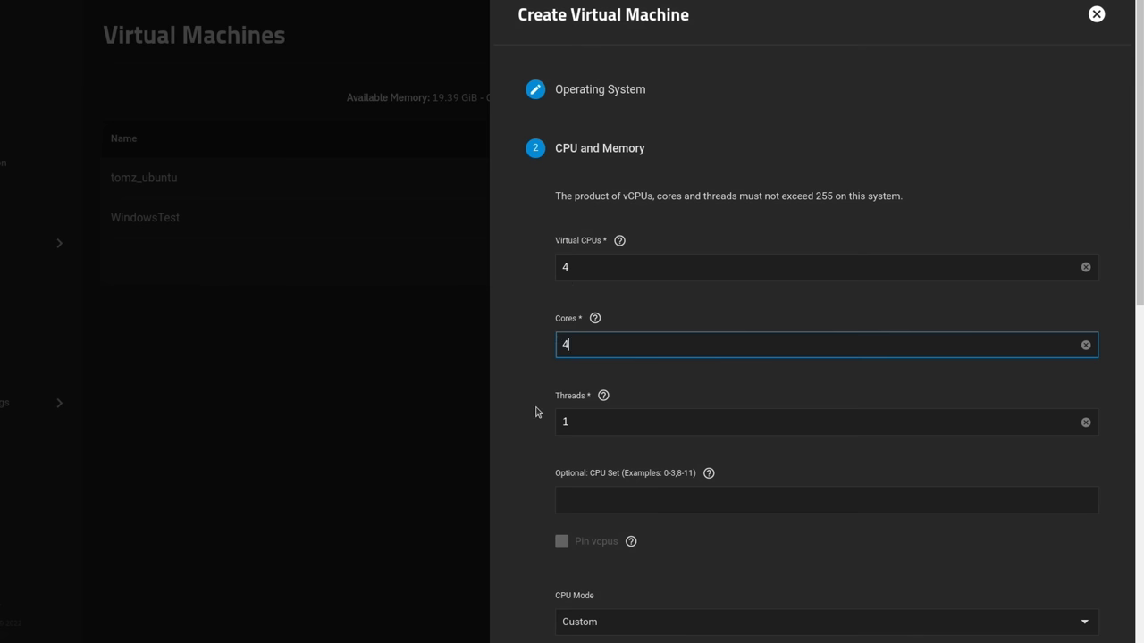
scroll("down", 3)
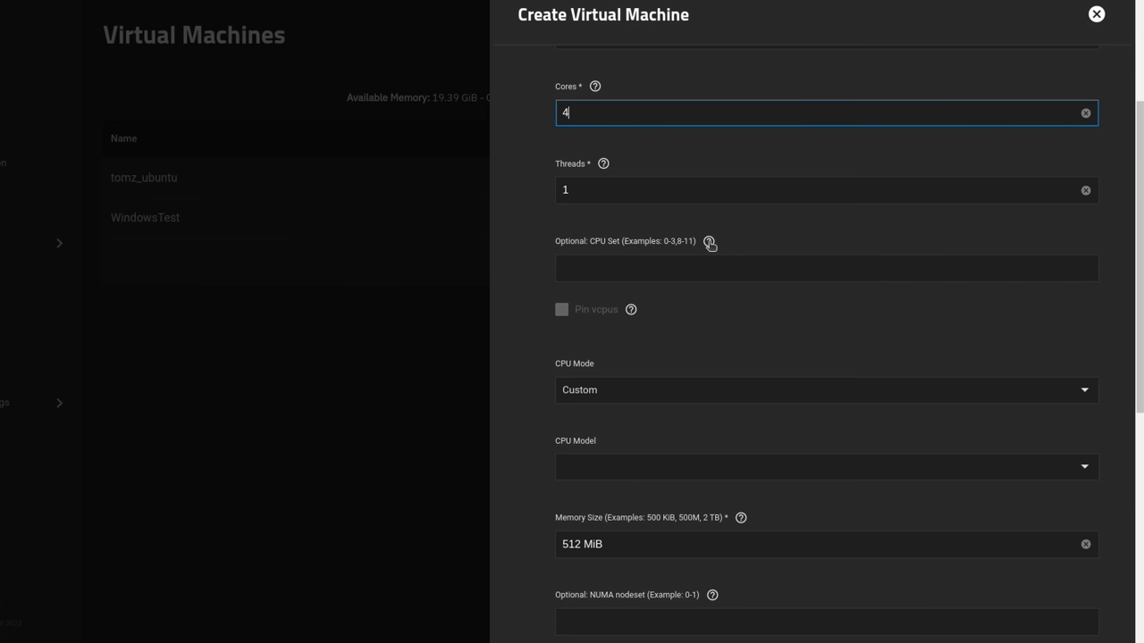
left_click(708, 243)
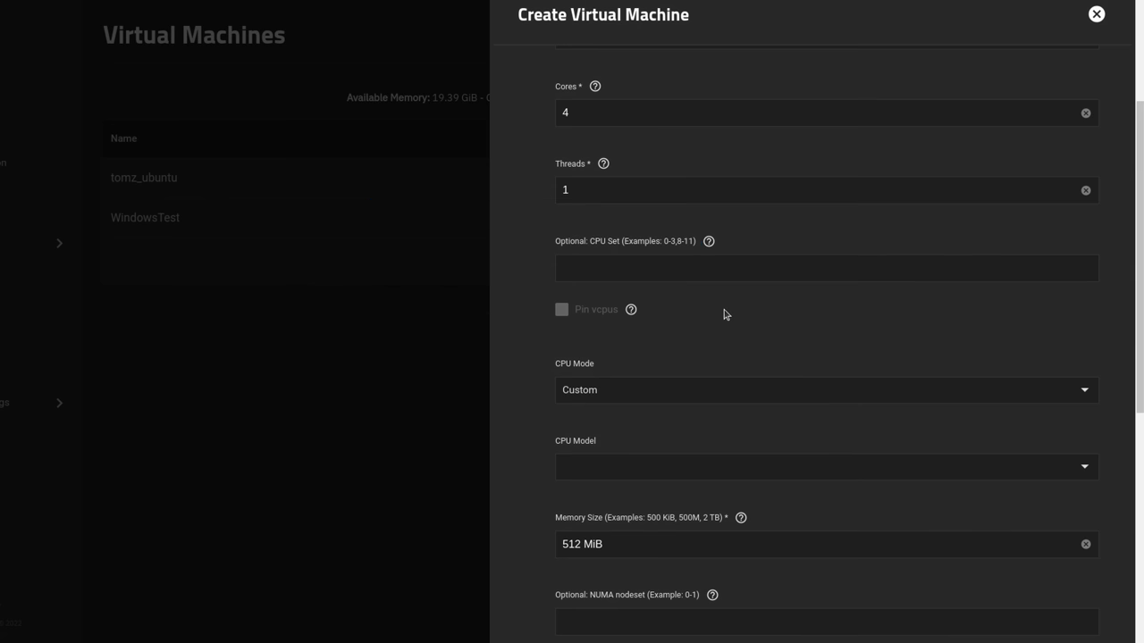
Use a custom CPU mode, set memory to 4 GiB and continue to disk setup
scroll("down", 3)
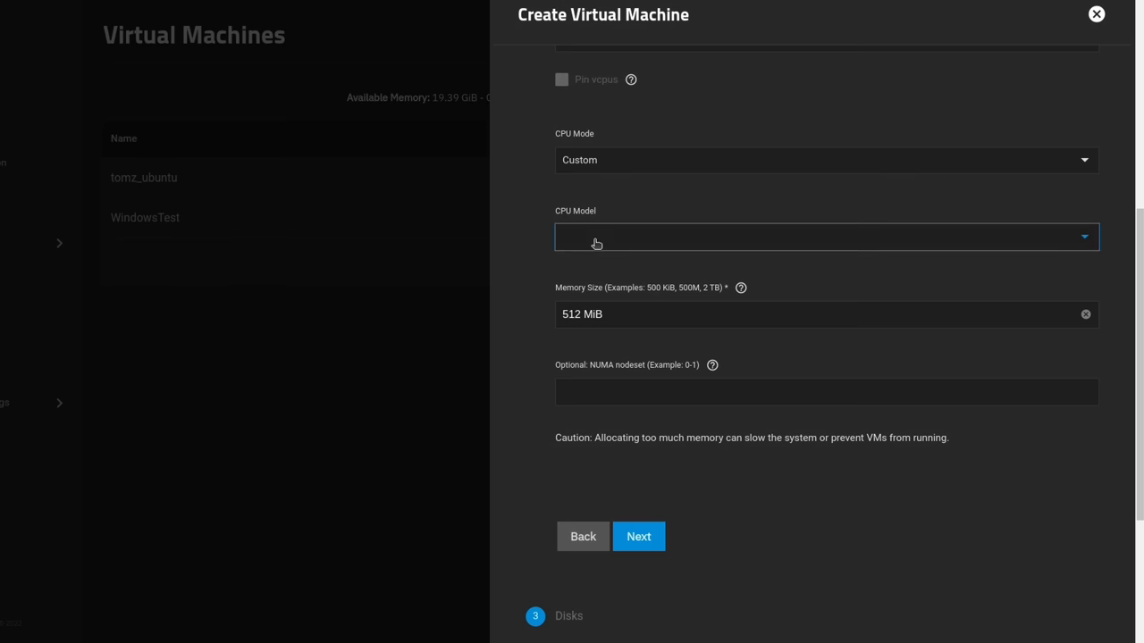
left_click(826, 236)
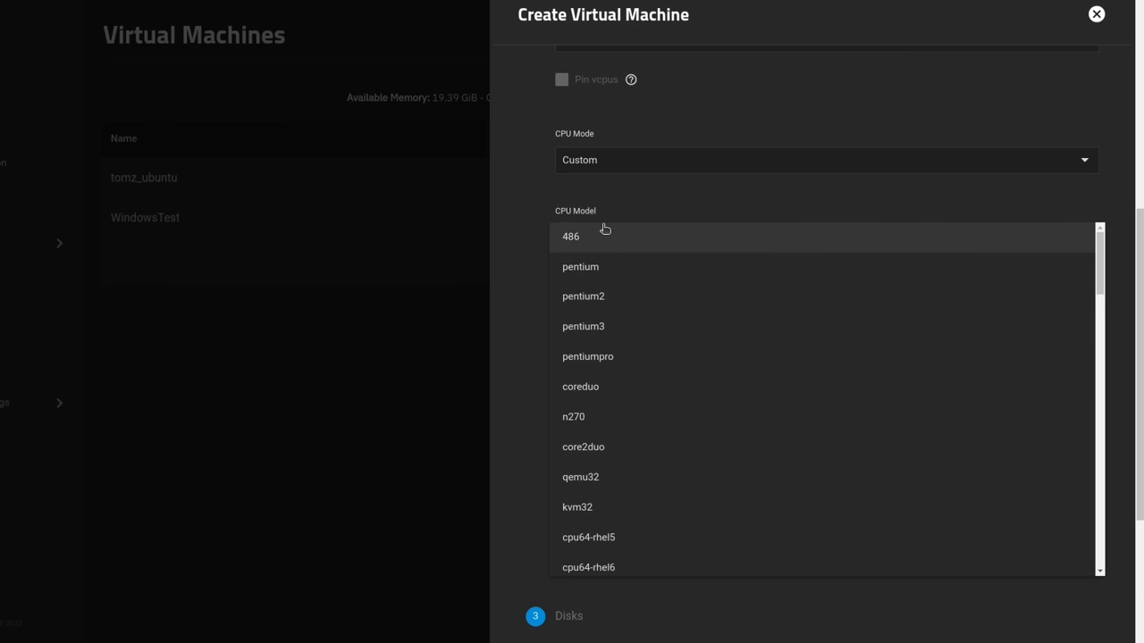
mouse_move(622, 325)
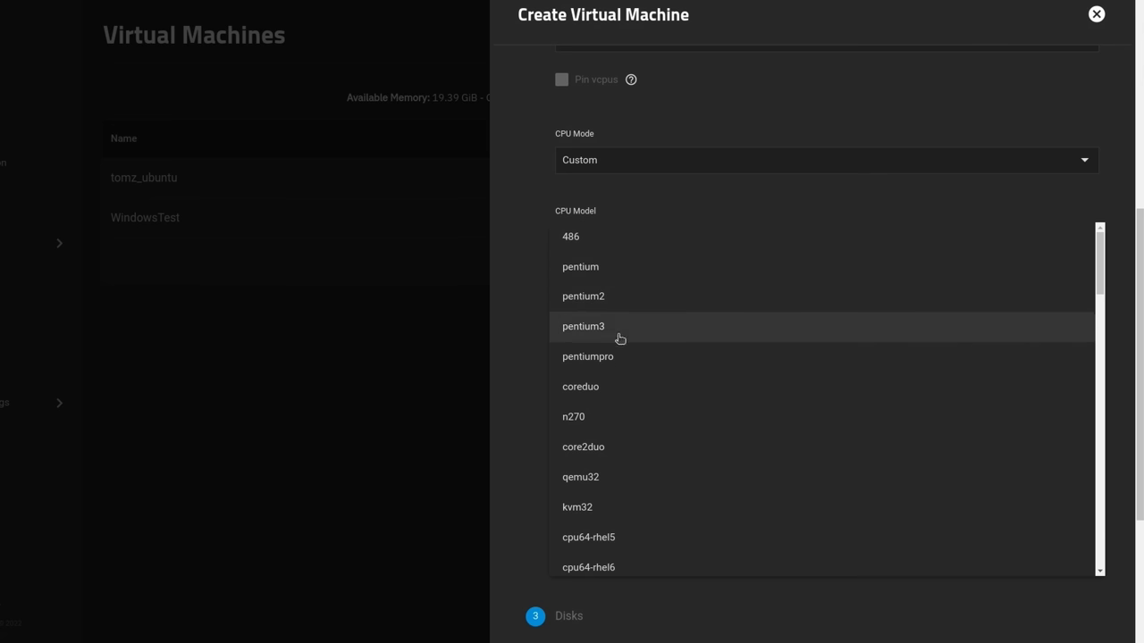
scroll("down", 3)
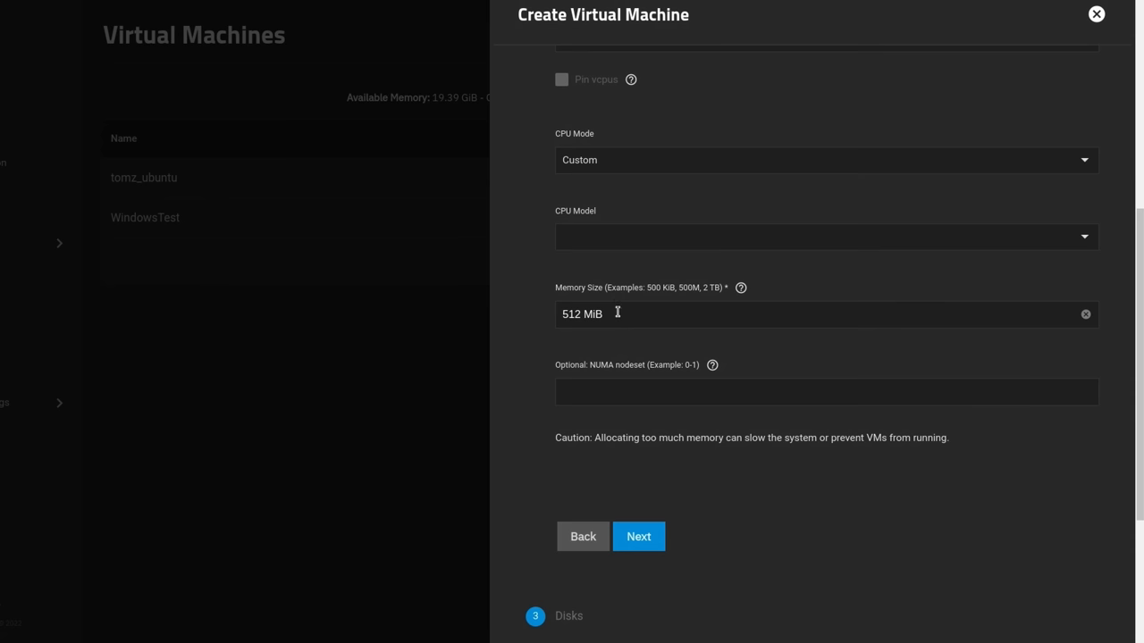
triple_click(583, 315)
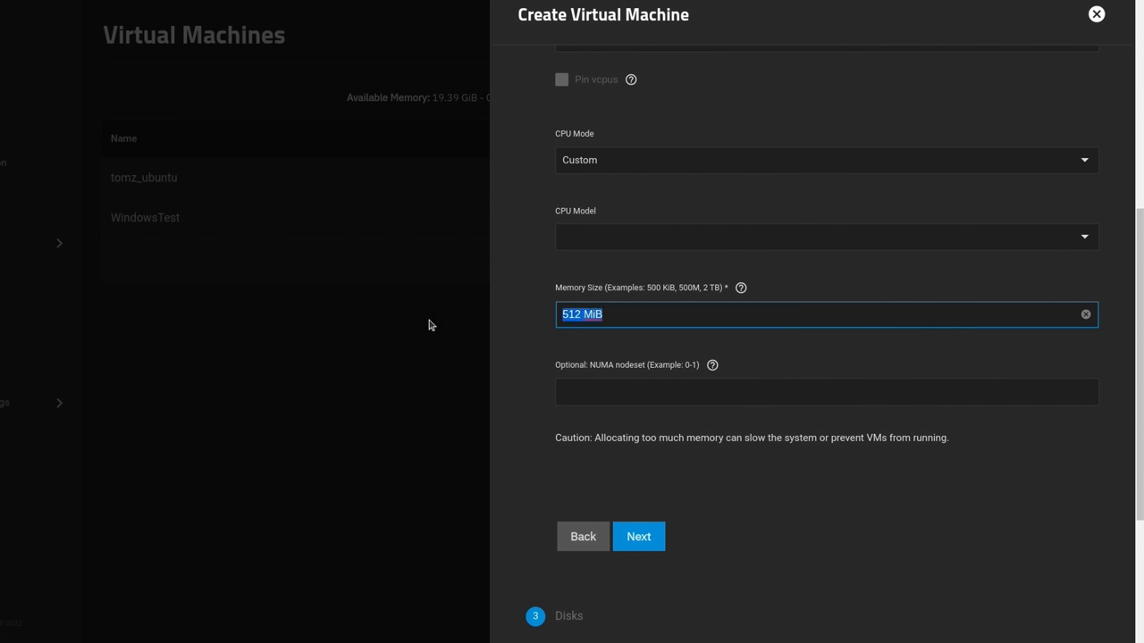
type("4 G")
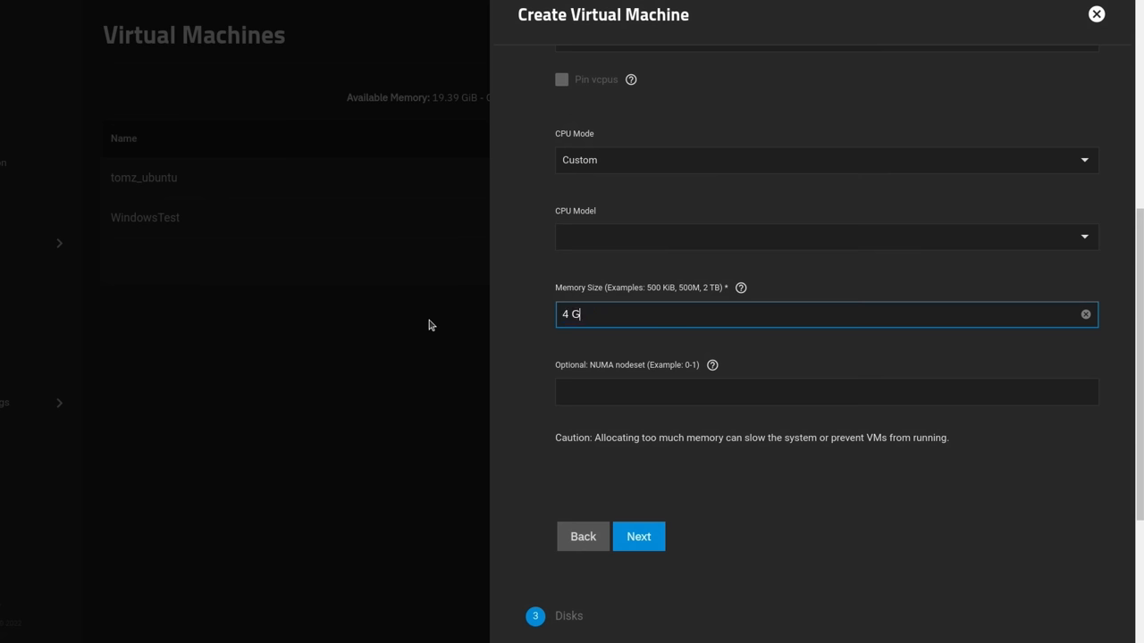
left_click(825, 391)
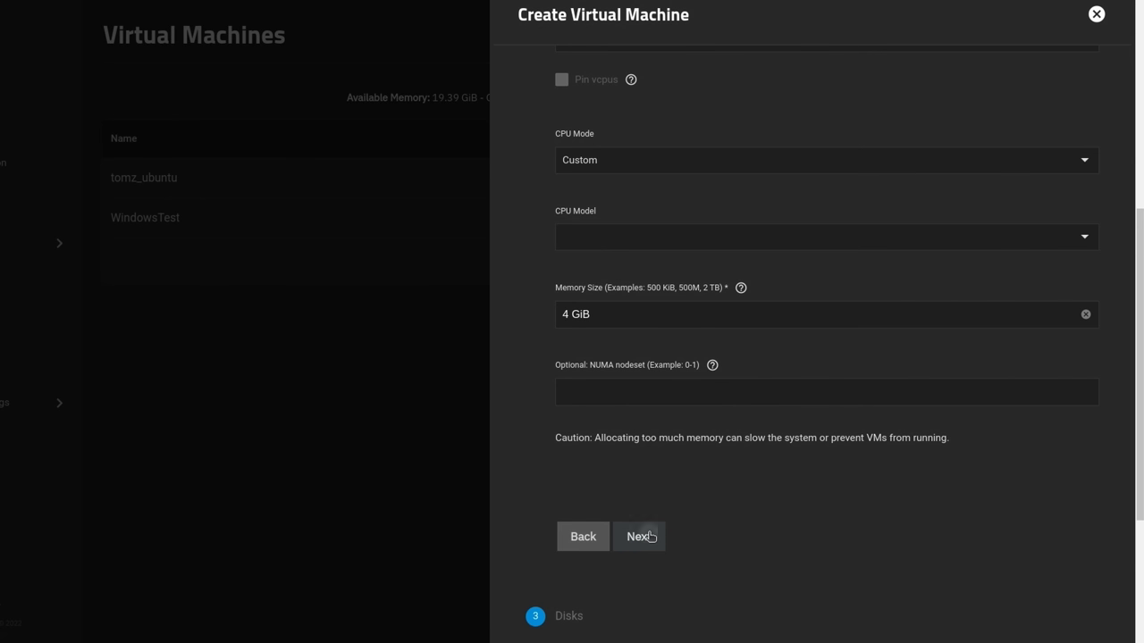
left_click(639, 536)
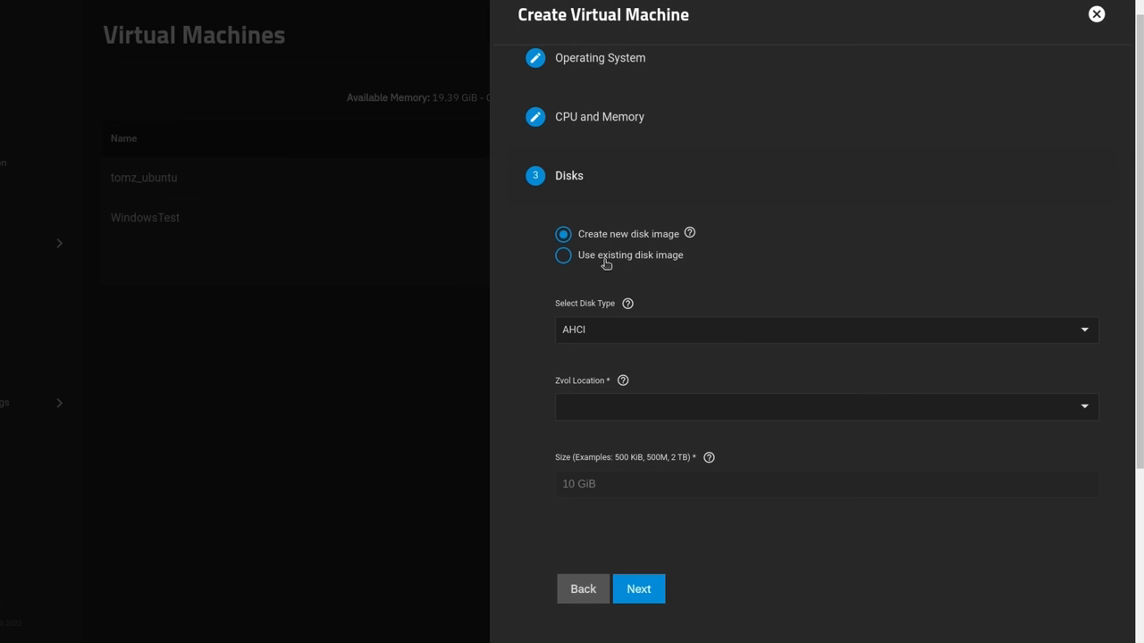
Add an 80 GiB AHCI disk on zvol Dozer/Virtual_Disks and continue to the network step
left_click(563, 256)
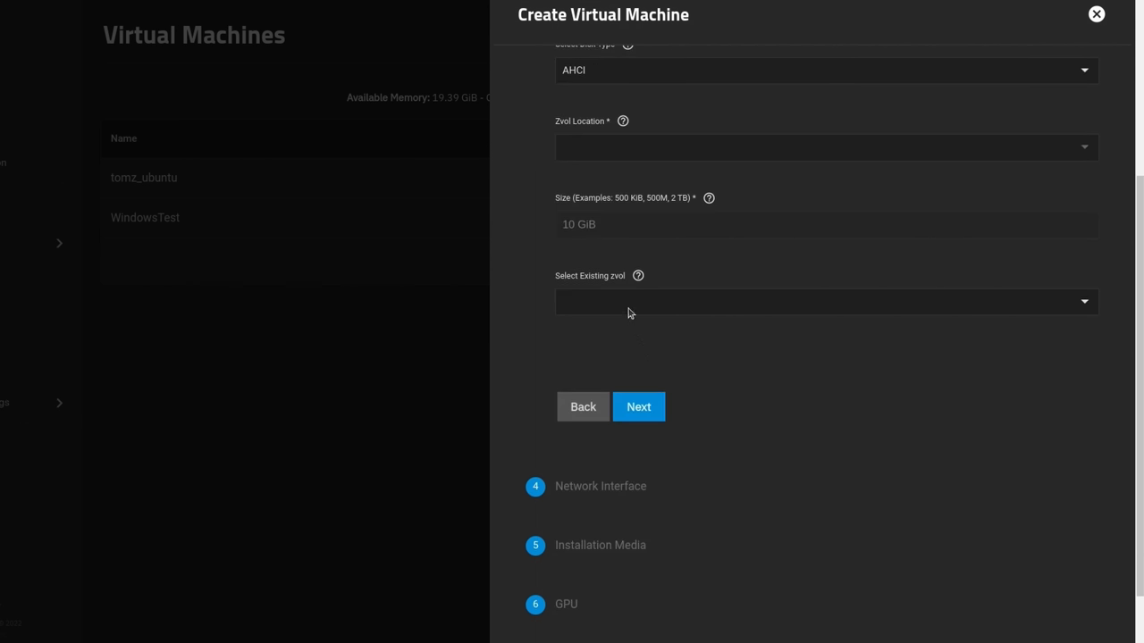
left_click(824, 300)
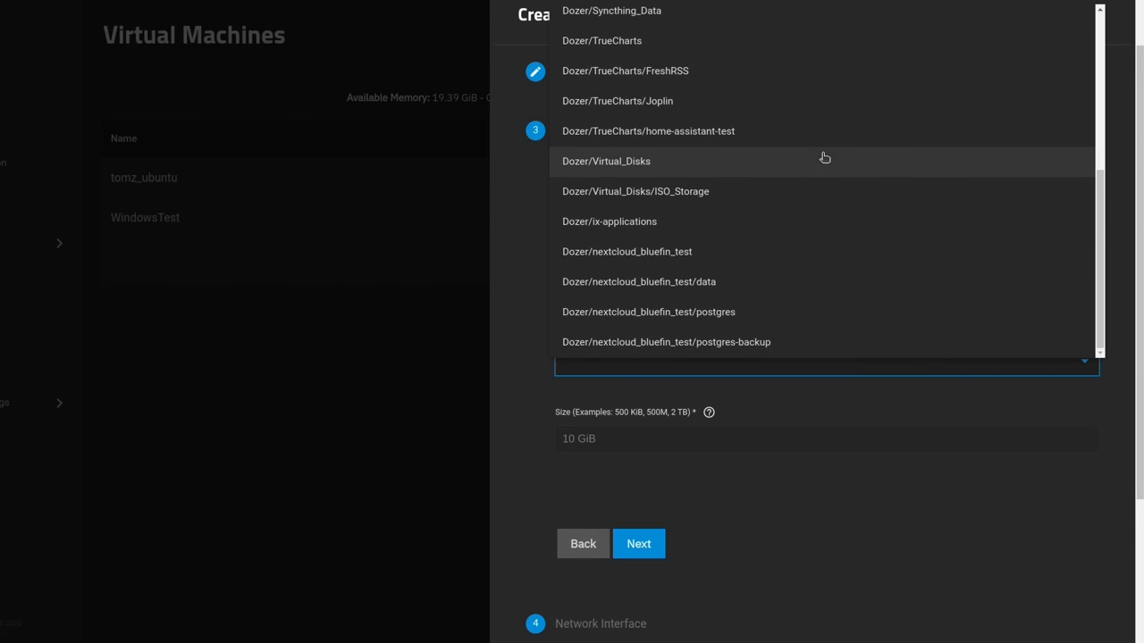
mouse_move(622, 175)
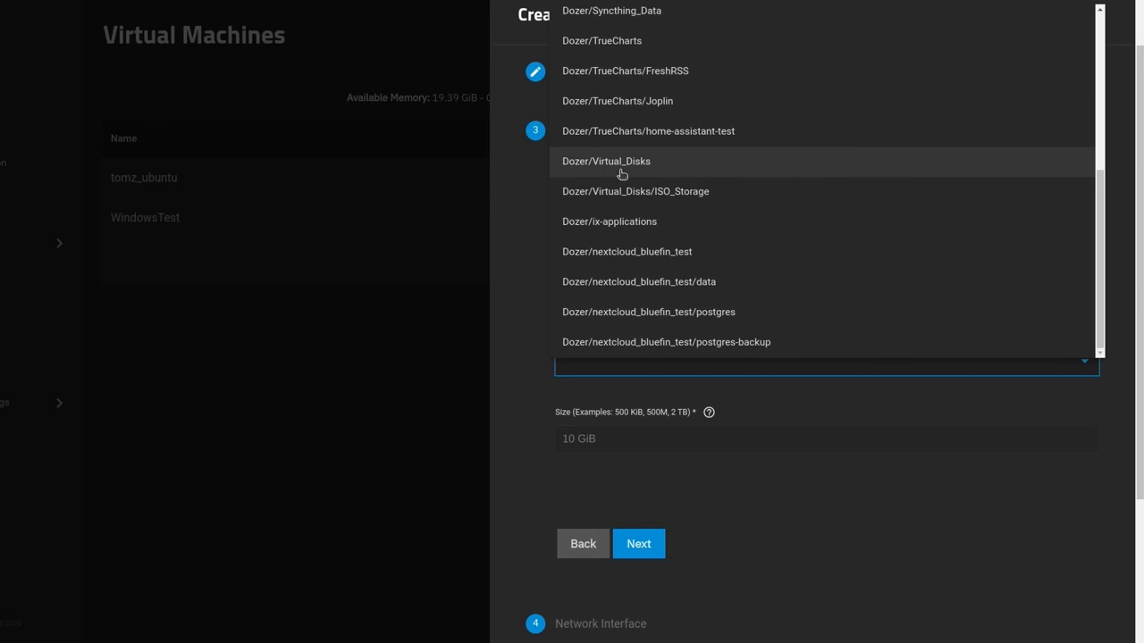
mouse_move(639, 168)
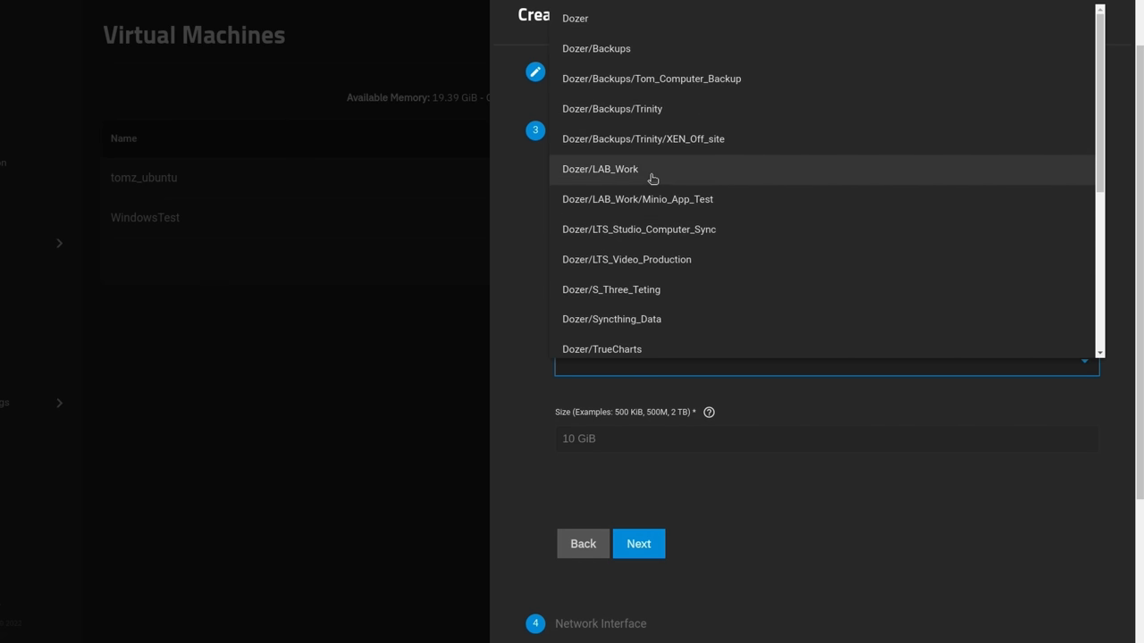
scroll("down", 3)
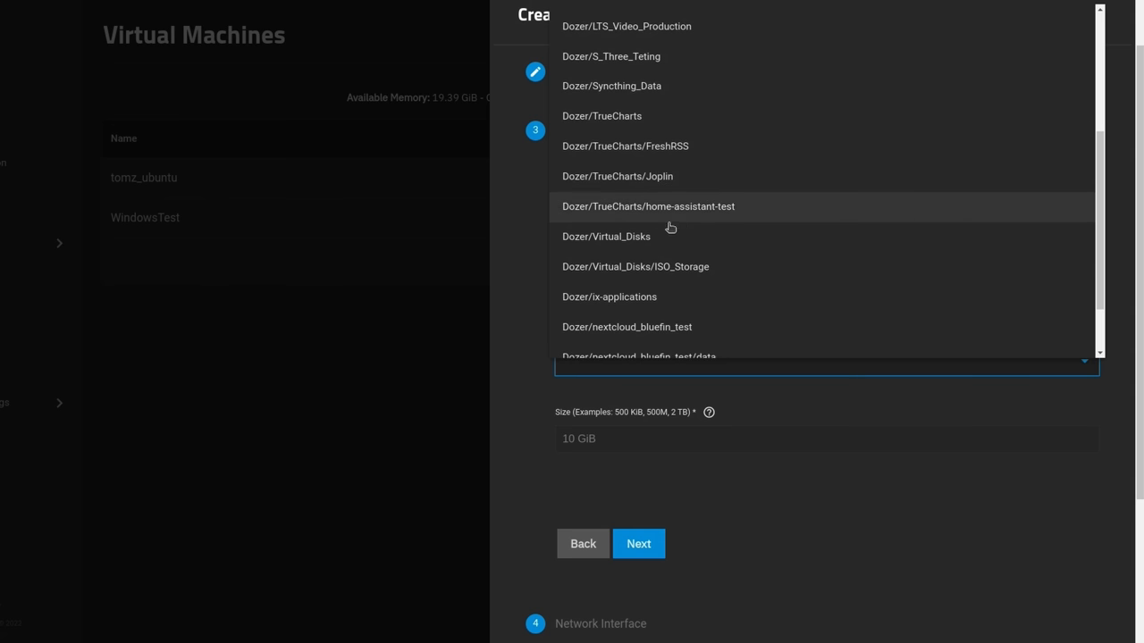
mouse_move(624, 235)
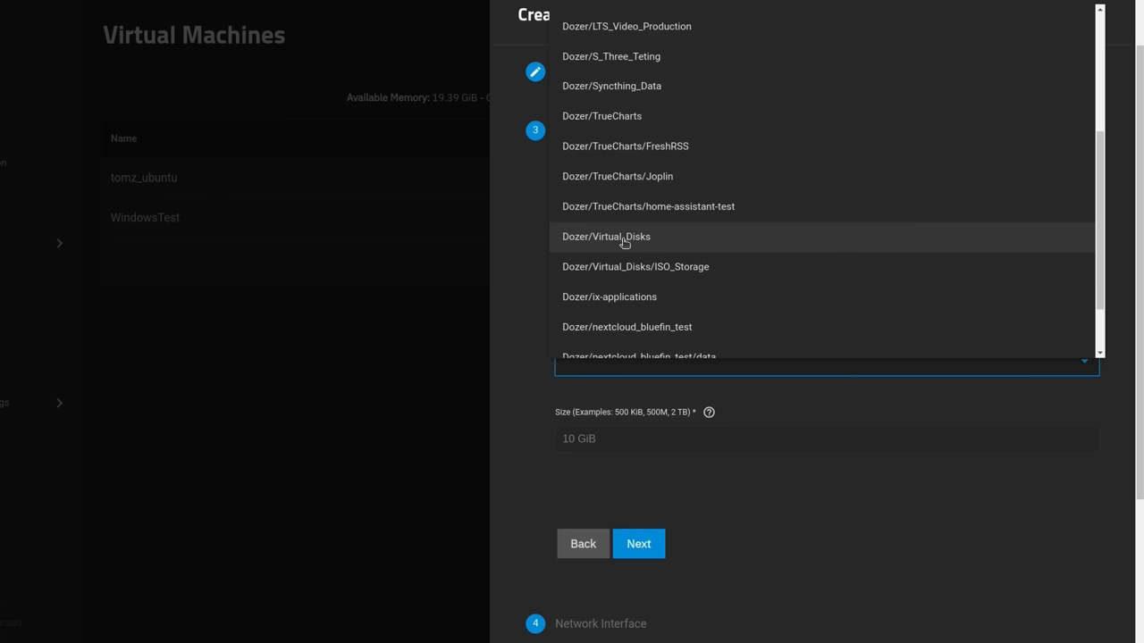
left_click(606, 236)
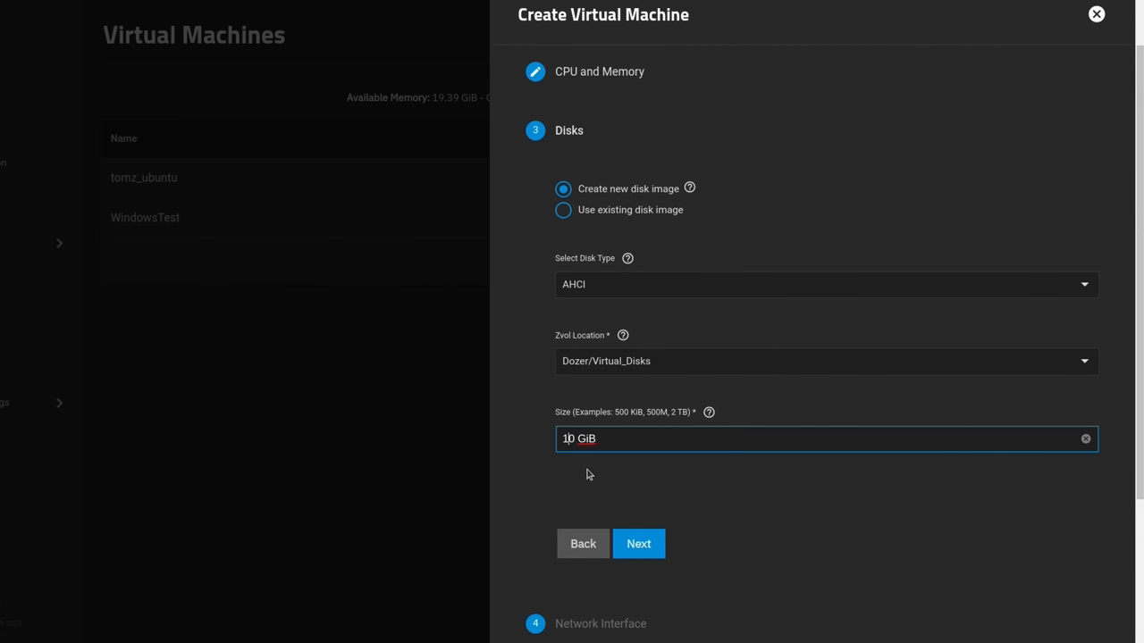
type("80 GiB")
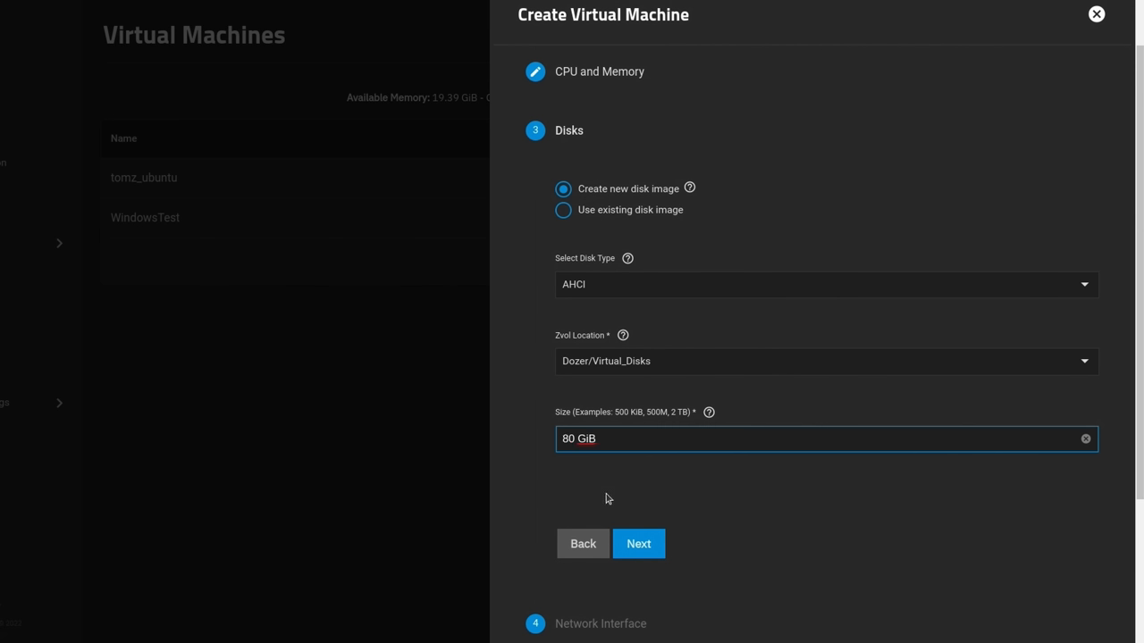
scroll("down", 3)
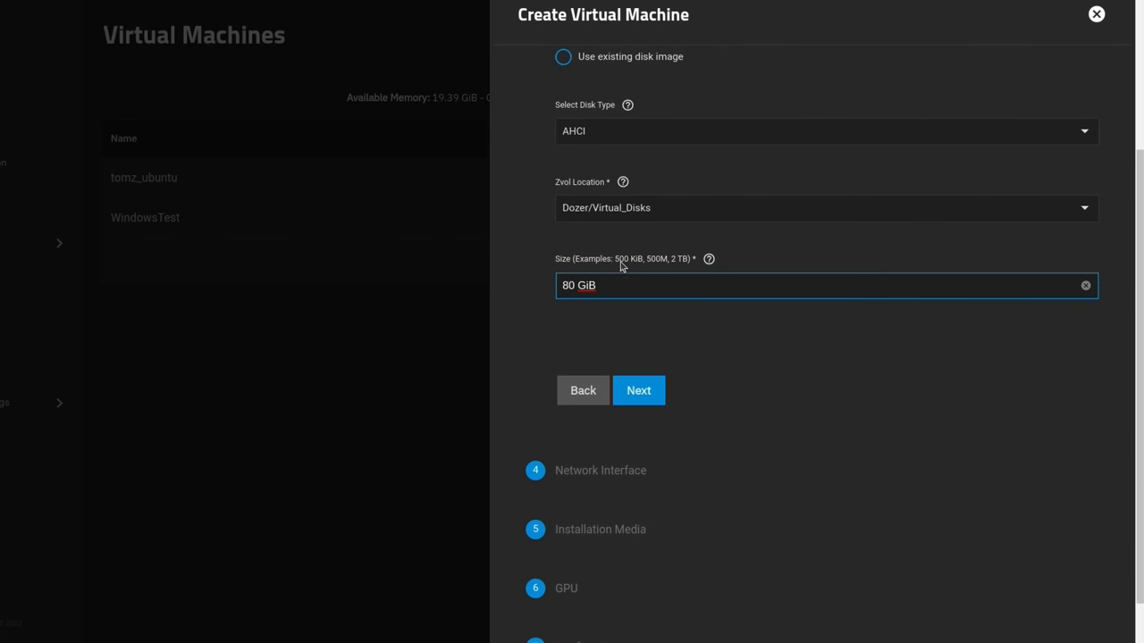
left_click(638, 389)
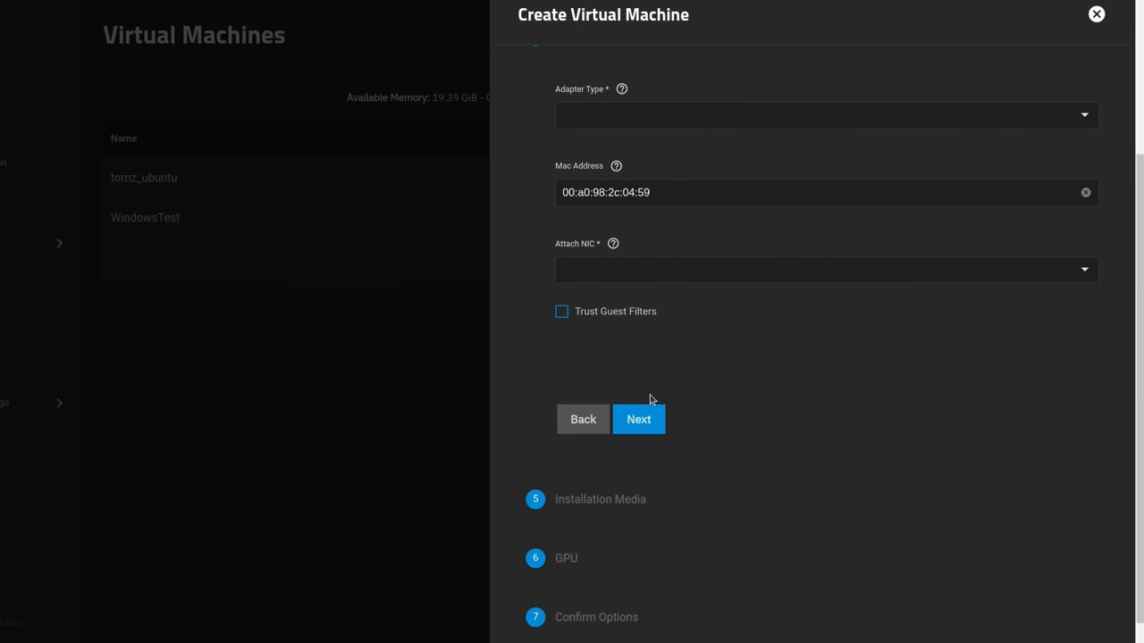
Use an Intel e82585 (e1000) adapter attached to enp2s0f4d1 and continue to installation media
left_click(824, 115)
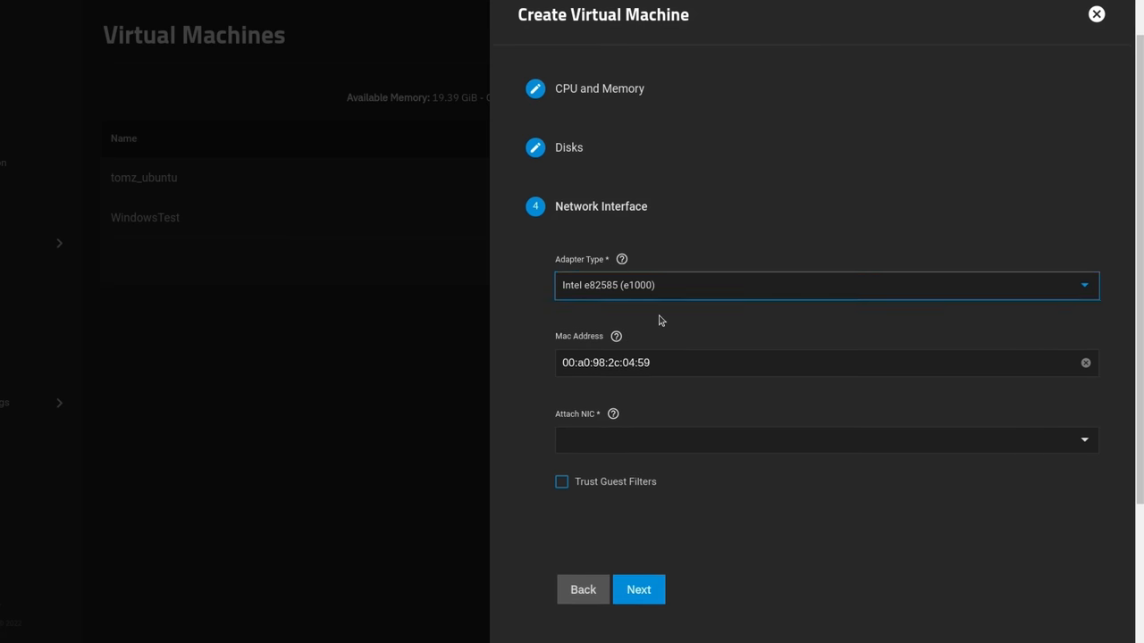
left_click(822, 440)
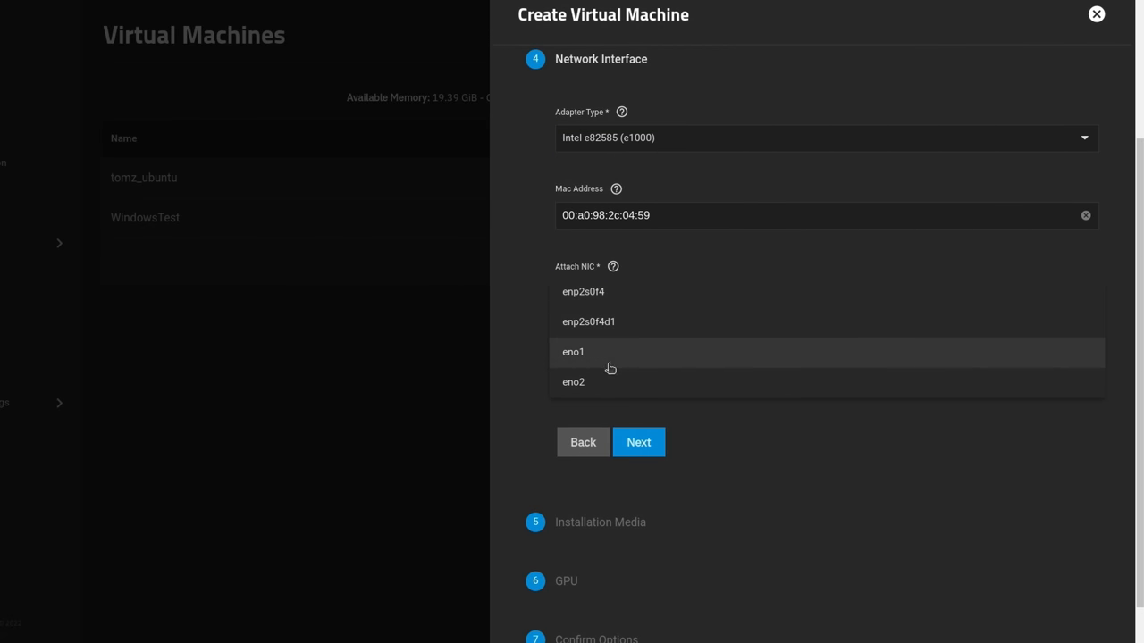
left_click(572, 350)
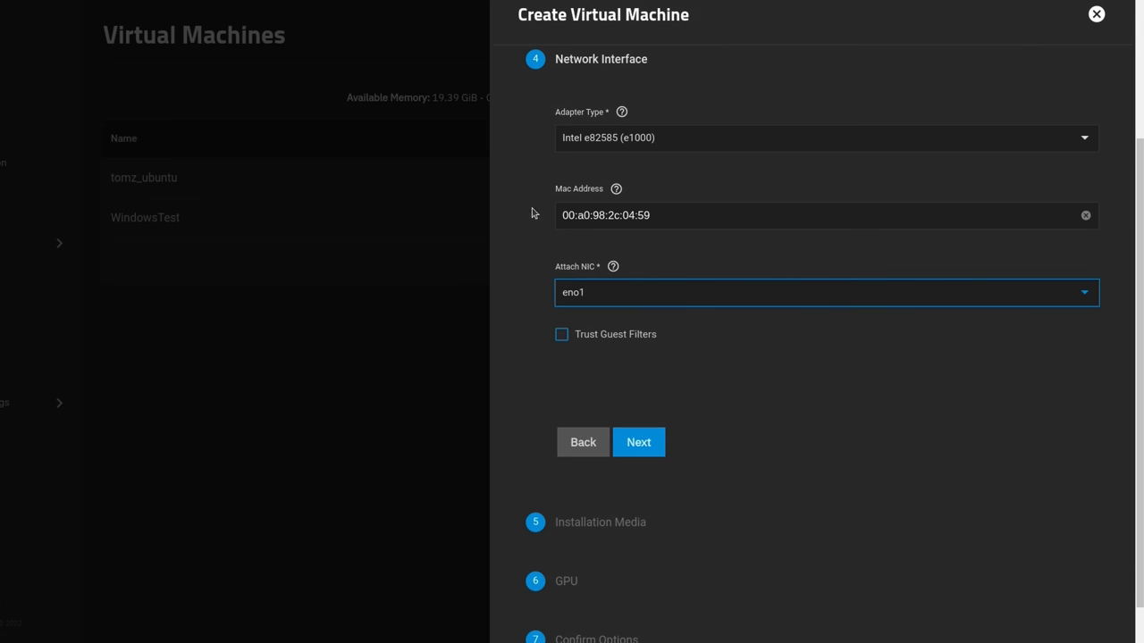
mouse_move(614, 266)
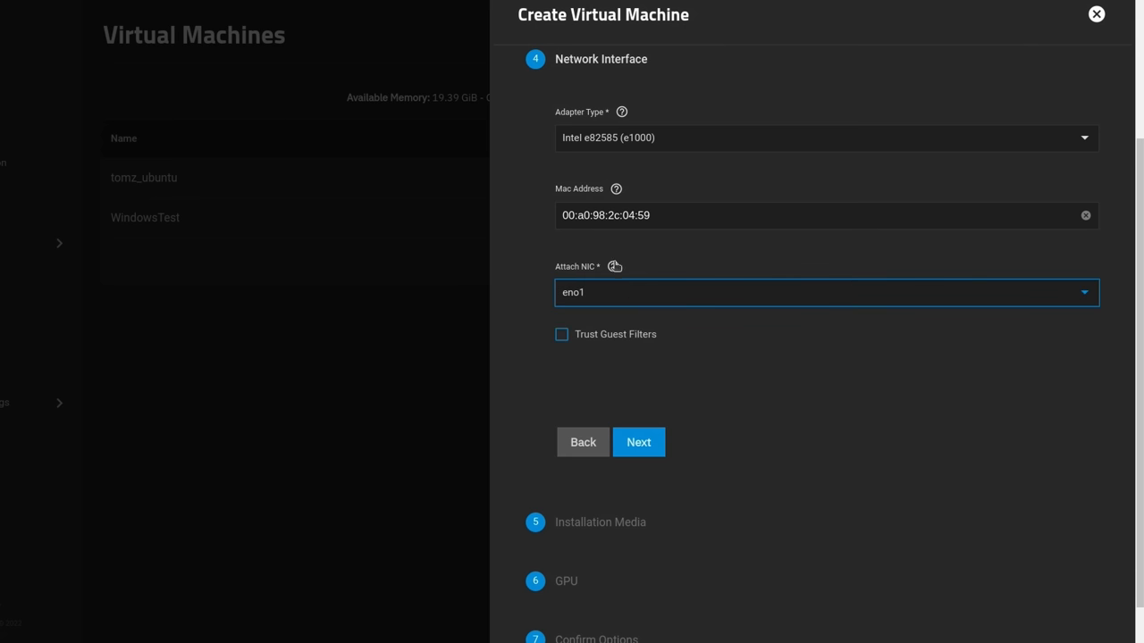
left_click(822, 293)
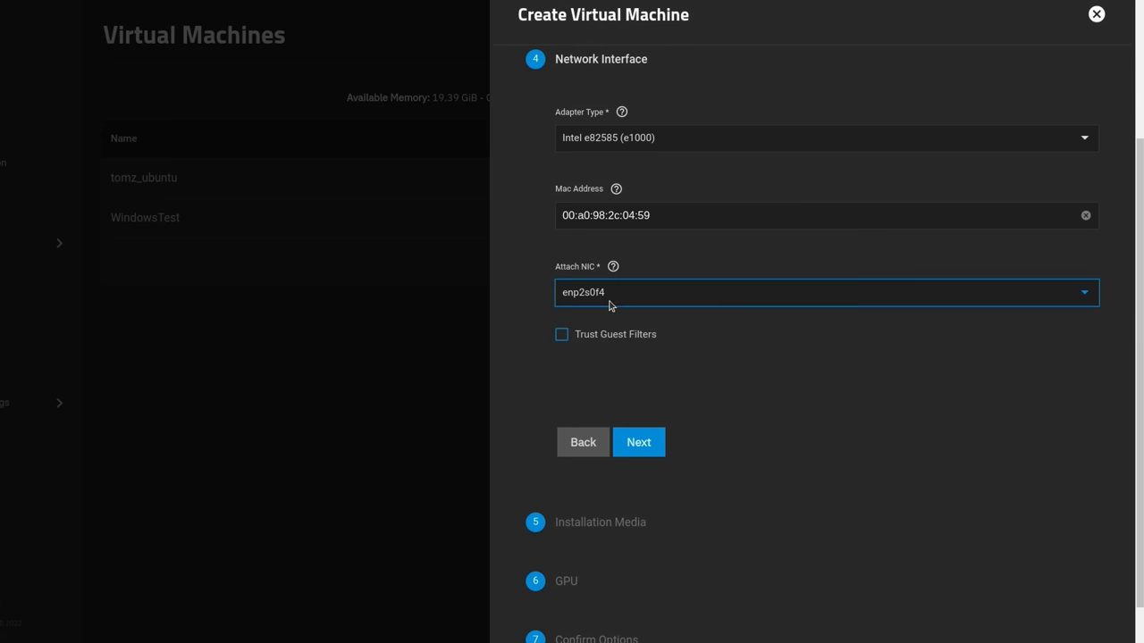
left_click(826, 293)
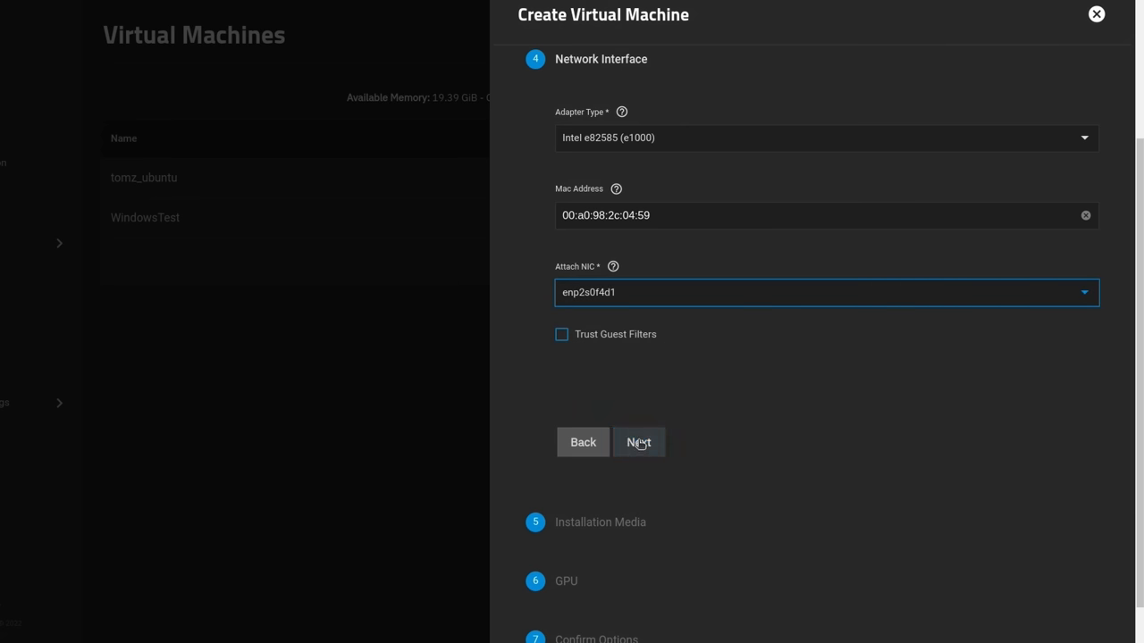
left_click(638, 443)
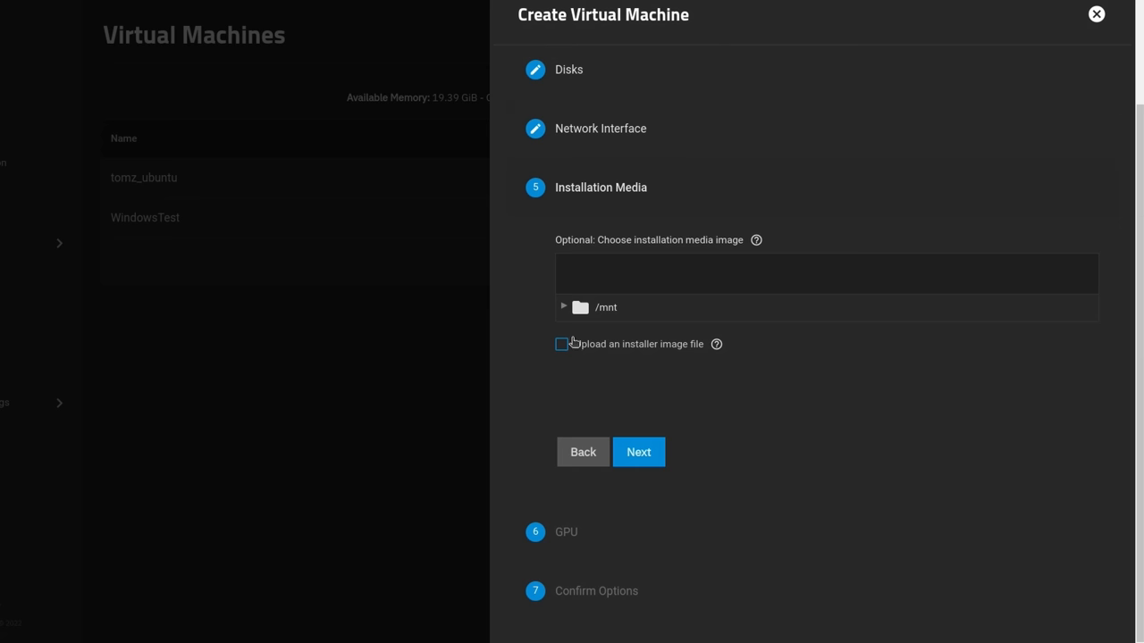
Pick ubuntu-22.04.1-live-server-amd64.iso from /mnt/Dozer/Virtual_Disks/ISO_Storage as installation media
left_click(561, 344)
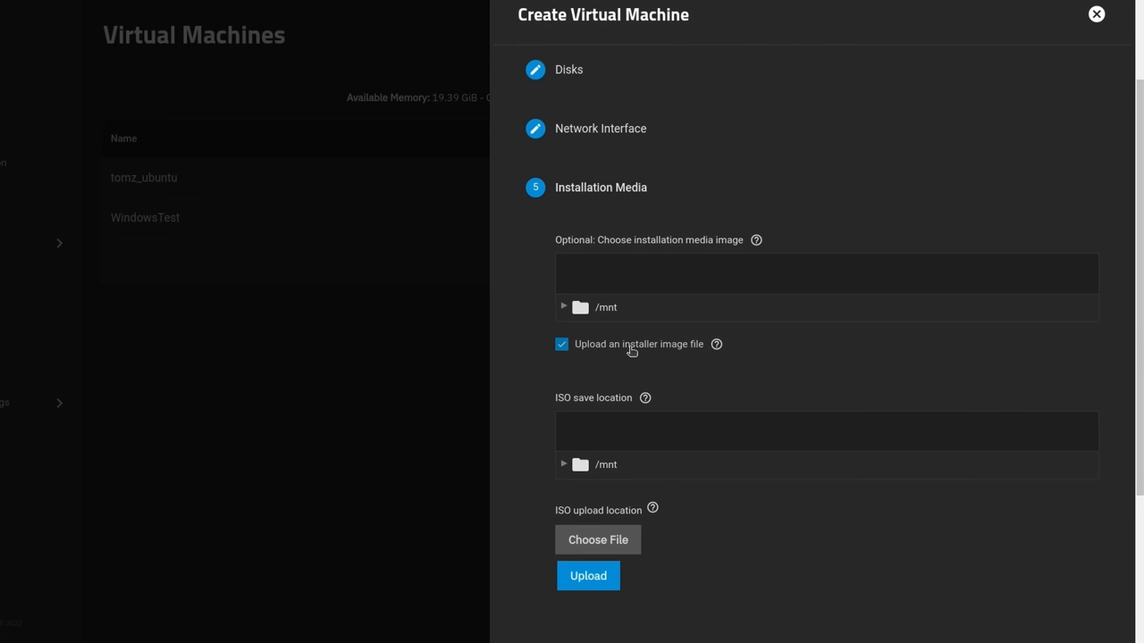
left_click(561, 343)
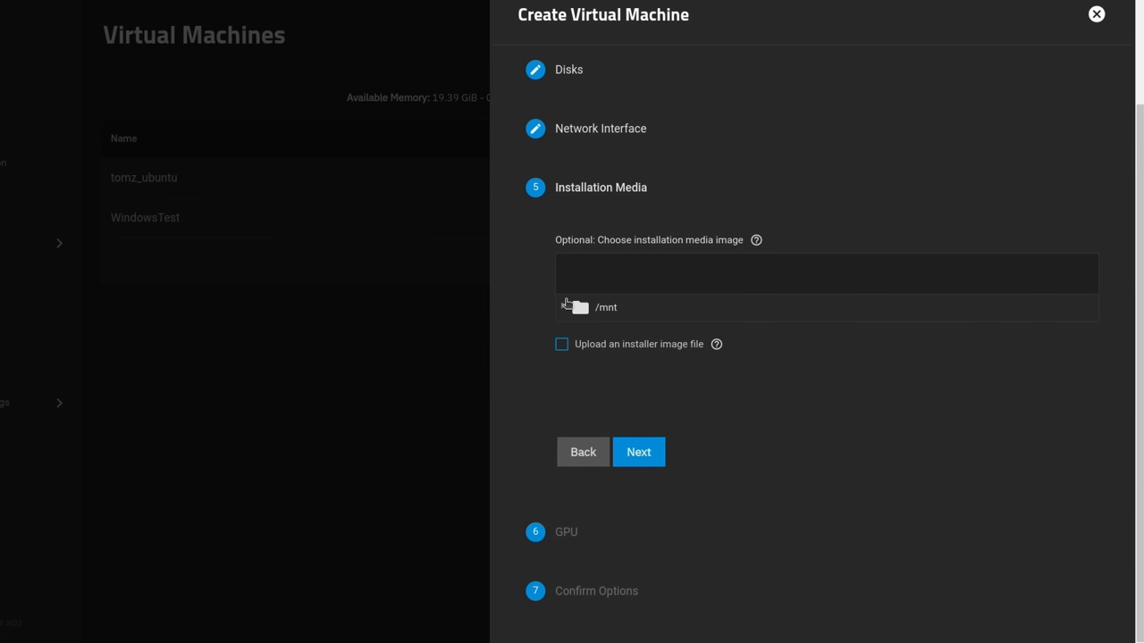
left_click(579, 307)
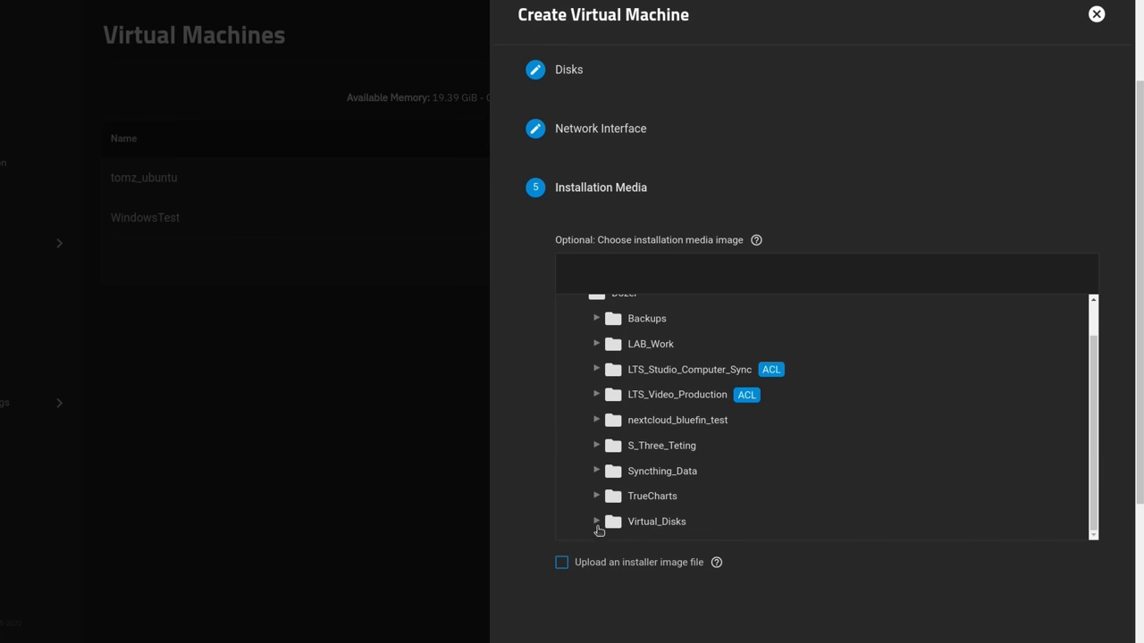
left_click(597, 522)
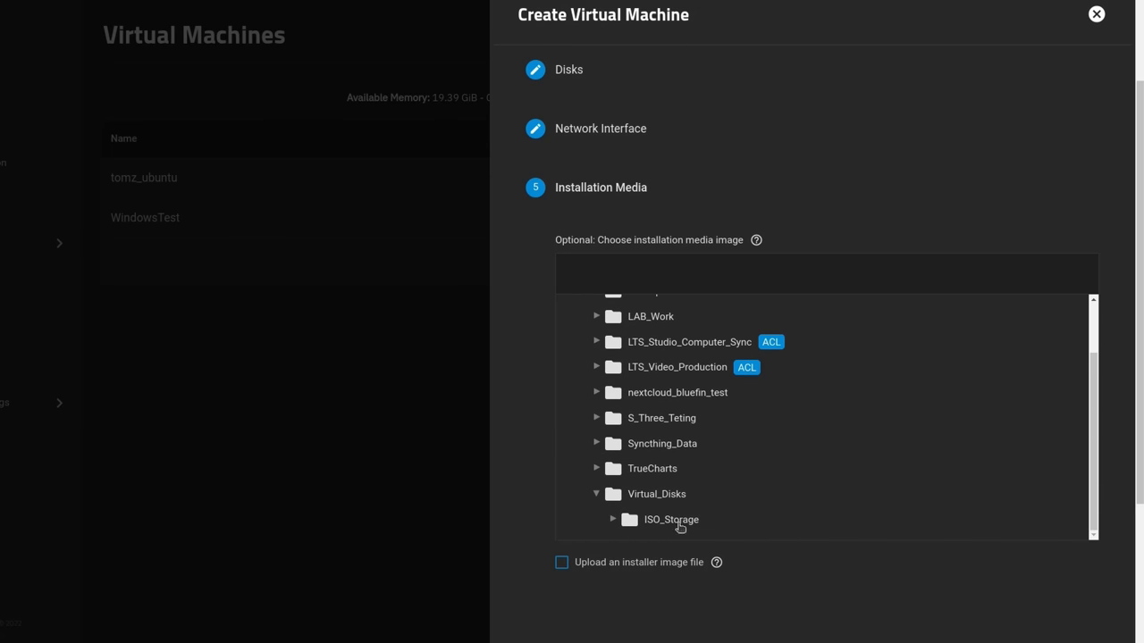
left_click(672, 518)
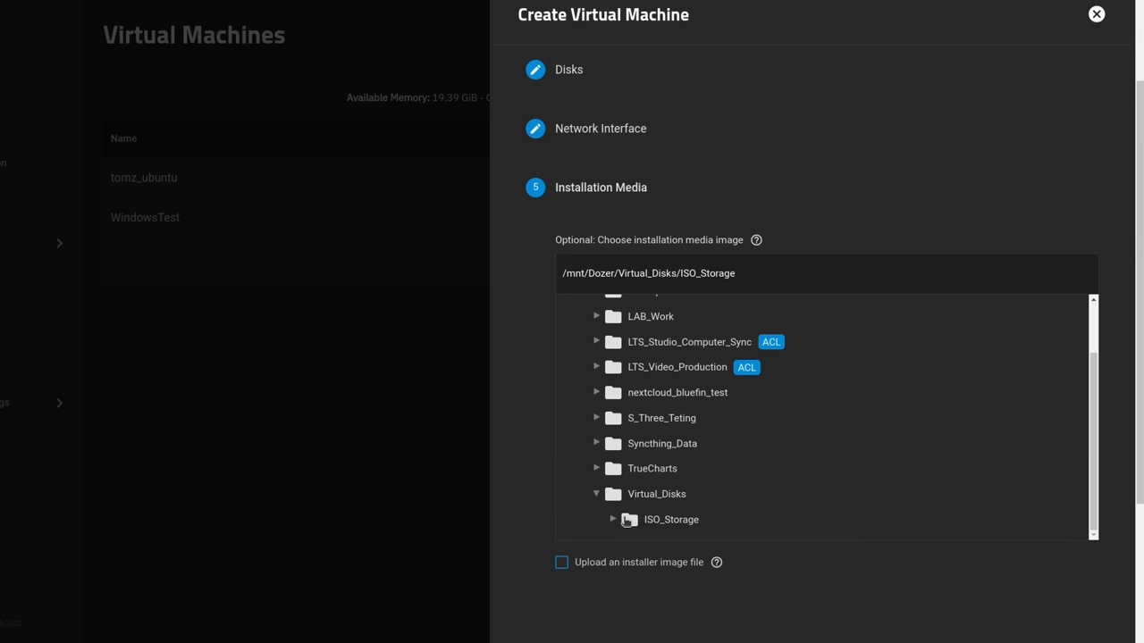
left_click(613, 518)
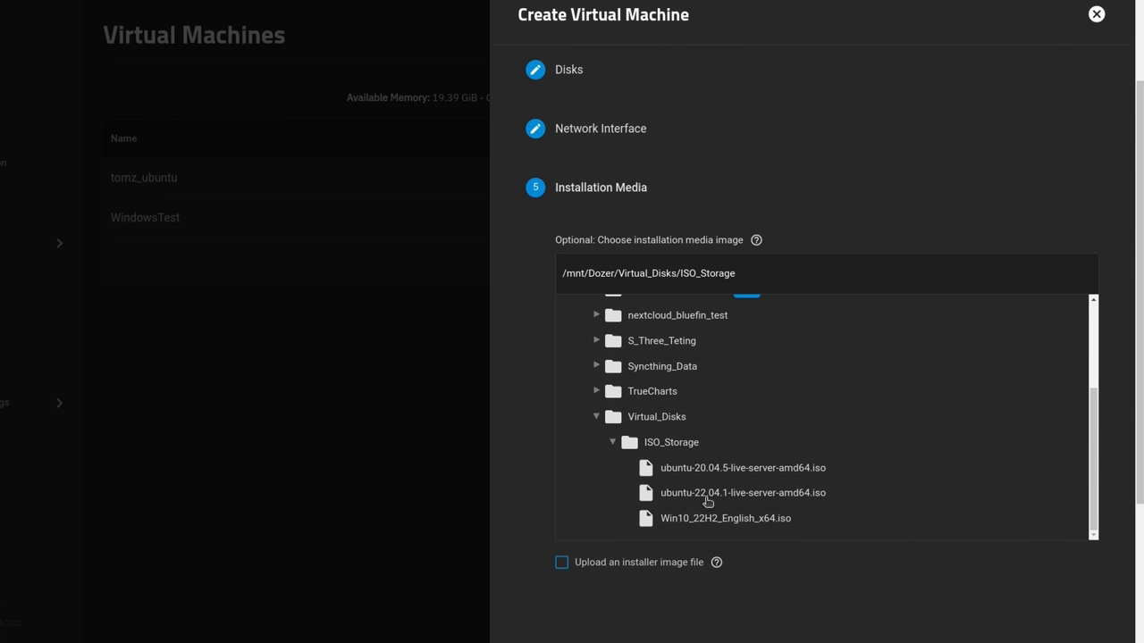
left_click(744, 494)
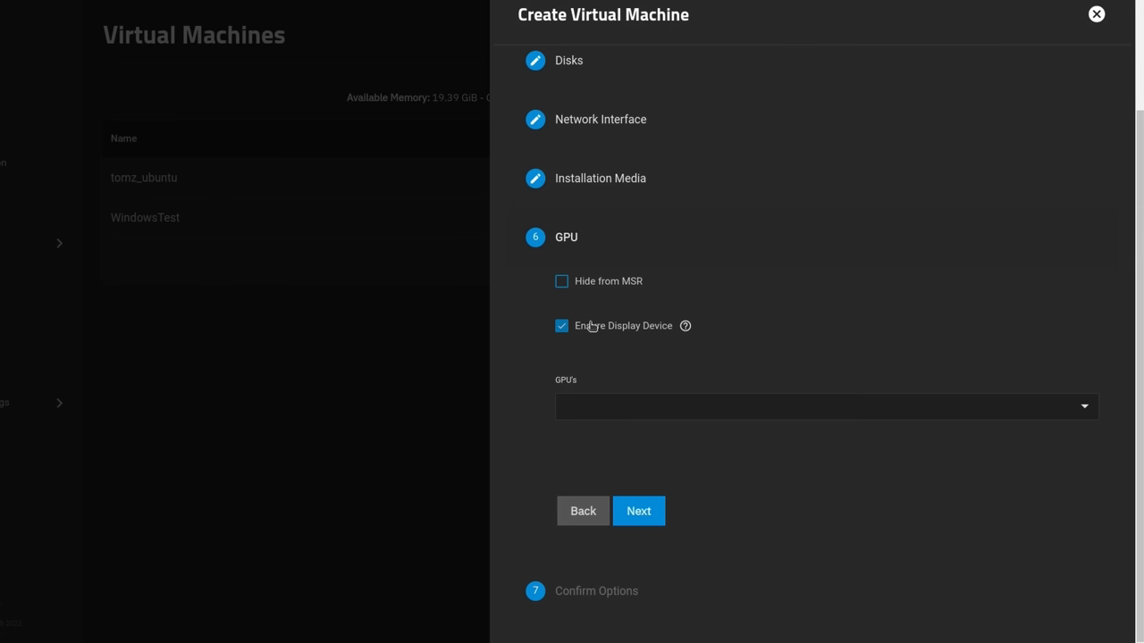
Keep Ensure Display Device on with no GPU, confirm the summary and save Test_Linux_YouTube
left_click(687, 325)
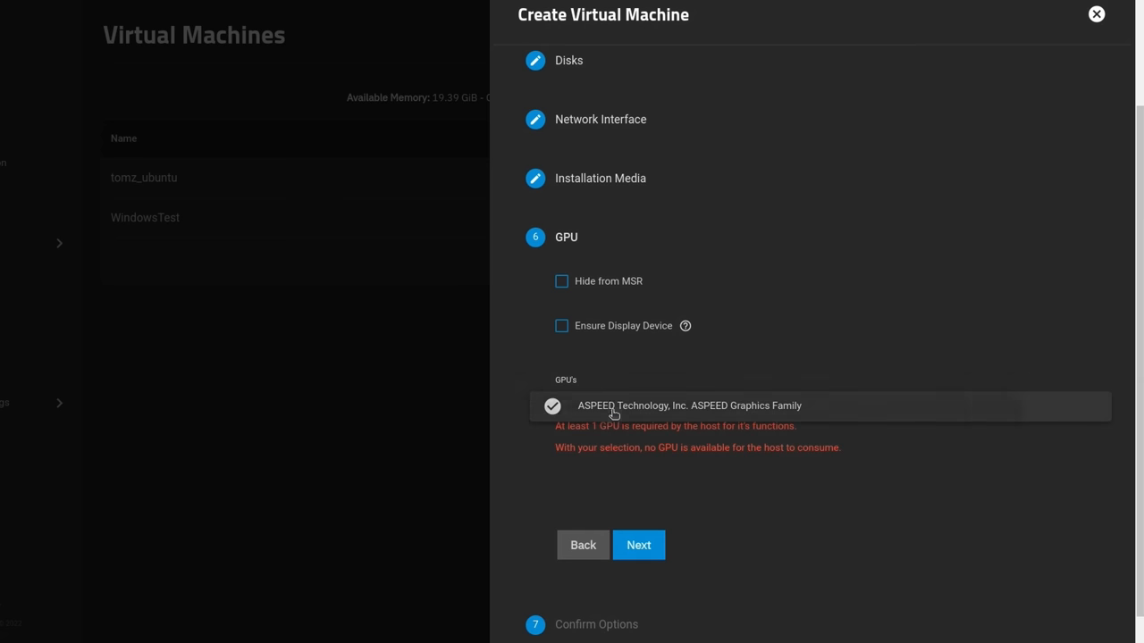
left_click(550, 406)
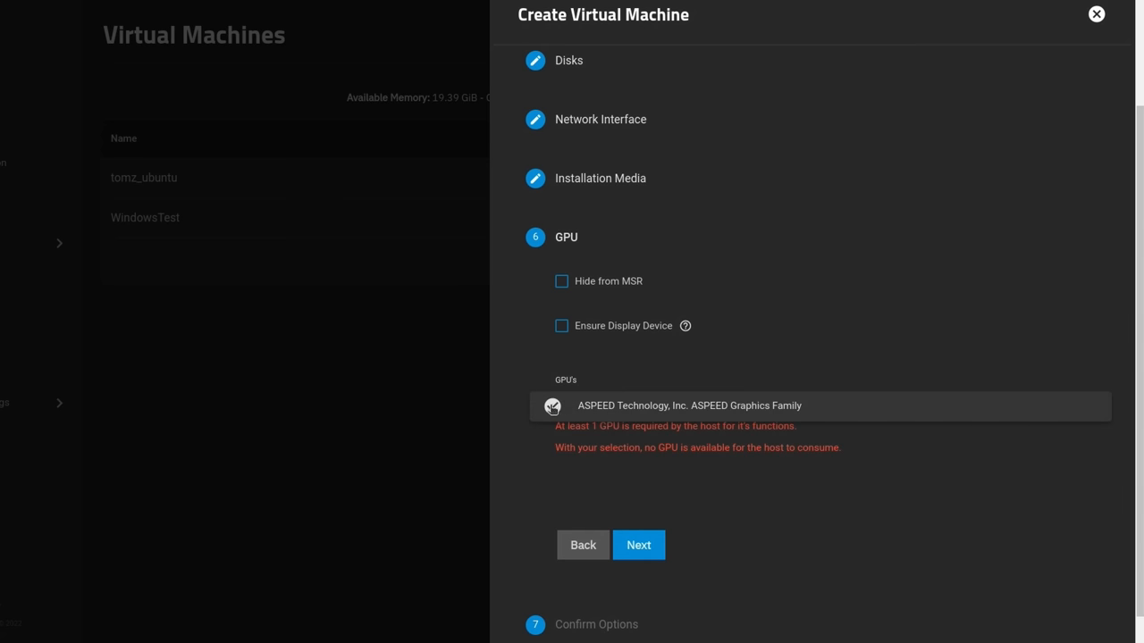
left_click(553, 406)
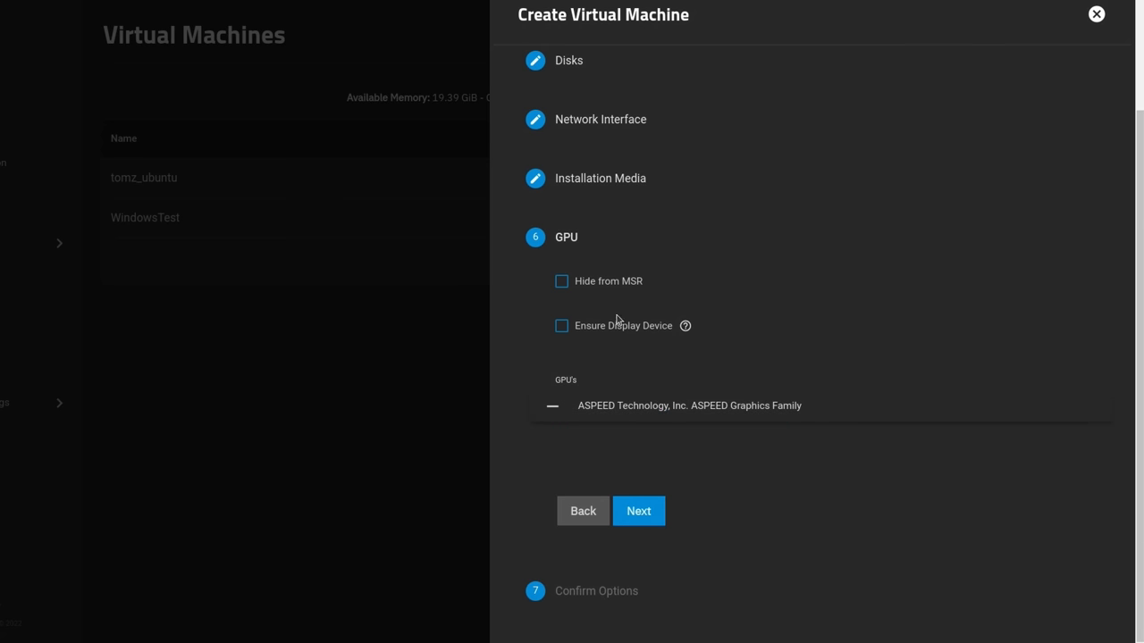
left_click(561, 325)
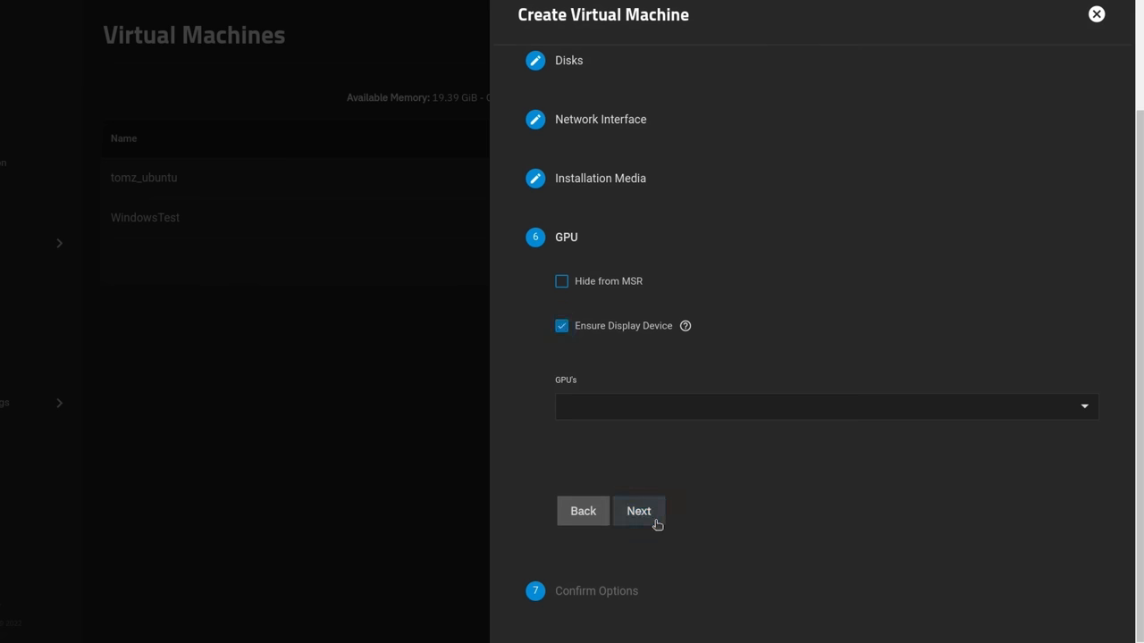
left_click(640, 511)
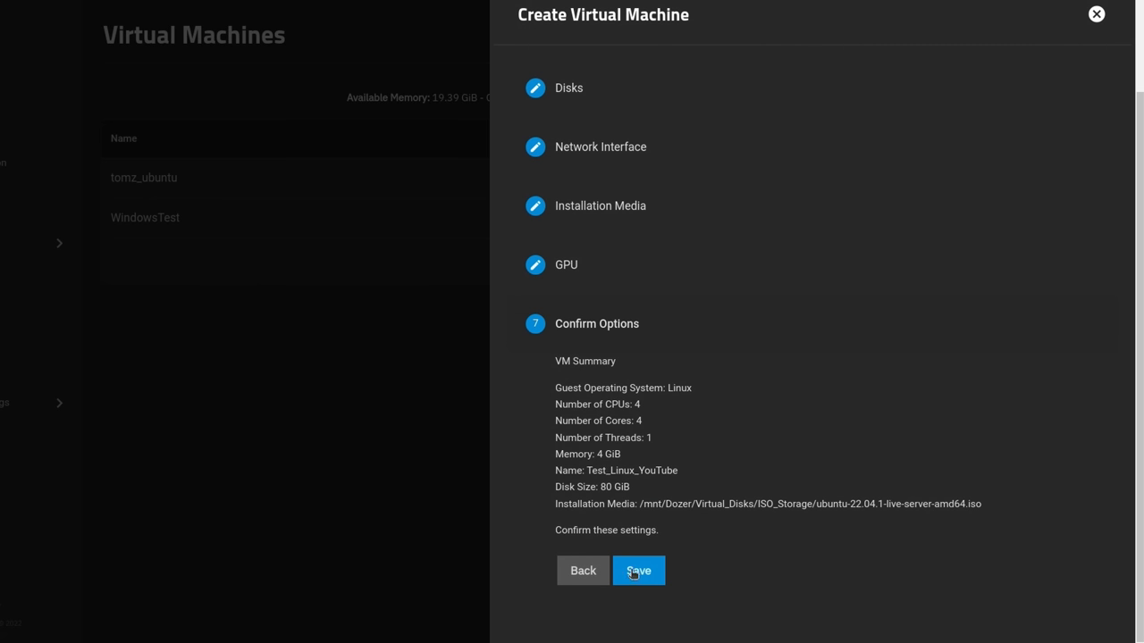
left_click(638, 571)
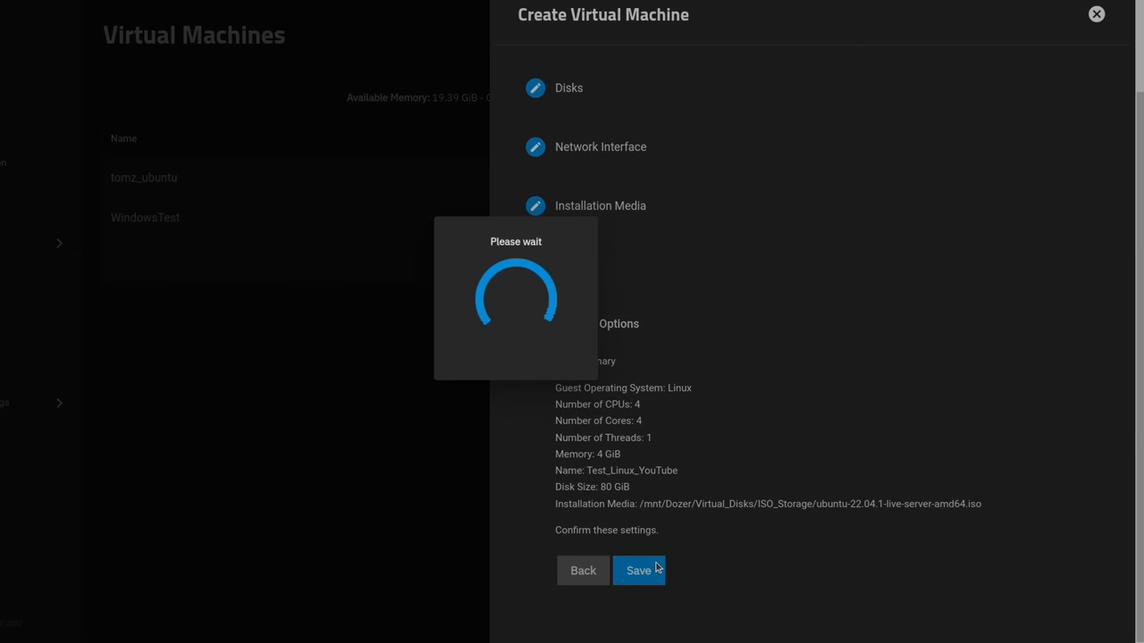
left_click(639, 570)
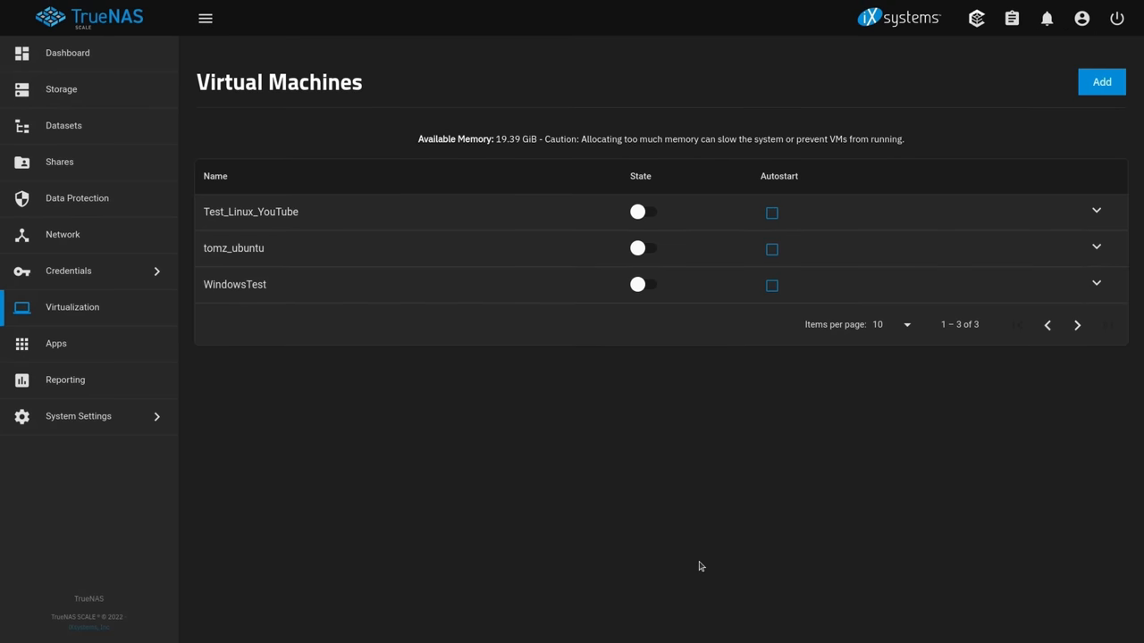
mouse_move(333, 225)
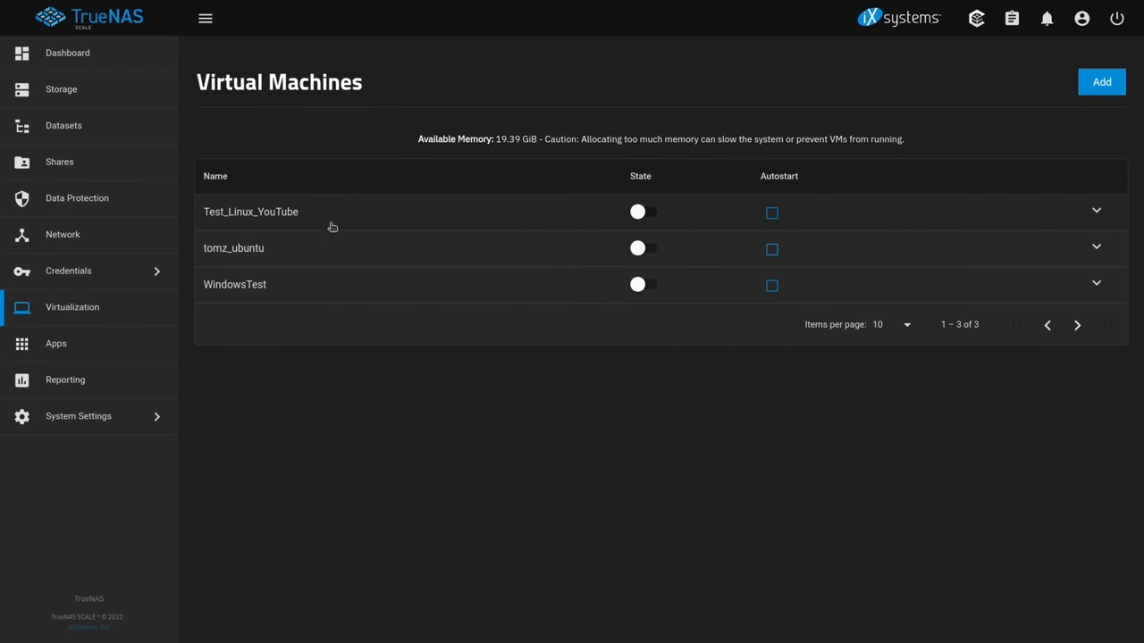
mouse_move(279, 247)
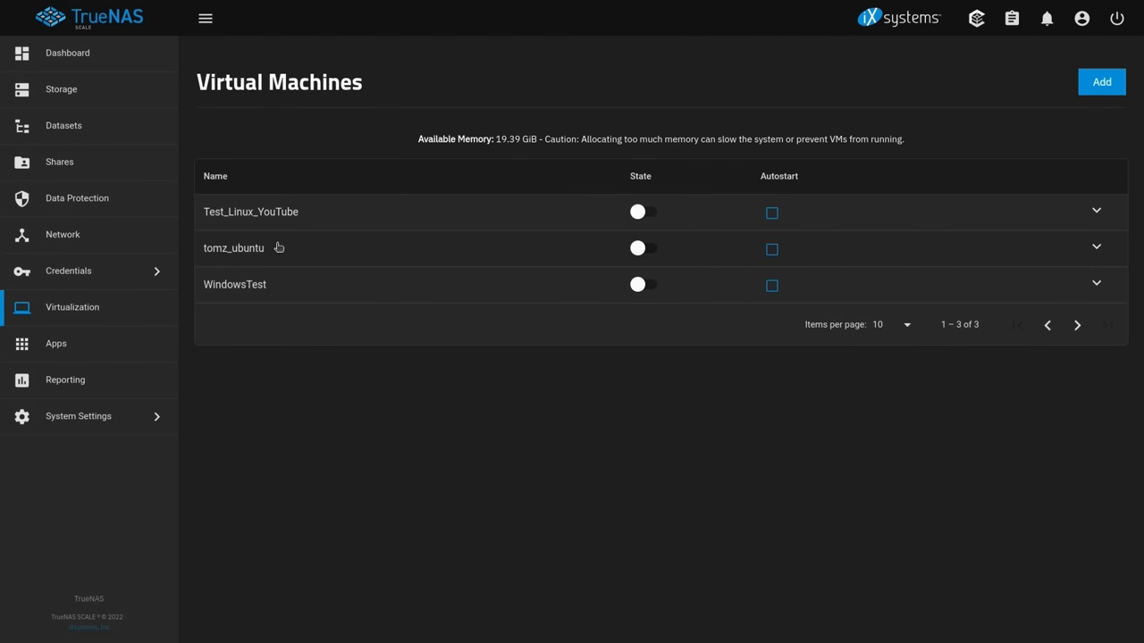
mouse_move(651, 253)
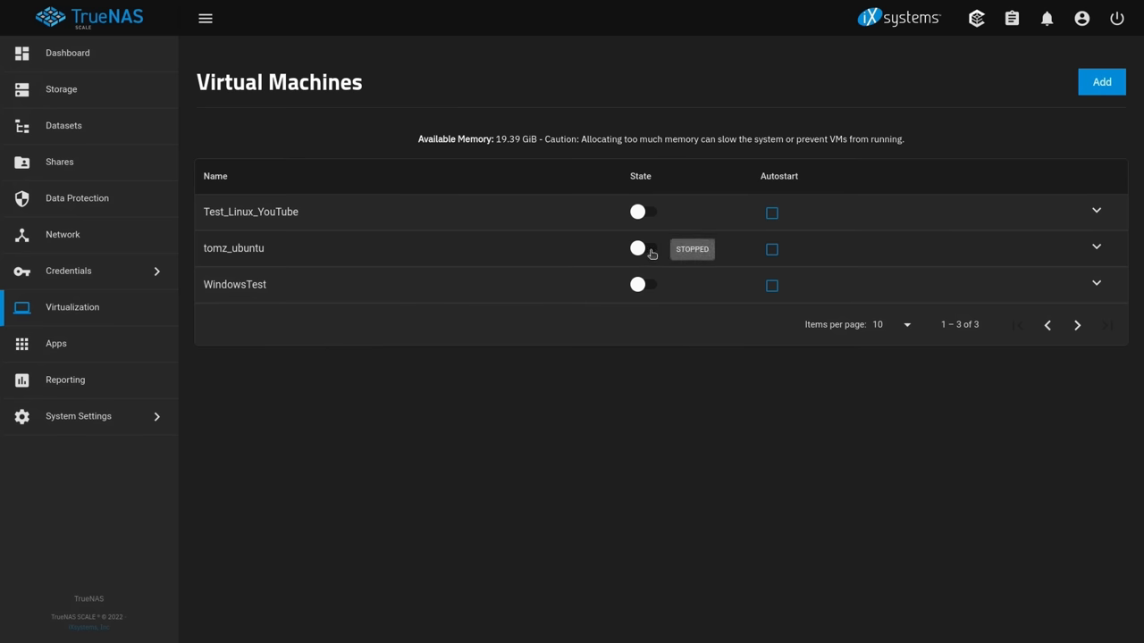
Start the stopped tomz_ubuntu virtual machine from its State toggle
left_click(637, 246)
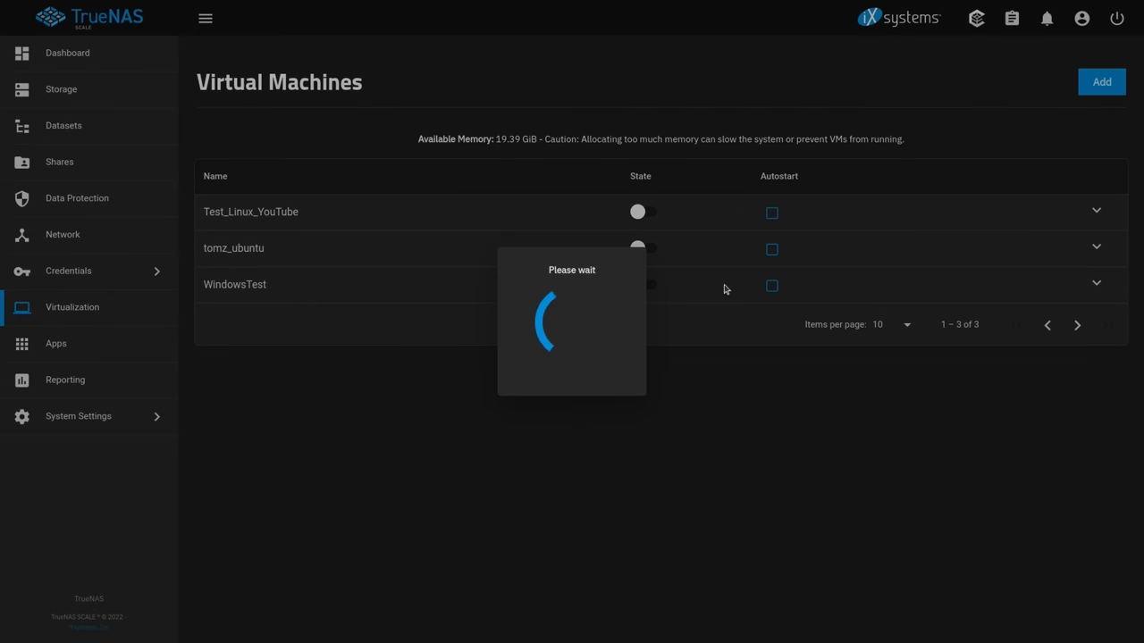
Review tomz_ubuntu's disk, display and NIC devices, then reopen its details in the VM list
left_click(644, 247)
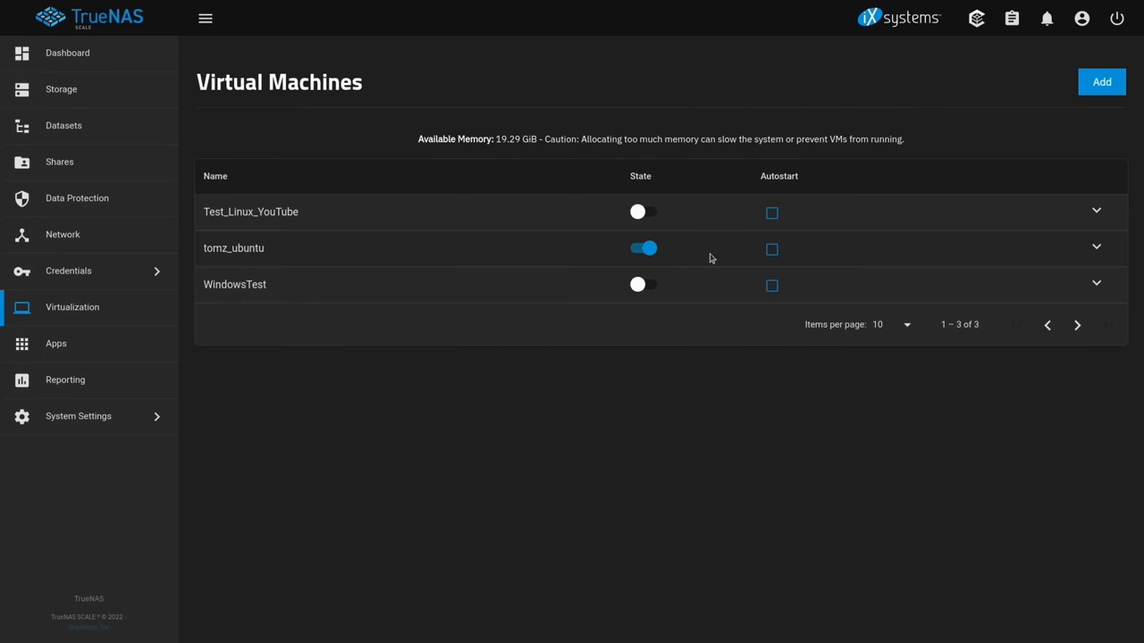
left_click(1096, 247)
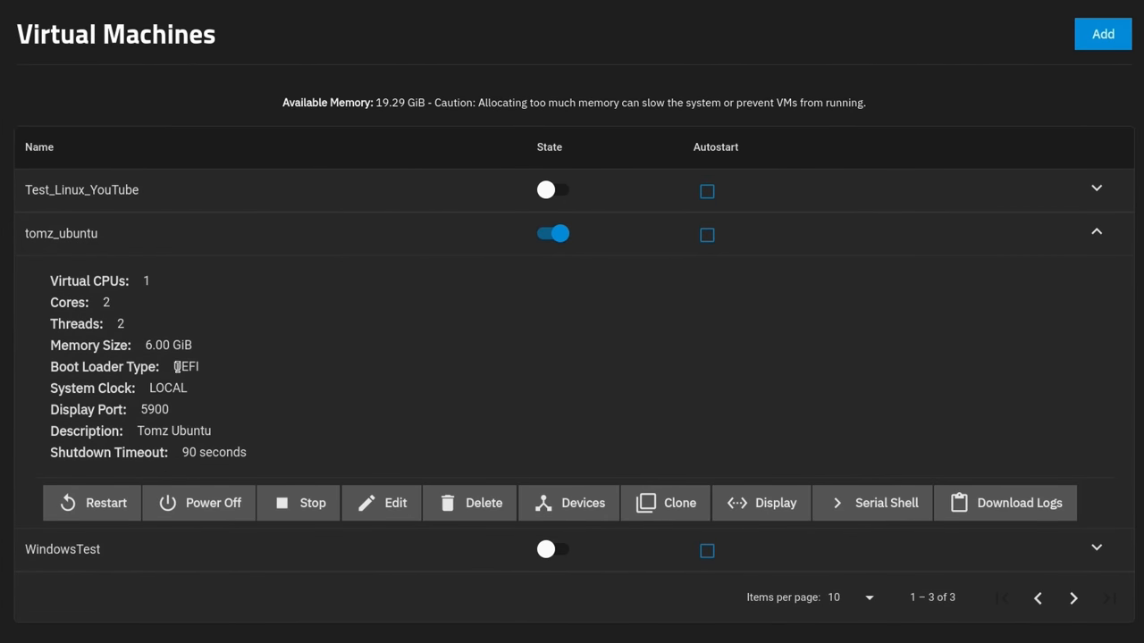
mouse_move(320, 415)
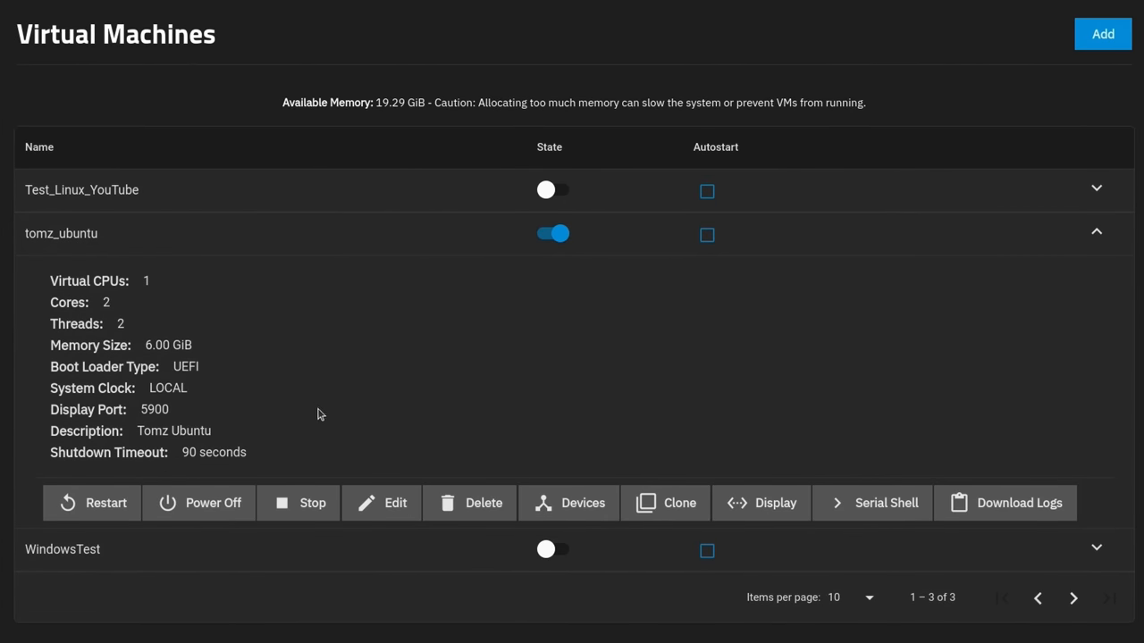
mouse_move(327, 411)
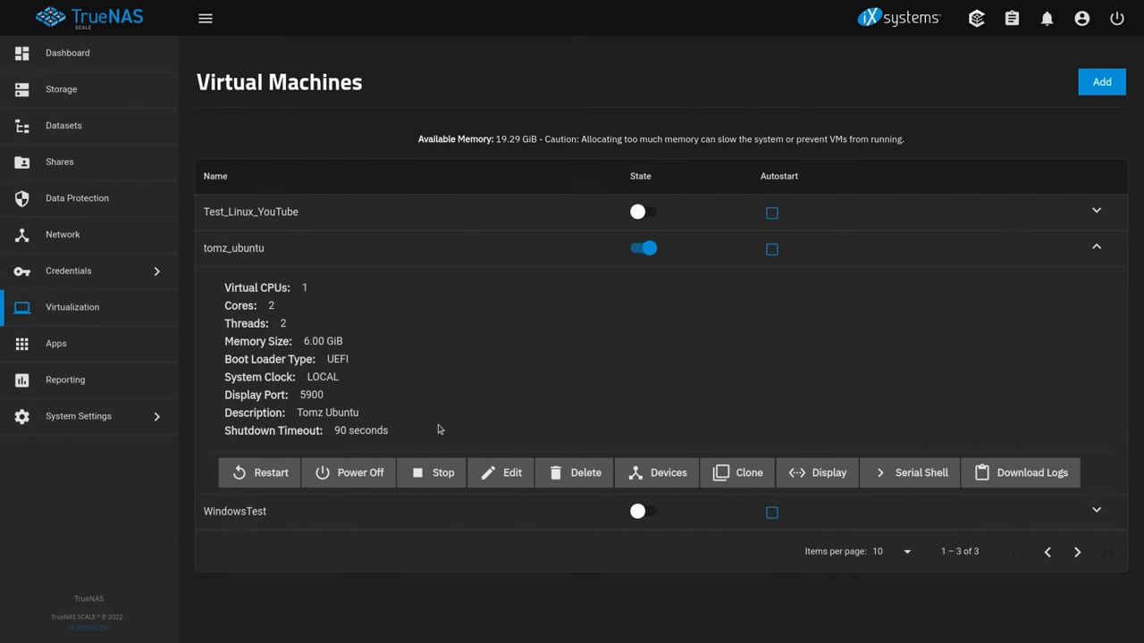
left_click(656, 472)
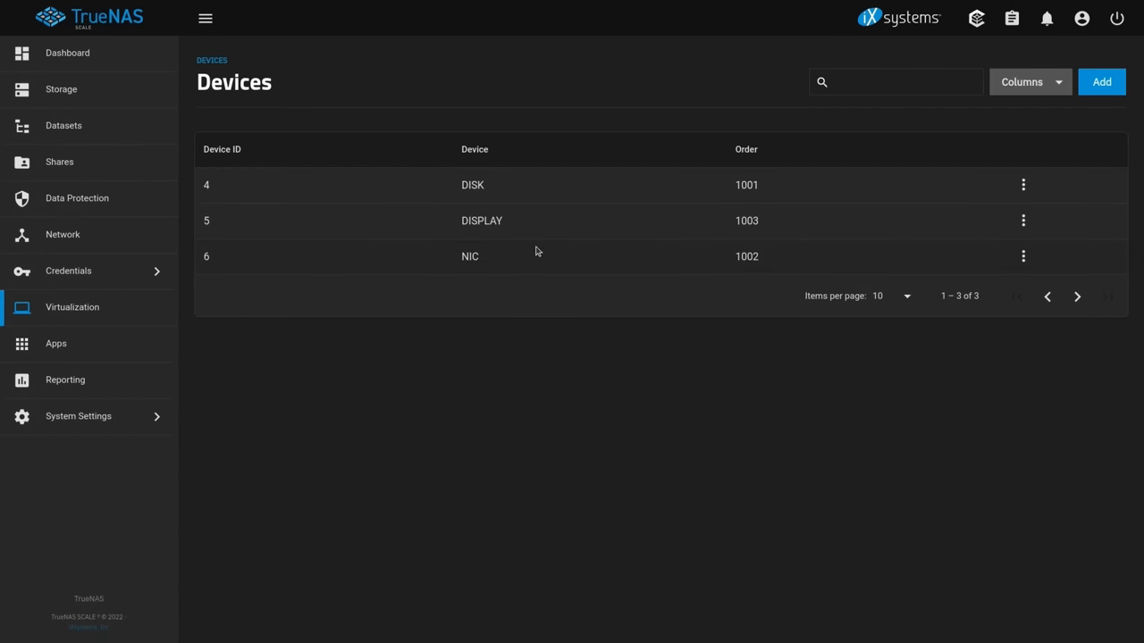
left_click(72, 308)
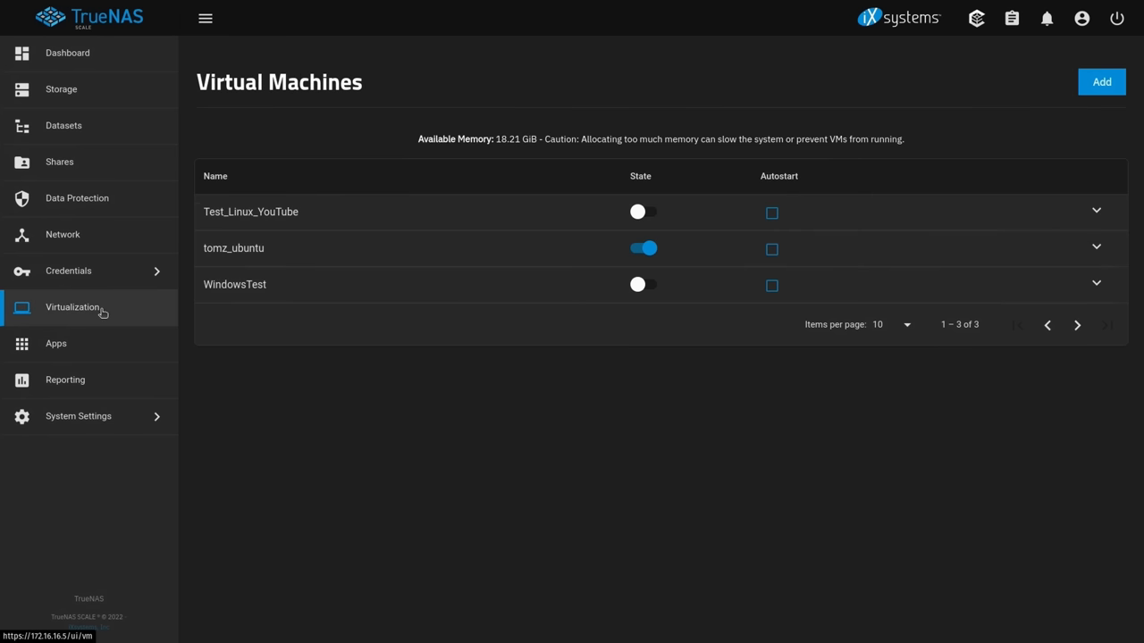
left_click(1098, 247)
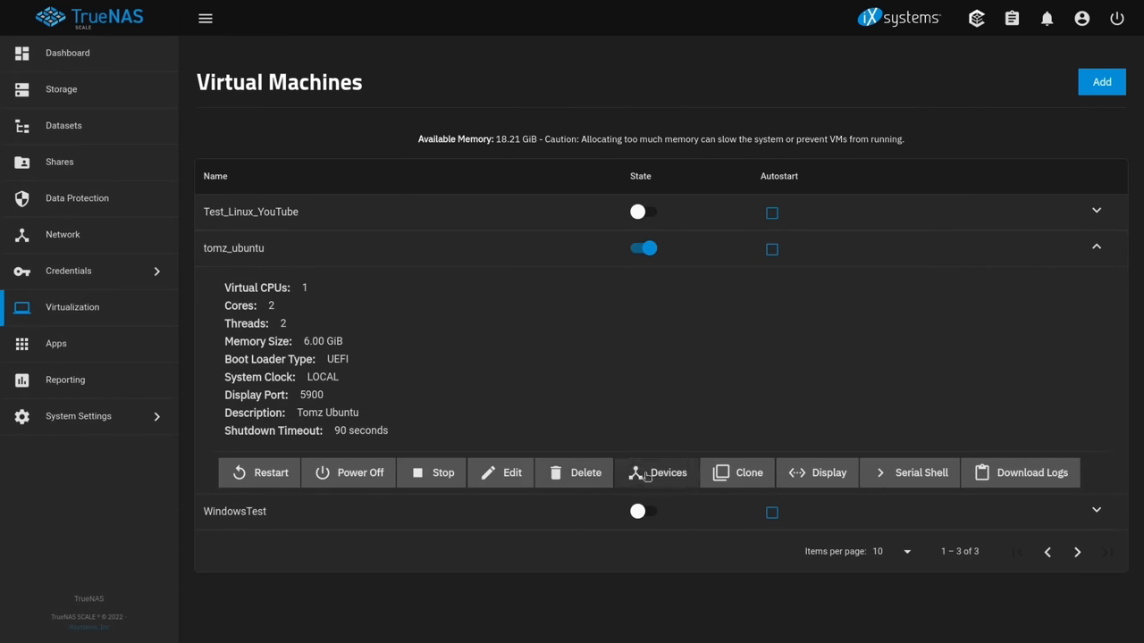
left_click(815, 472)
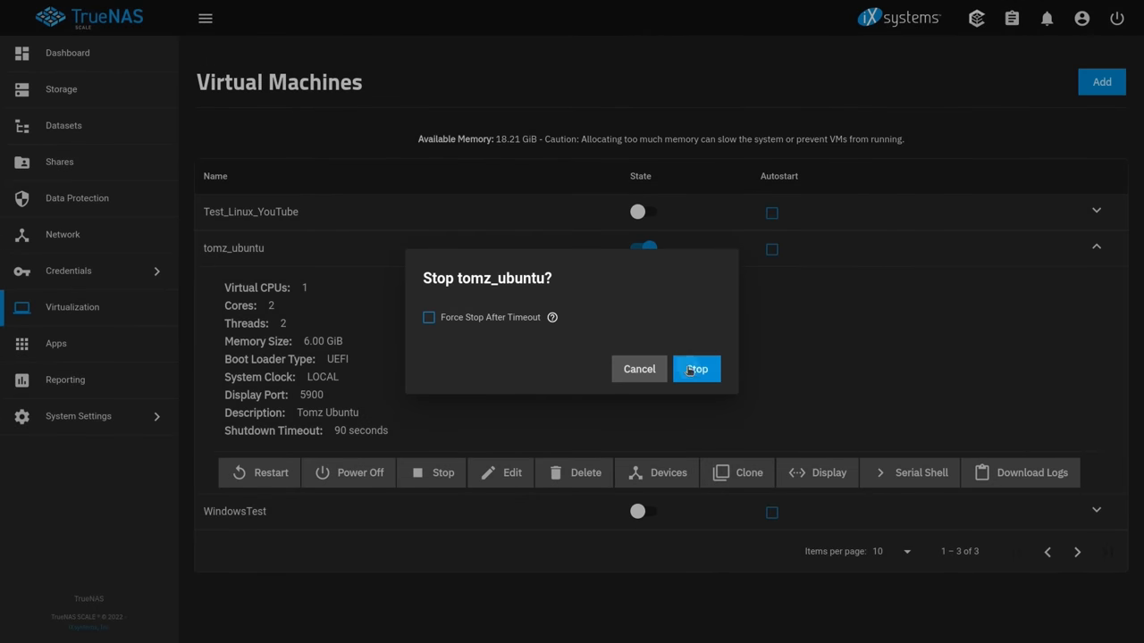
Confirm stopping tomz_ubuntu and clone it as a new VM named YT_Clone
left_click(697, 369)
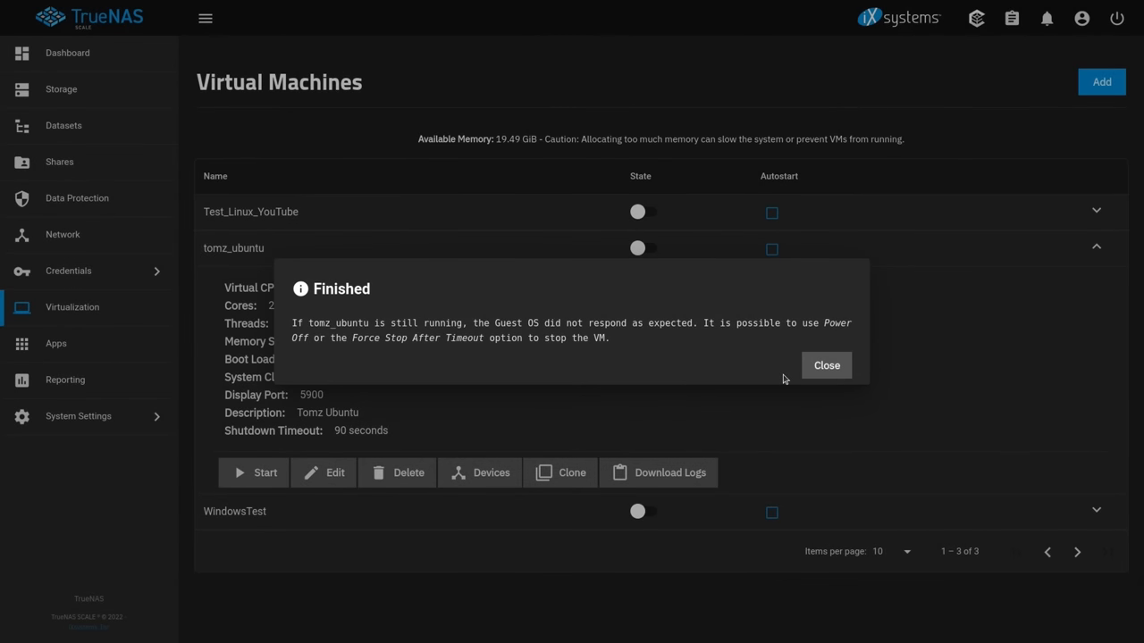
left_click(825, 365)
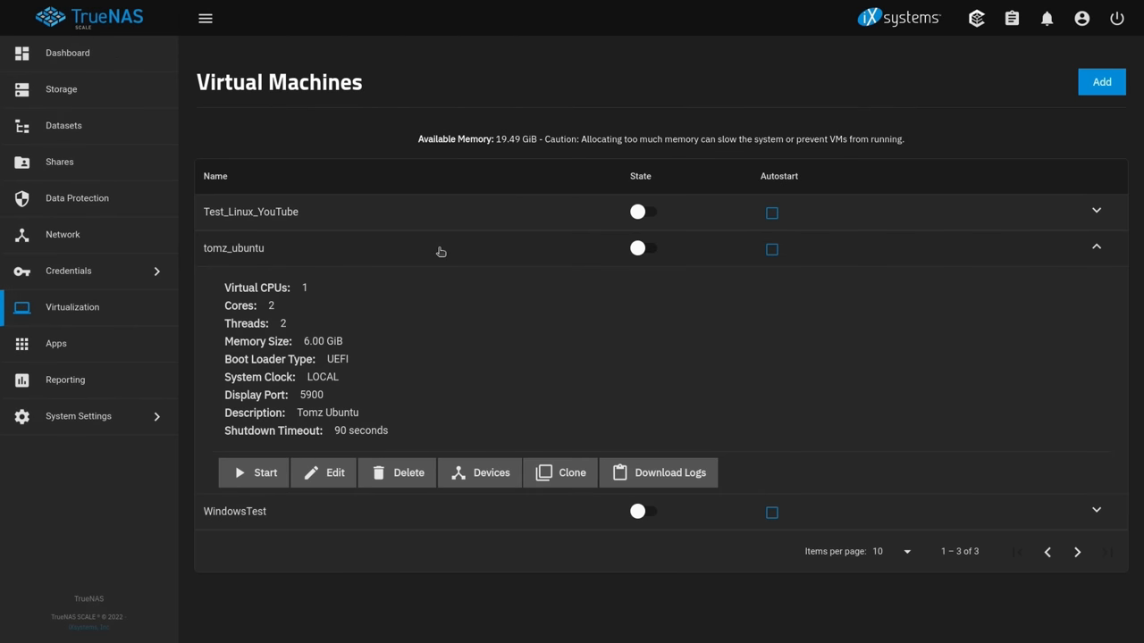
left_click(559, 472)
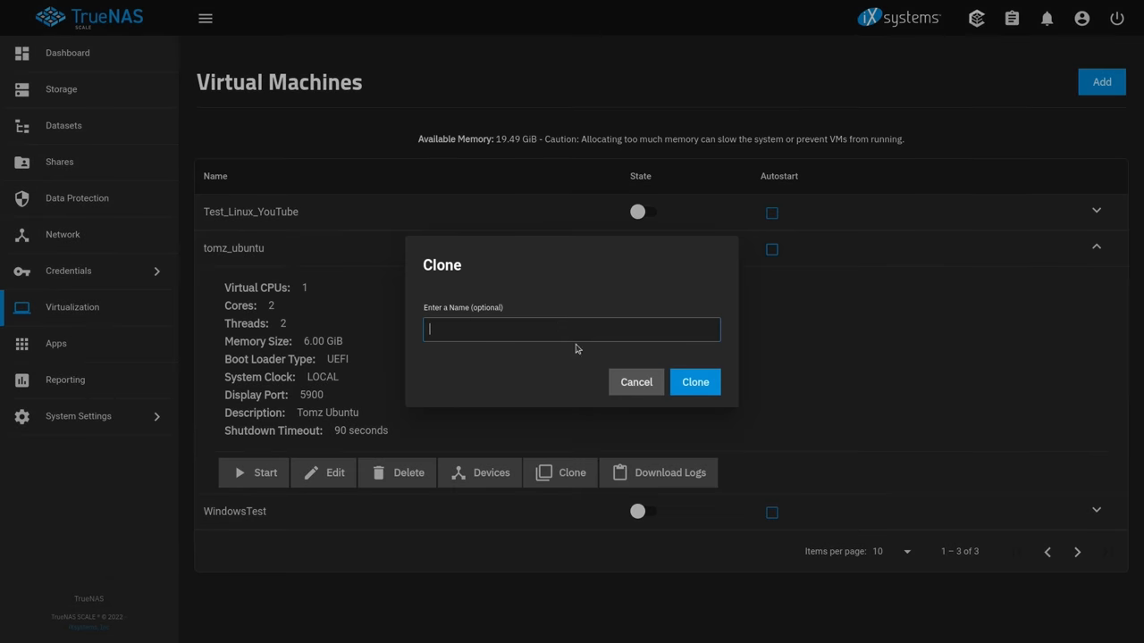
type("YT_Clone")
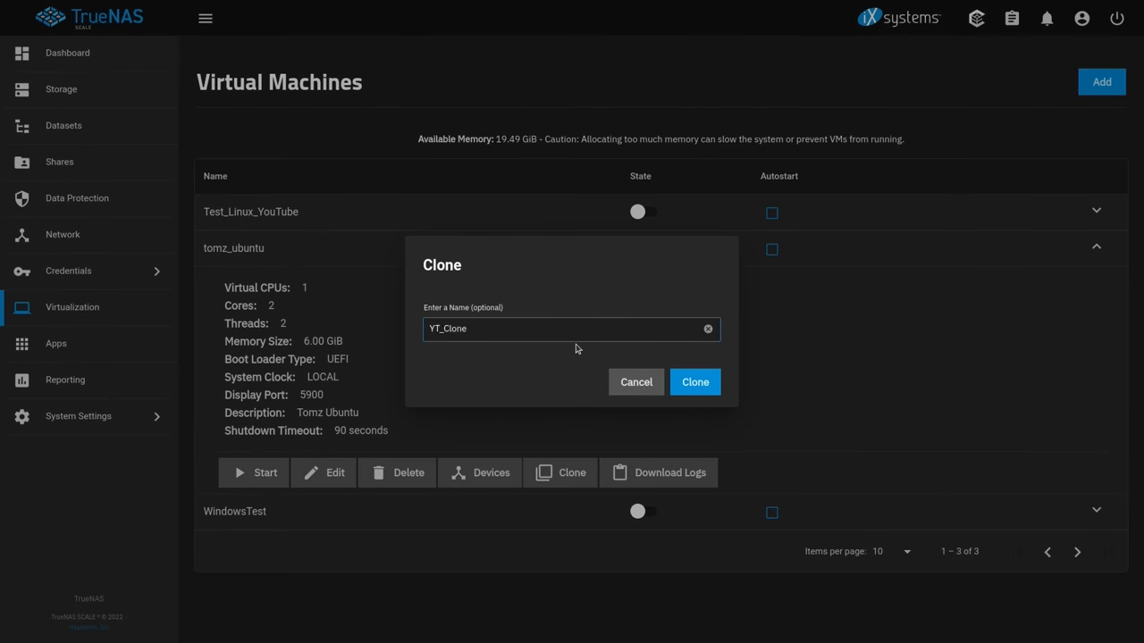
left_click(694, 383)
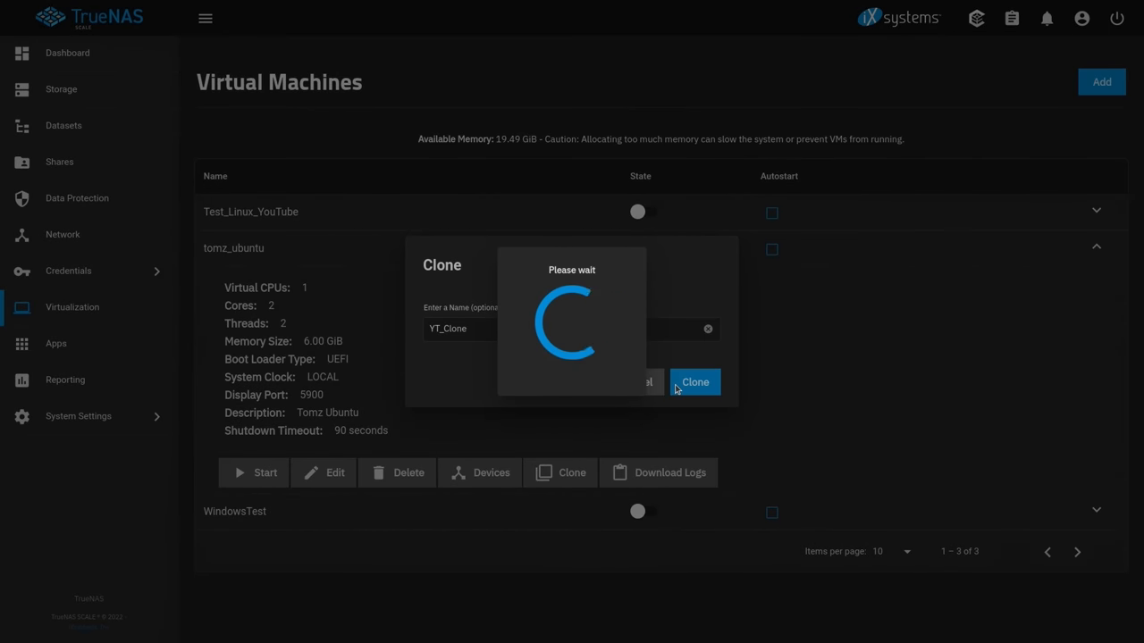
left_click(693, 382)
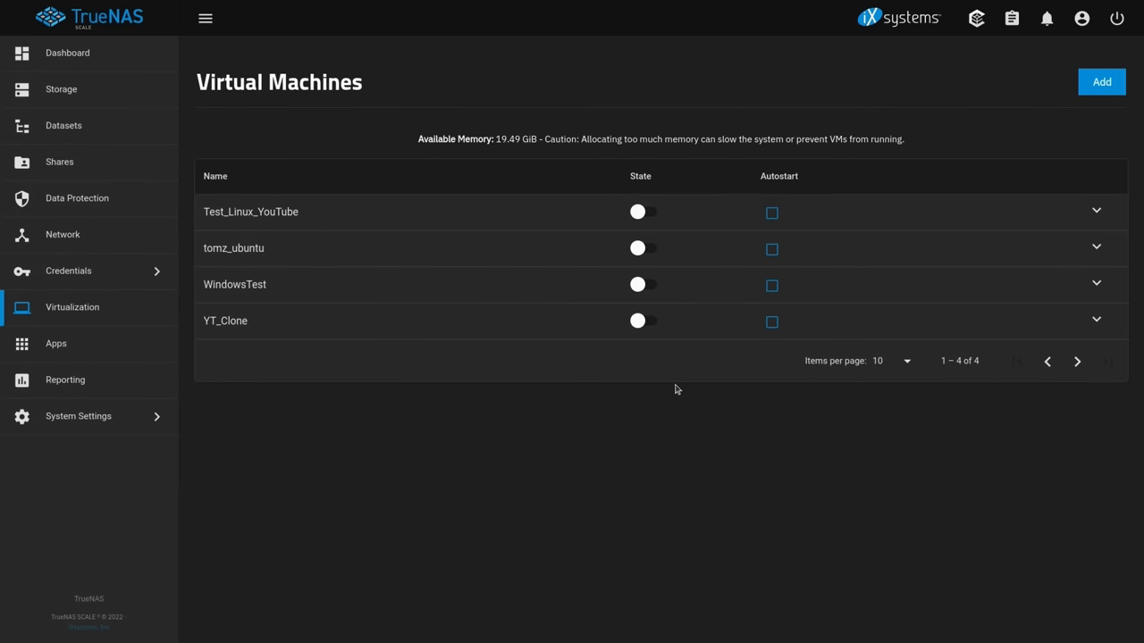
mouse_move(1110, 322)
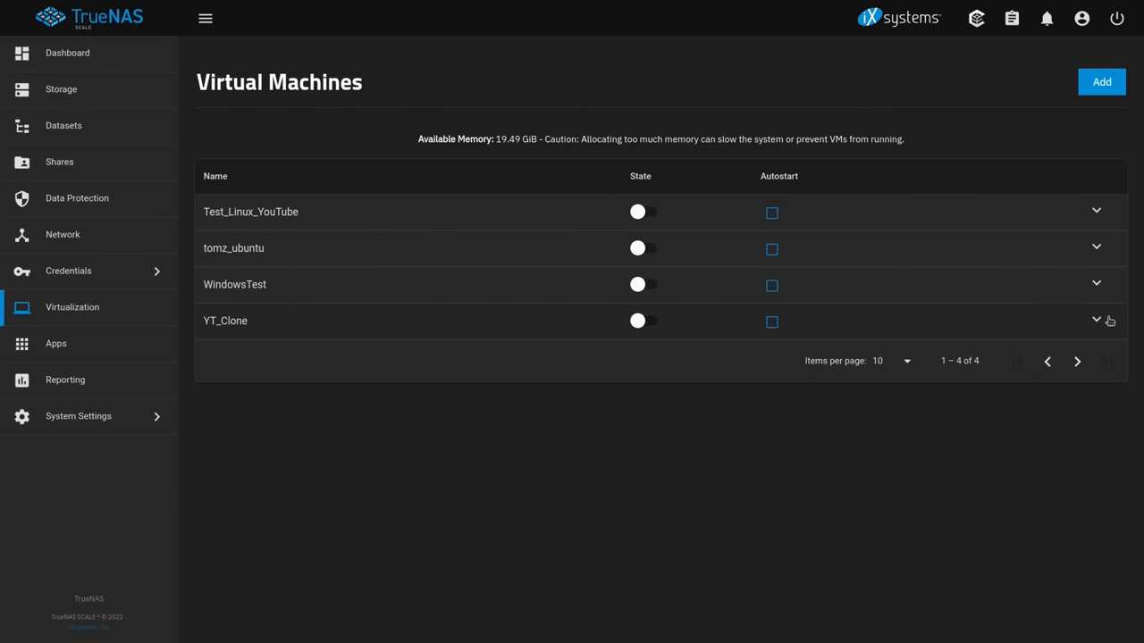
Start the YT_Clone VM and check tomz_ubuntu's display port for comparison
left_click(1096, 320)
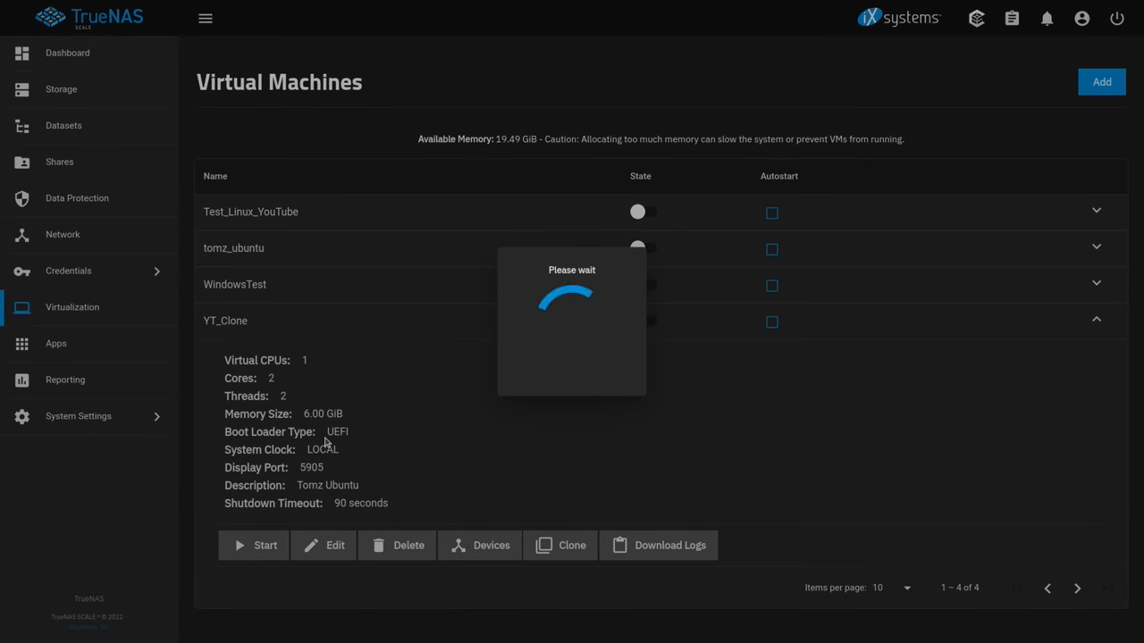
left_click(641, 320)
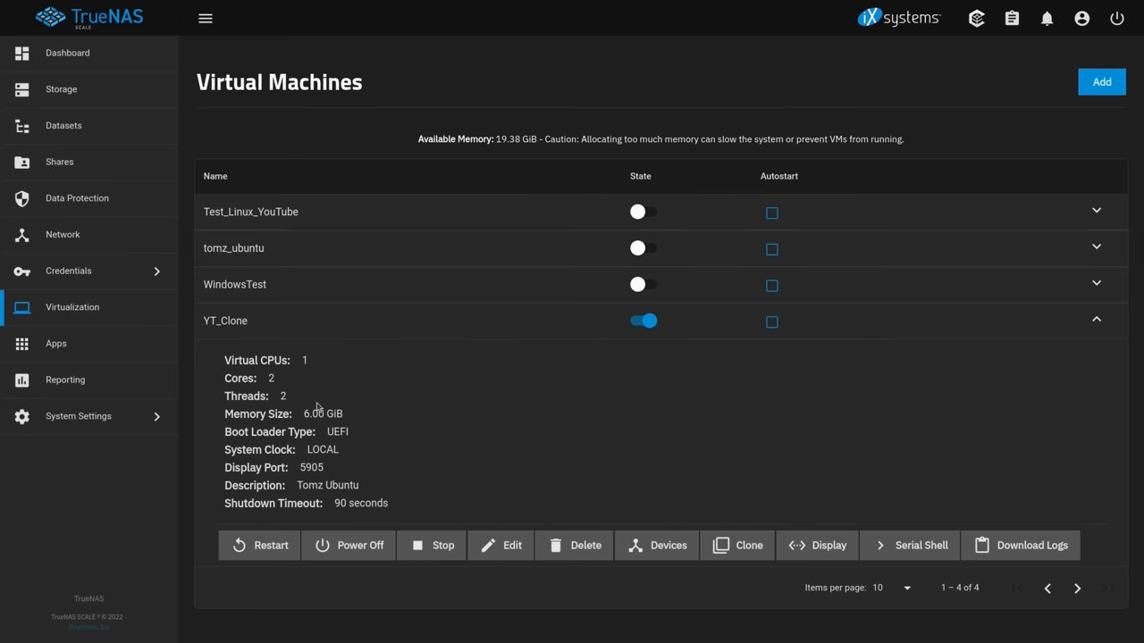
mouse_move(590, 245)
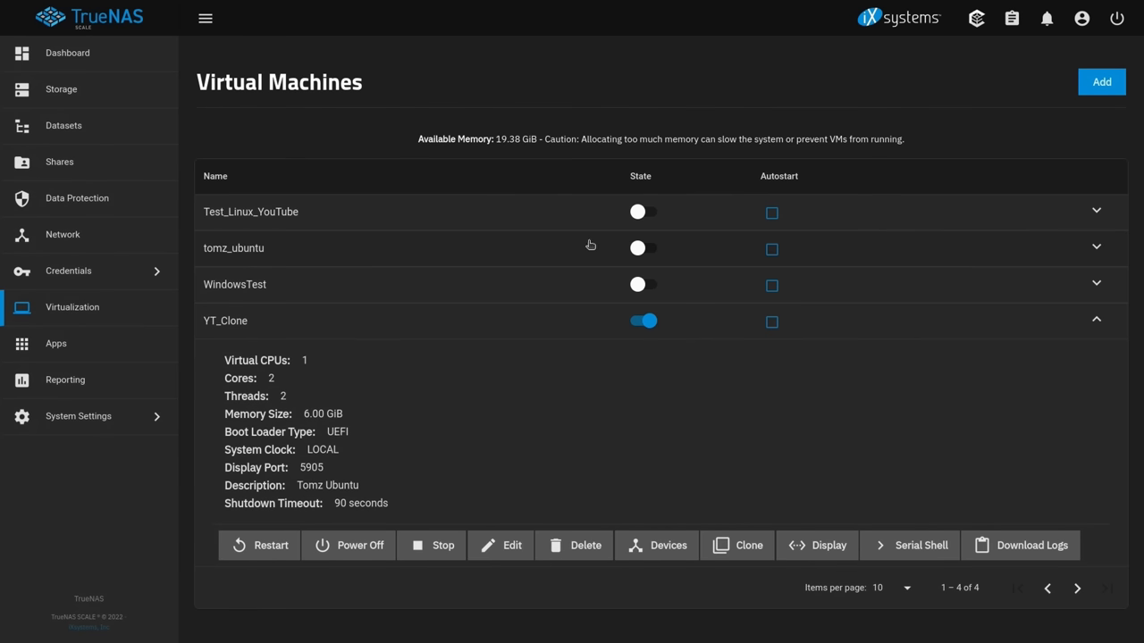
double_click(311, 468)
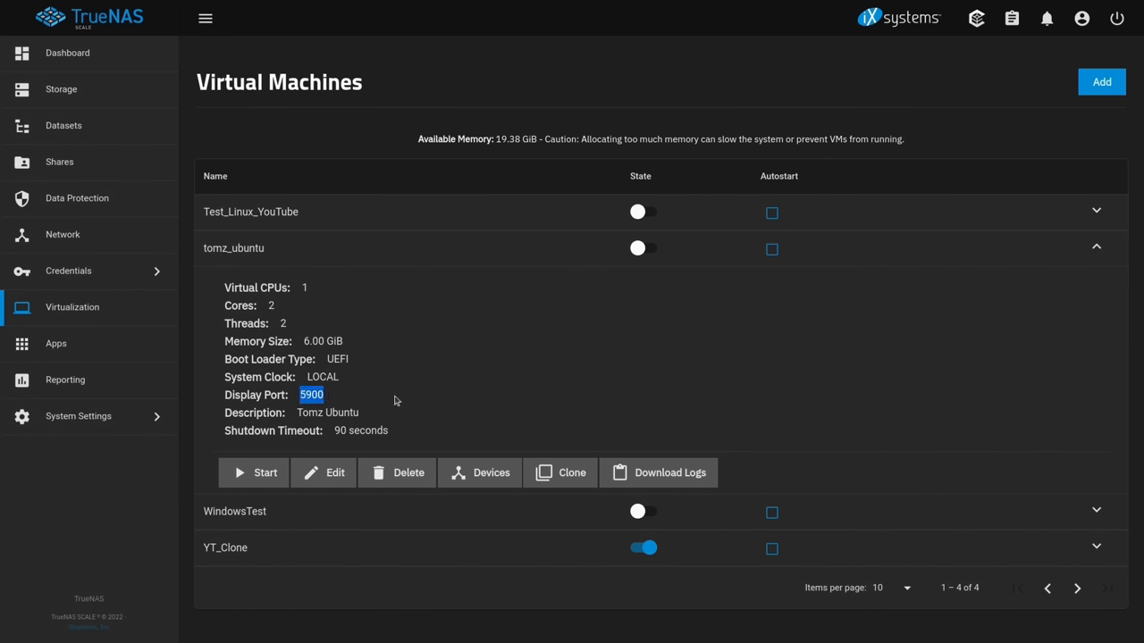
mouse_move(497, 307)
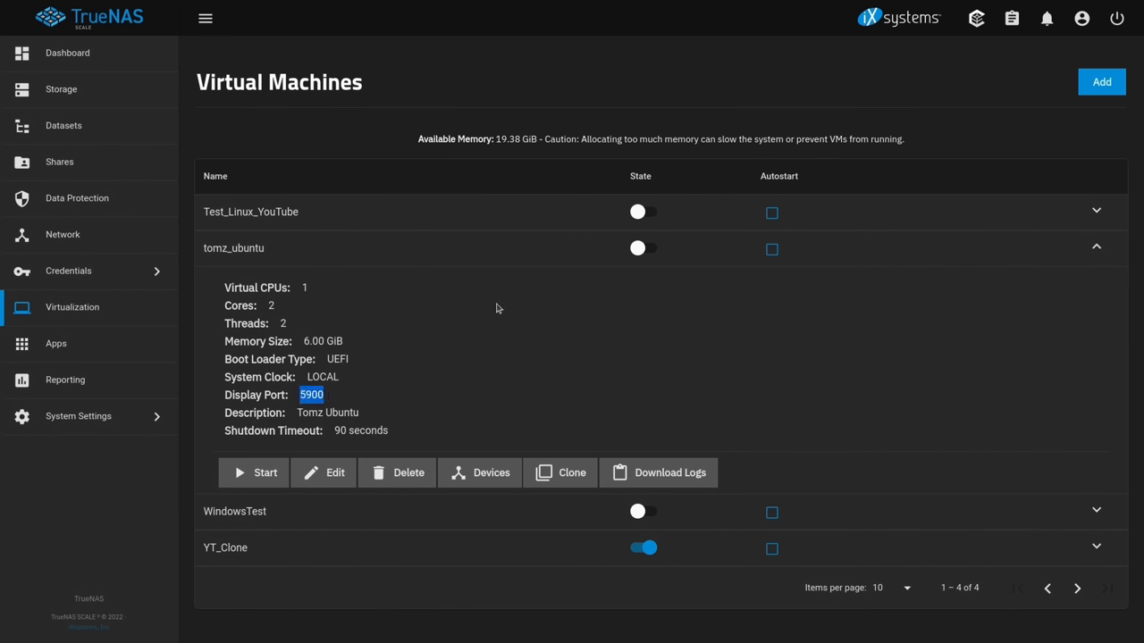
mouse_move(1069, 200)
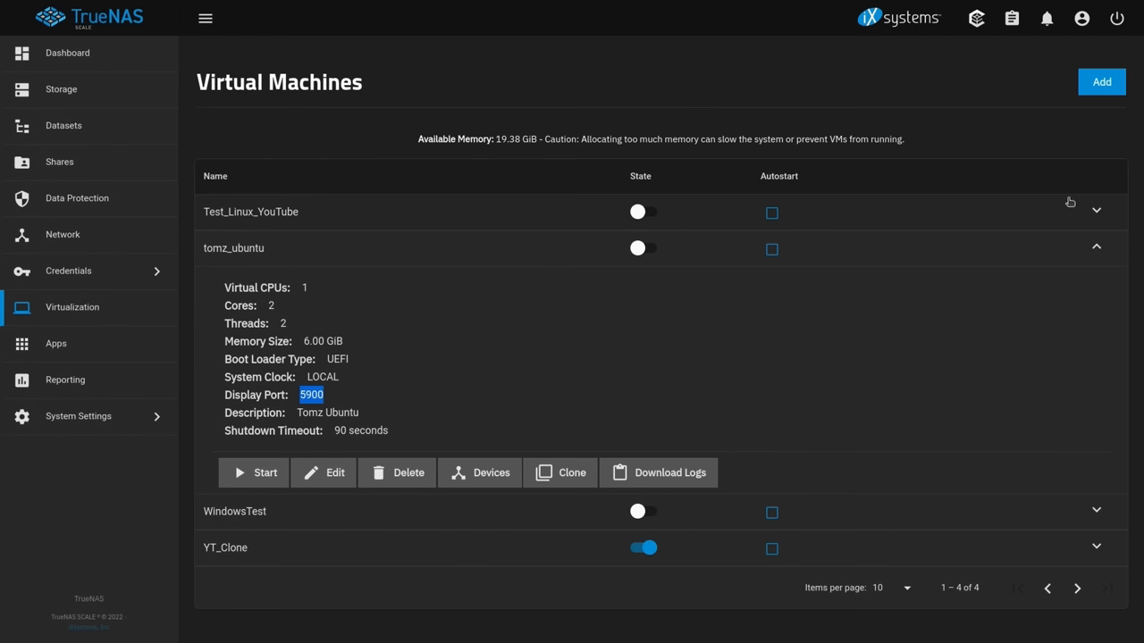
left_click(1096, 246)
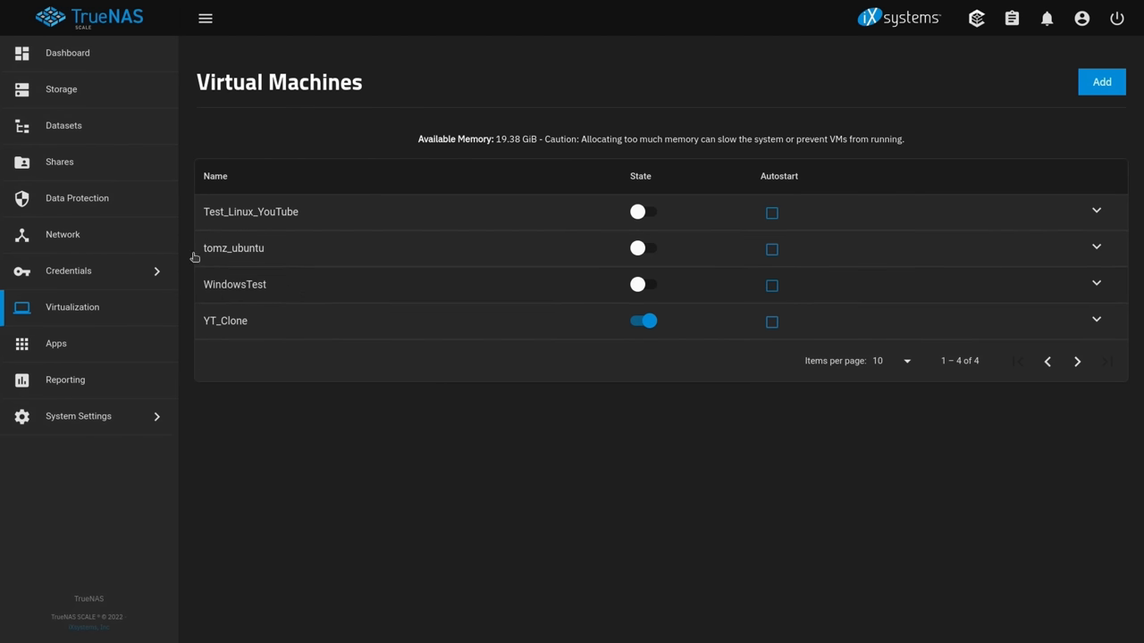
Show the tomz_ubuntu_YT_Clone zvol under Dozer/Virtual_Disks: sparse, 30 GiB, 3 MiB used
left_click(64, 125)
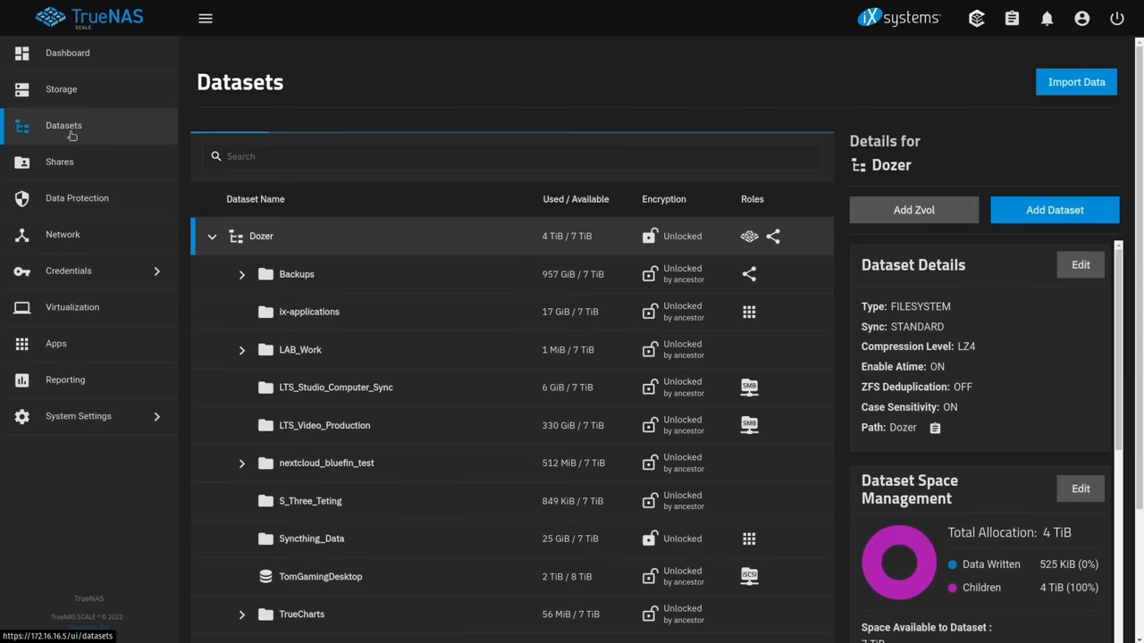
scroll("down", 3)
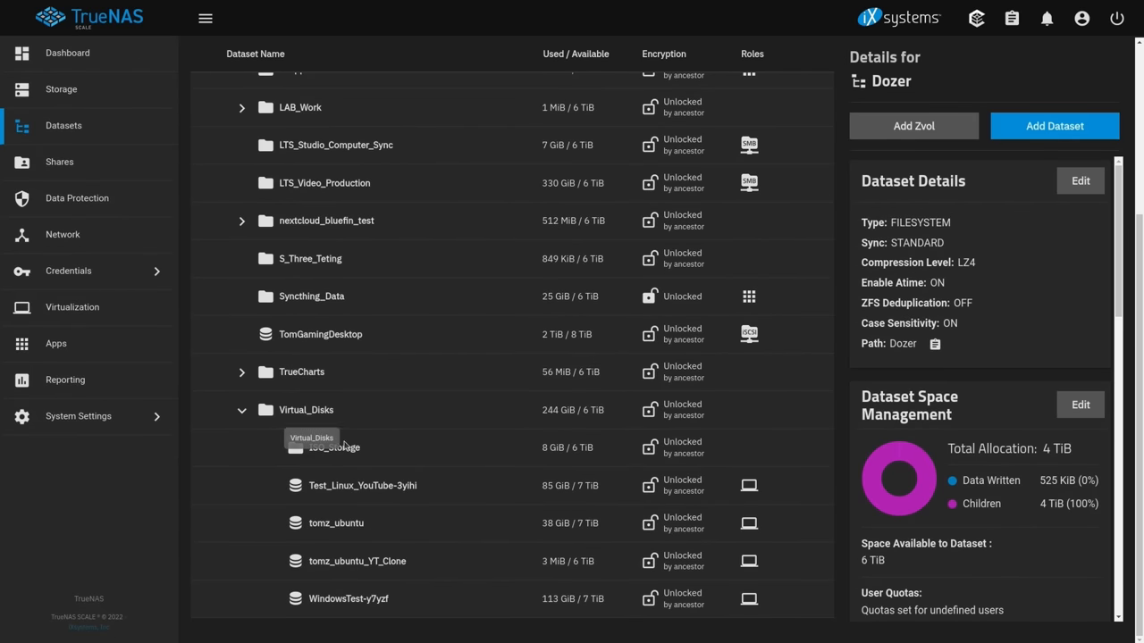
left_click(305, 409)
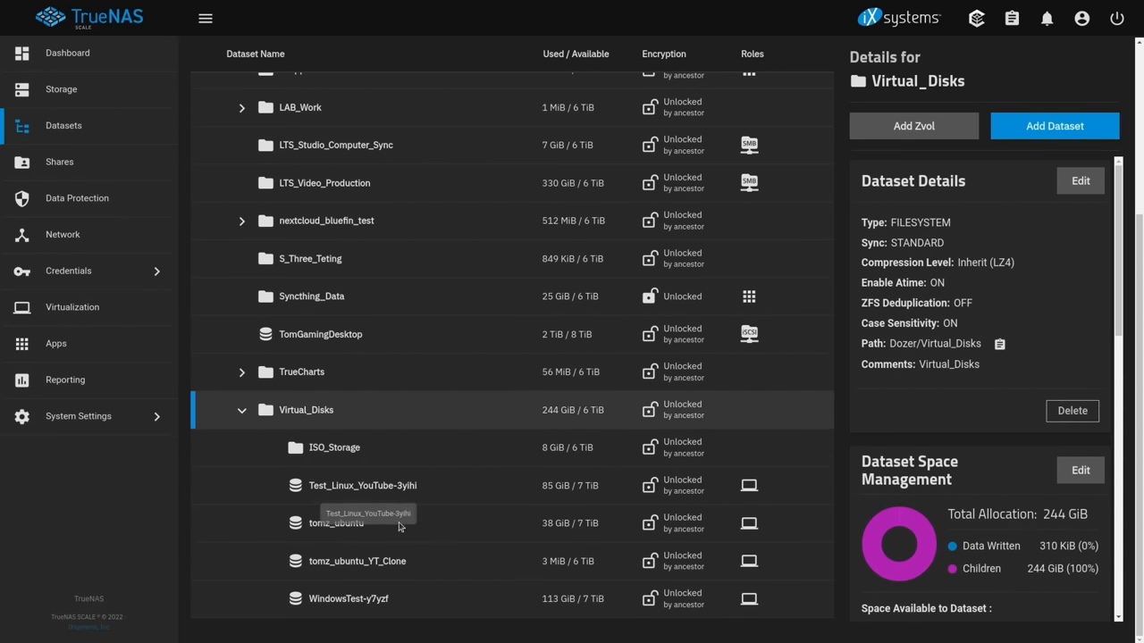
left_click(362, 487)
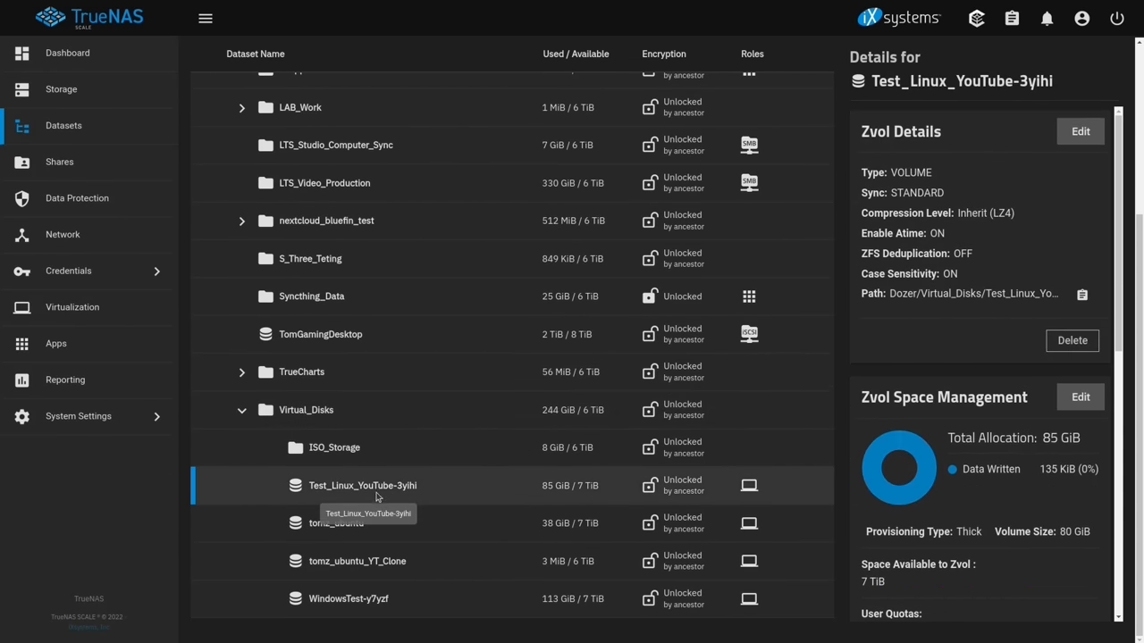
scroll("down", 3)
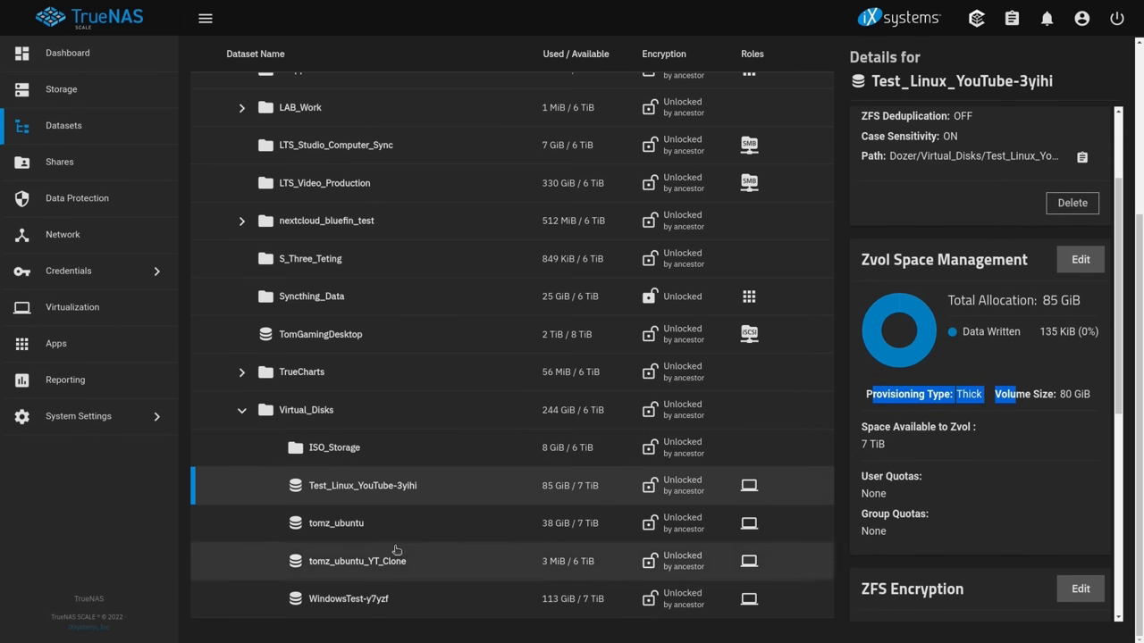
mouse_move(357, 561)
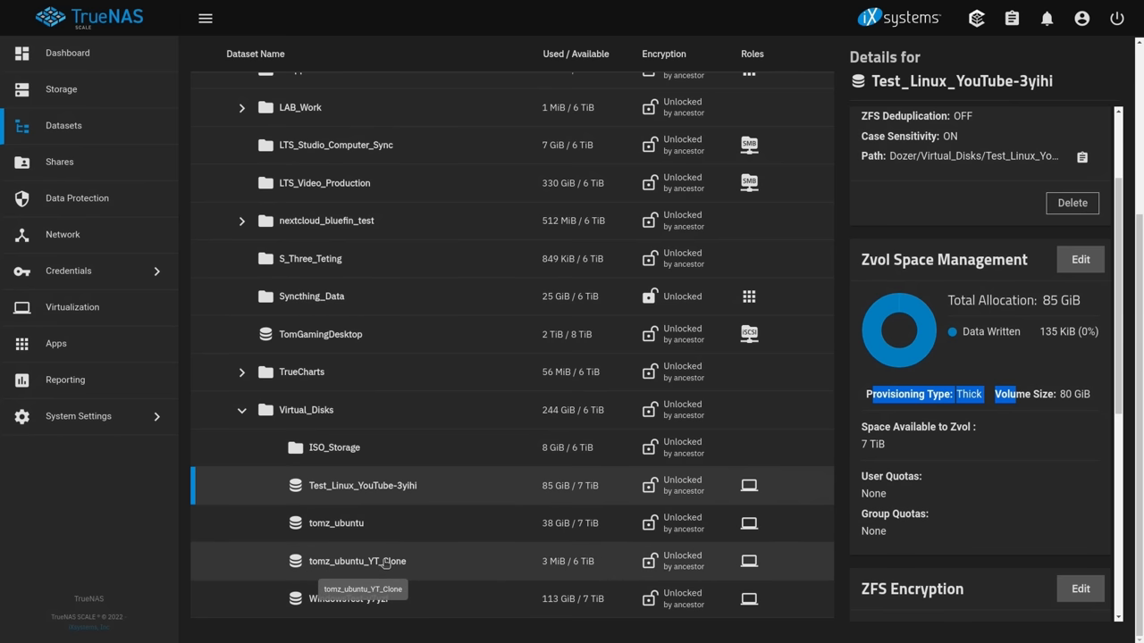
left_click(357, 562)
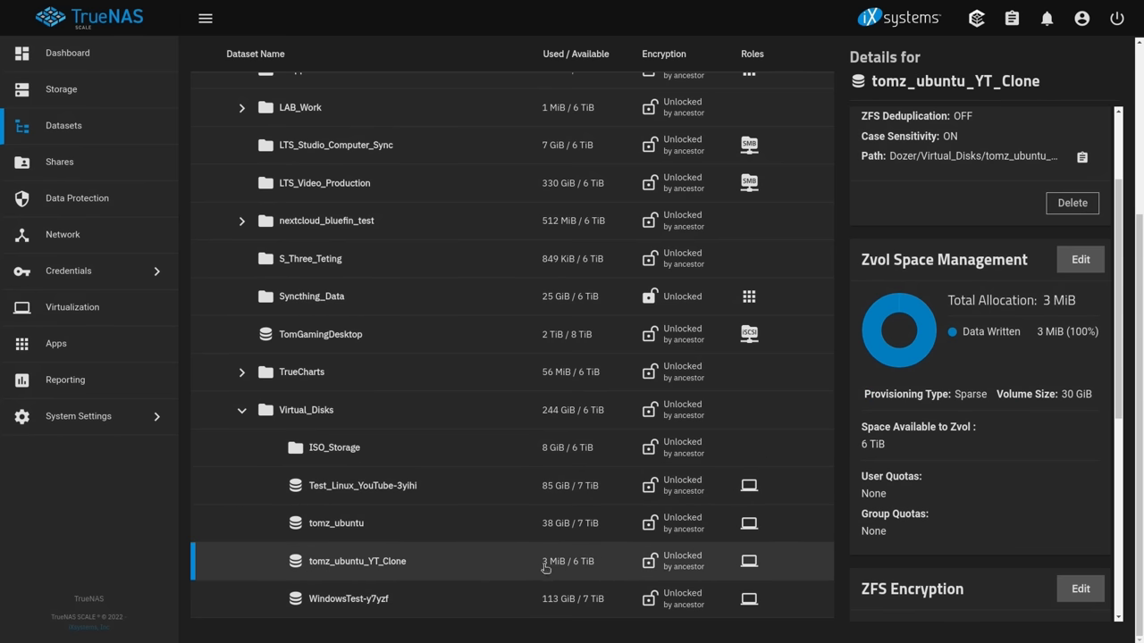
mouse_move(545, 522)
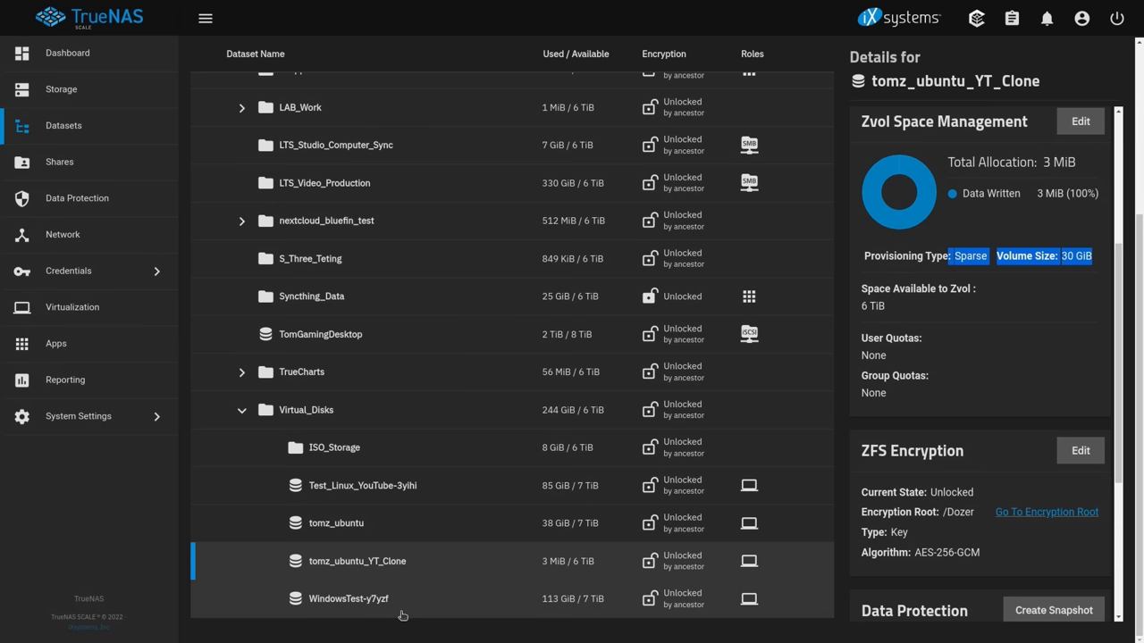
mouse_move(64, 300)
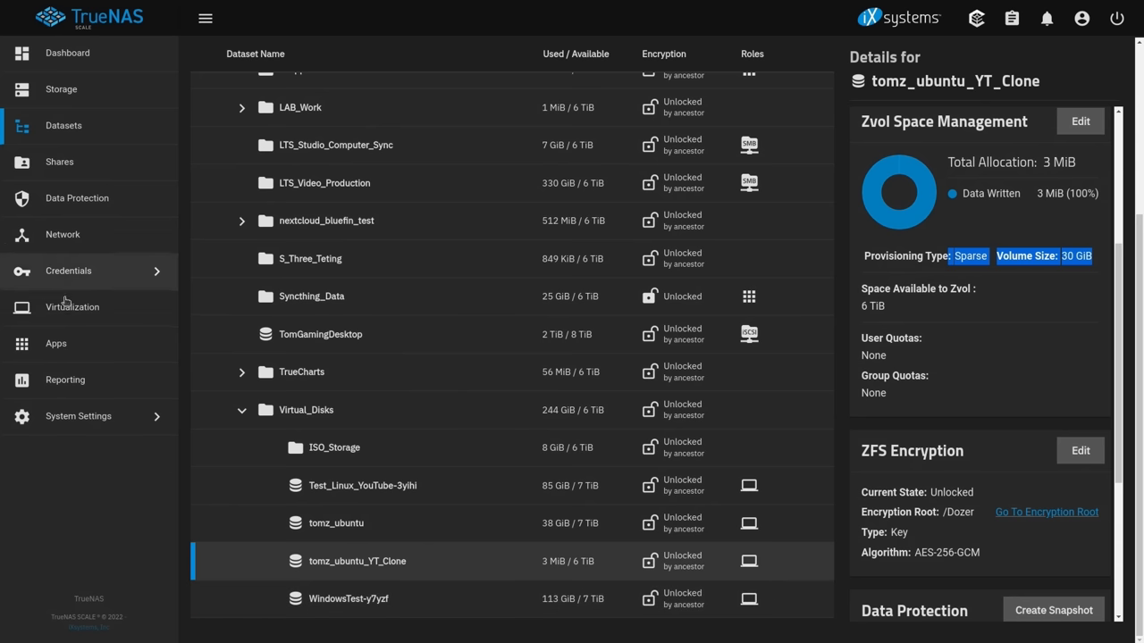
Stop the running YT_Clone VM from the Virtual Machines list and confirm
left_click(71, 307)
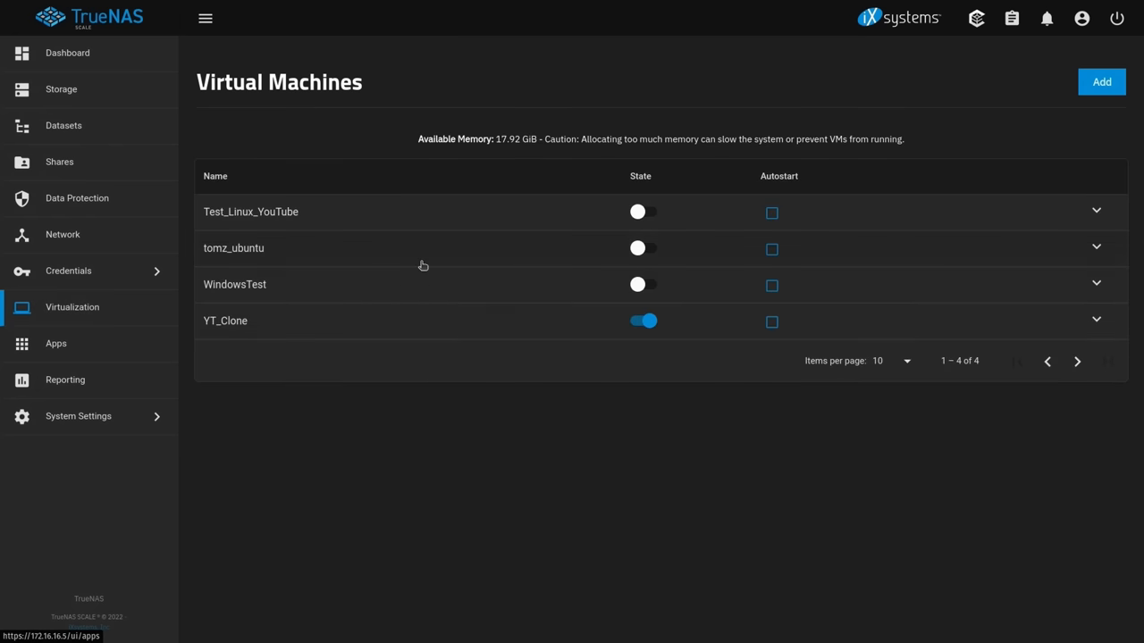
left_click(1095, 320)
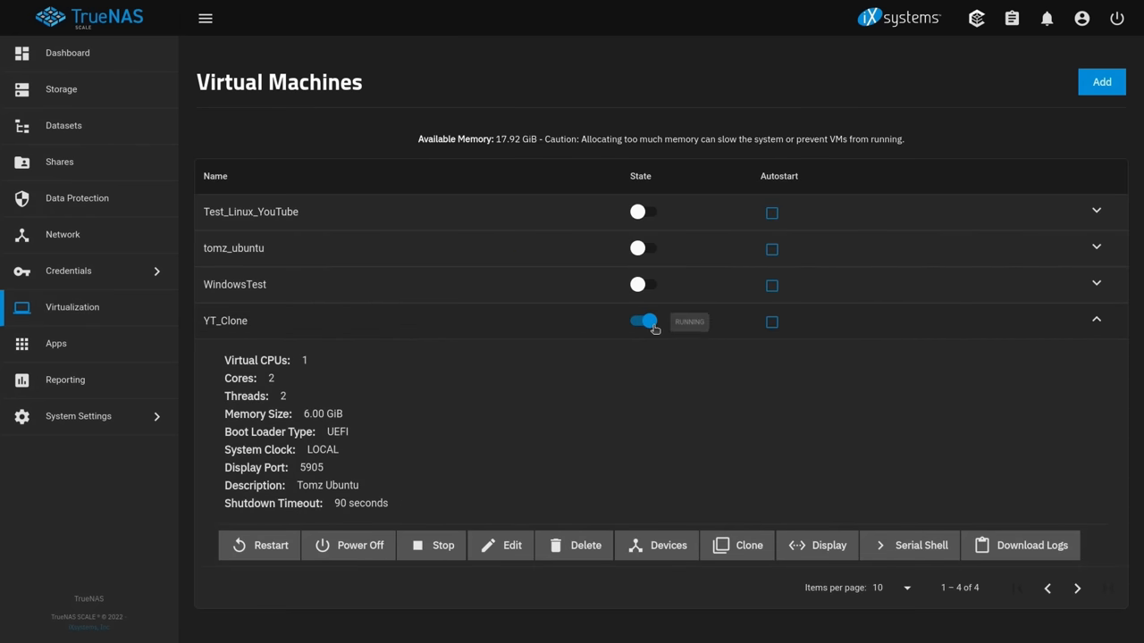
left_click(643, 322)
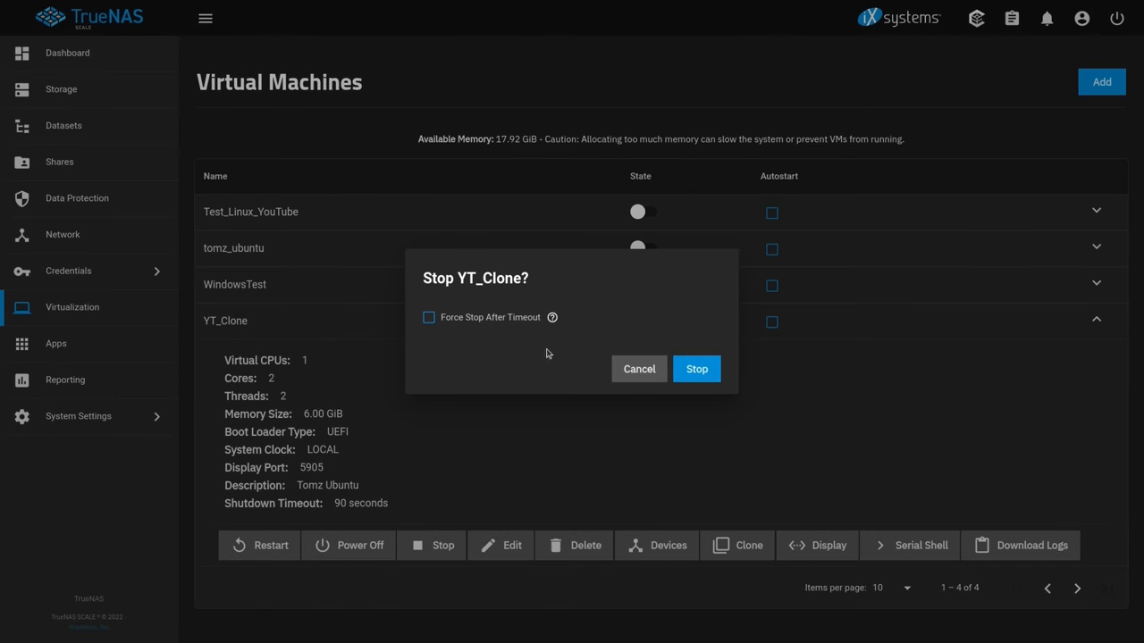
left_click(697, 368)
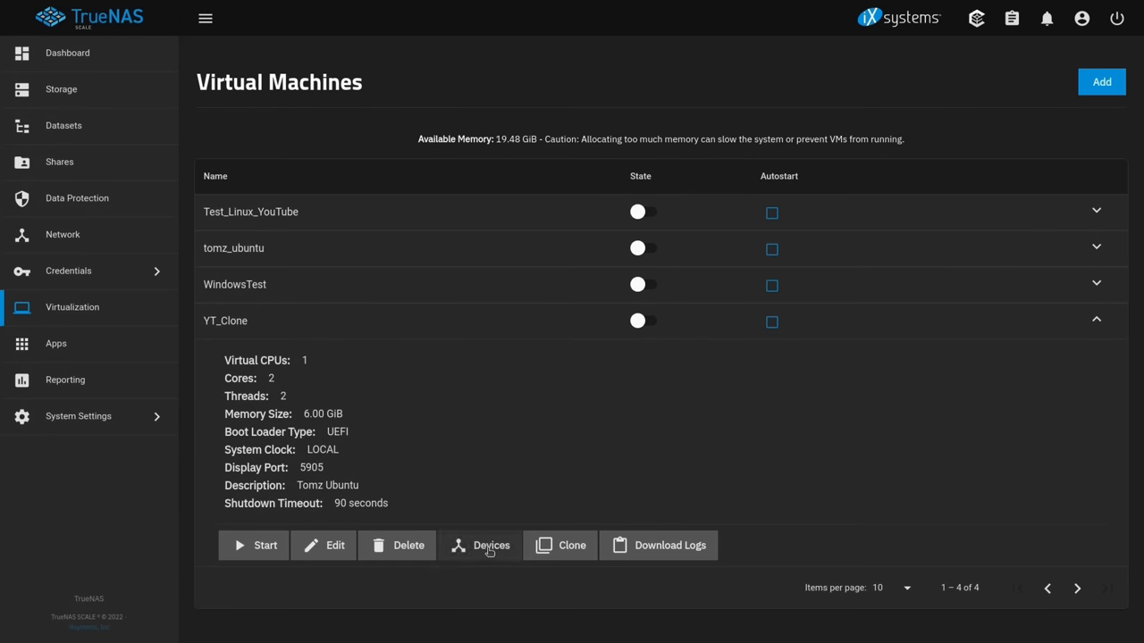
Browse YT_Clone's Add Device types — PCI passthrough, USB passthrough, Display — then abandon the form
left_click(479, 545)
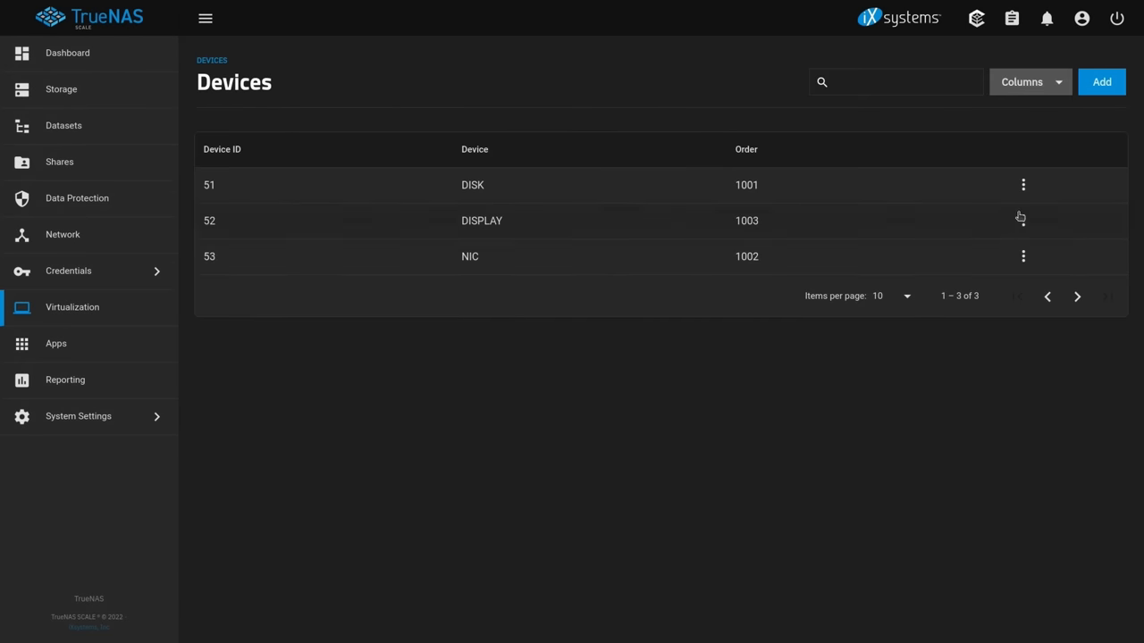
left_click(1101, 82)
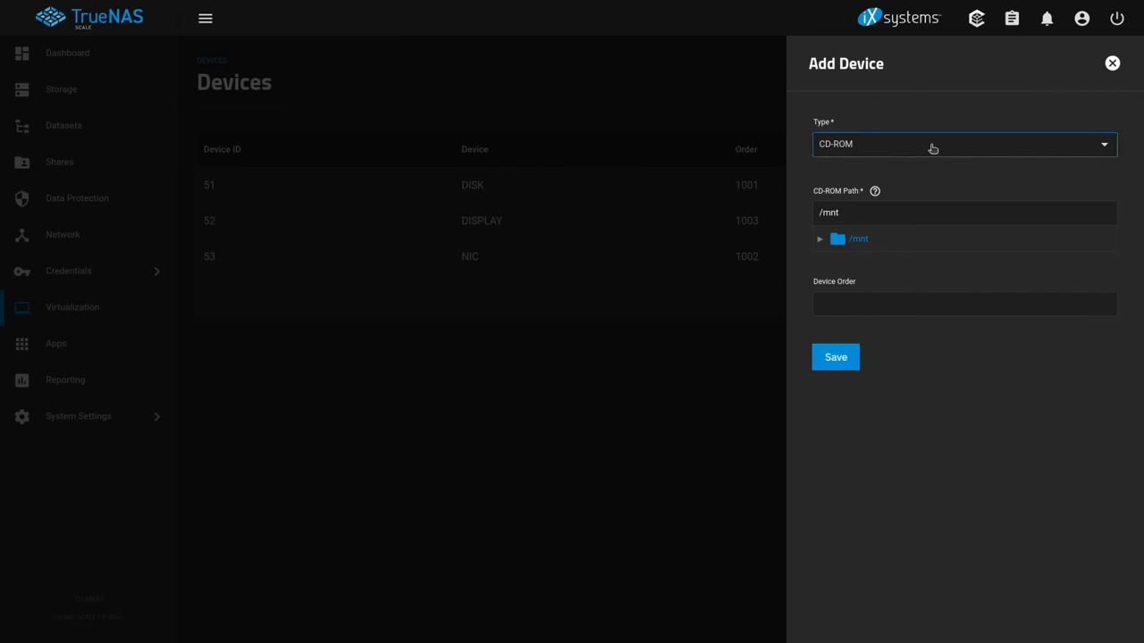
left_click(966, 143)
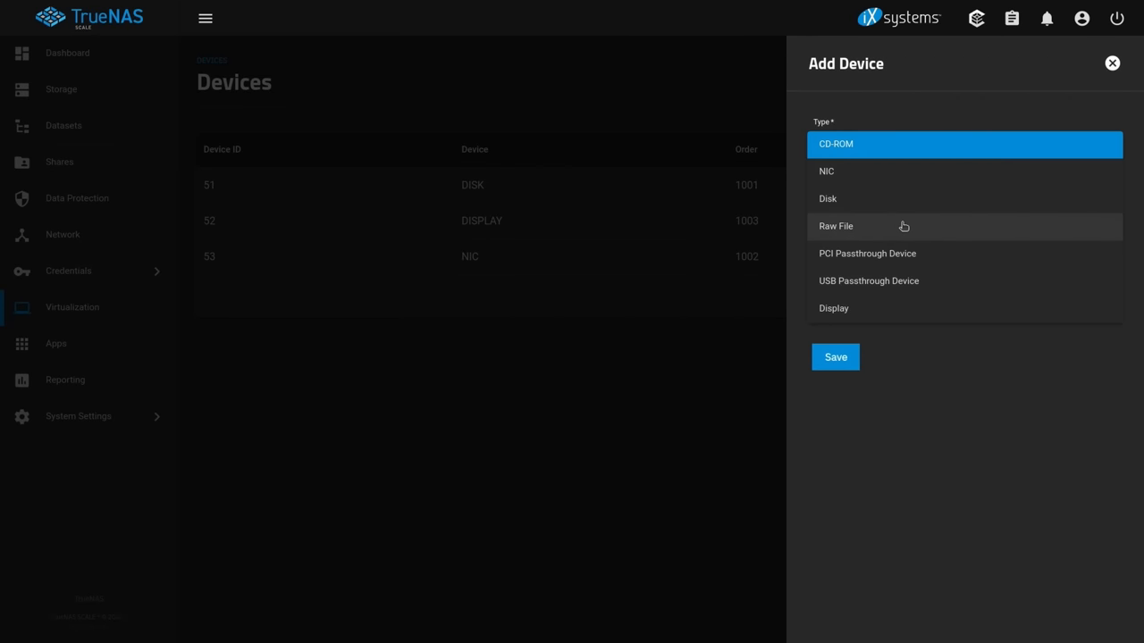
left_click(867, 254)
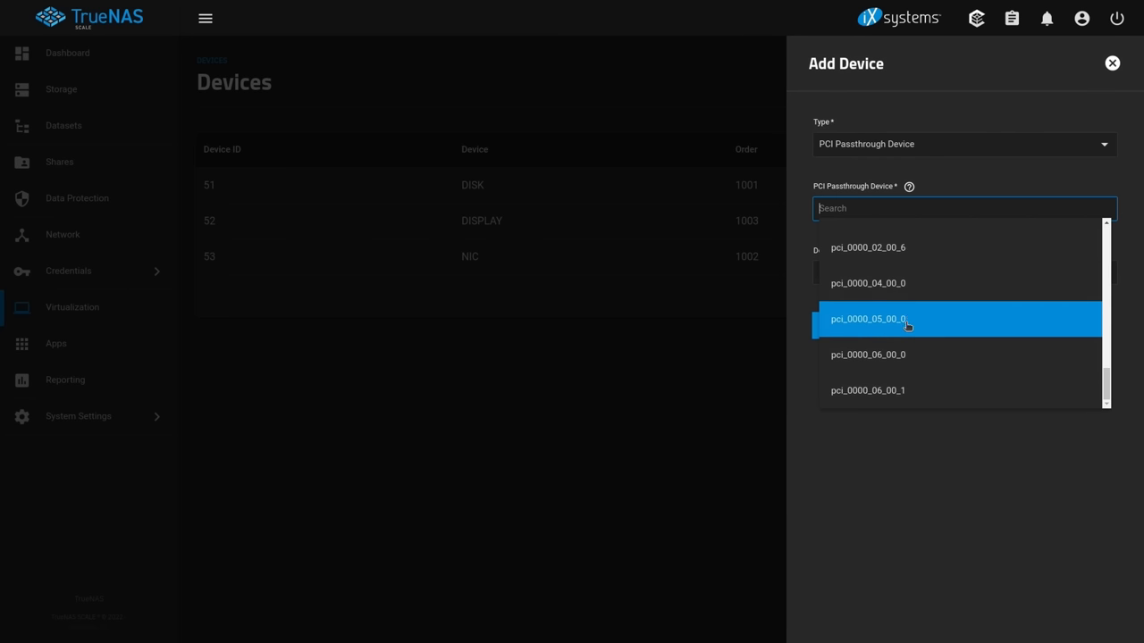
left_click(964, 143)
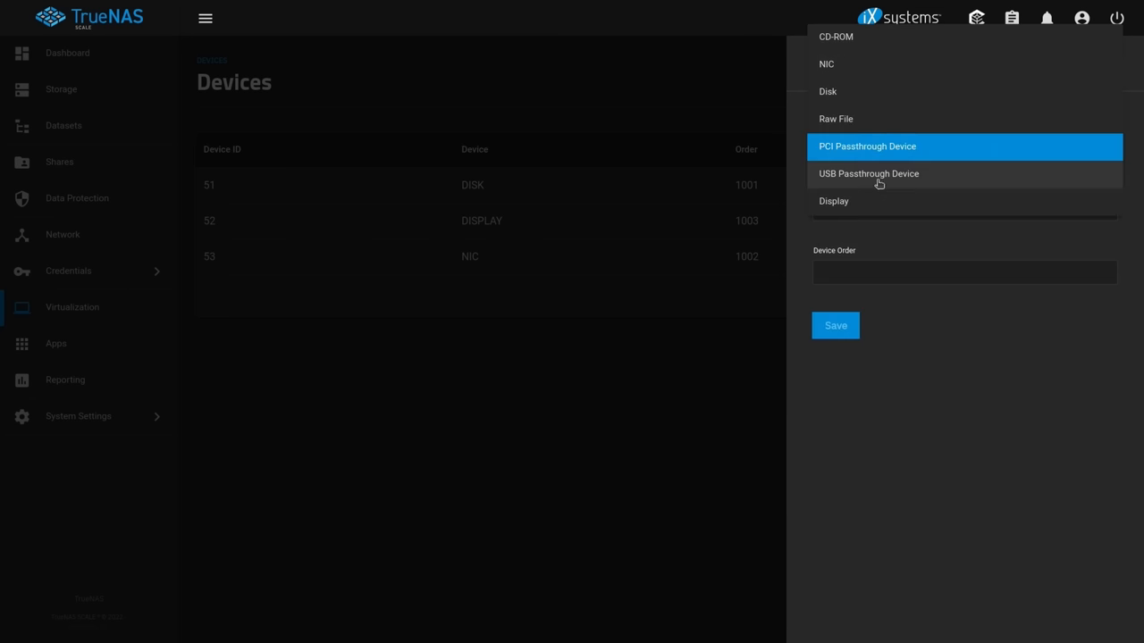
left_click(869, 174)
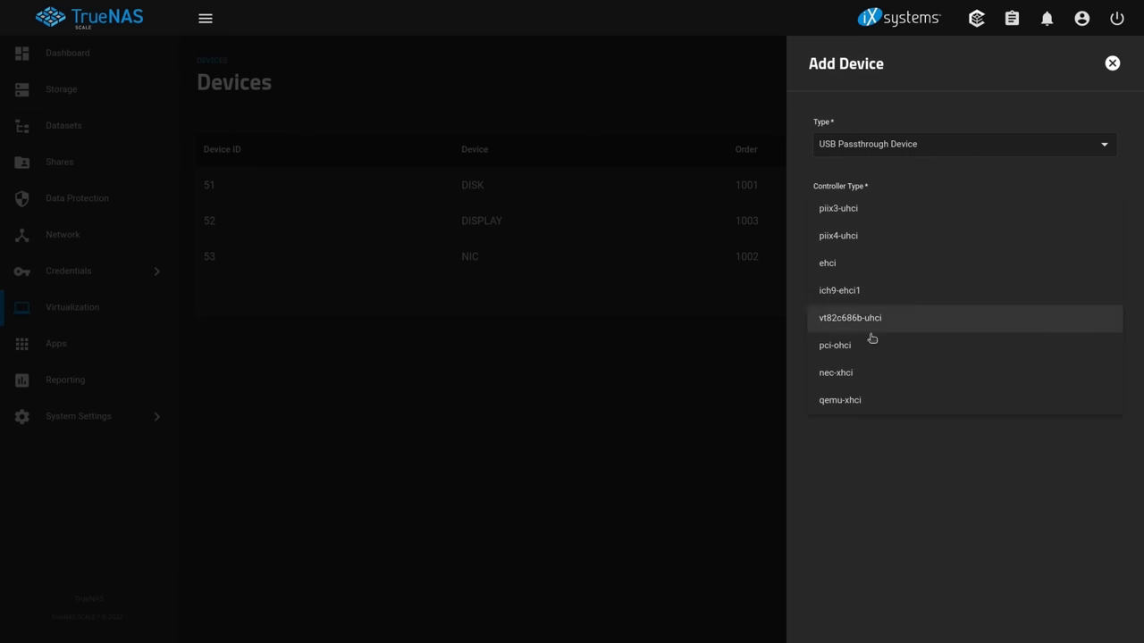
left_click(963, 143)
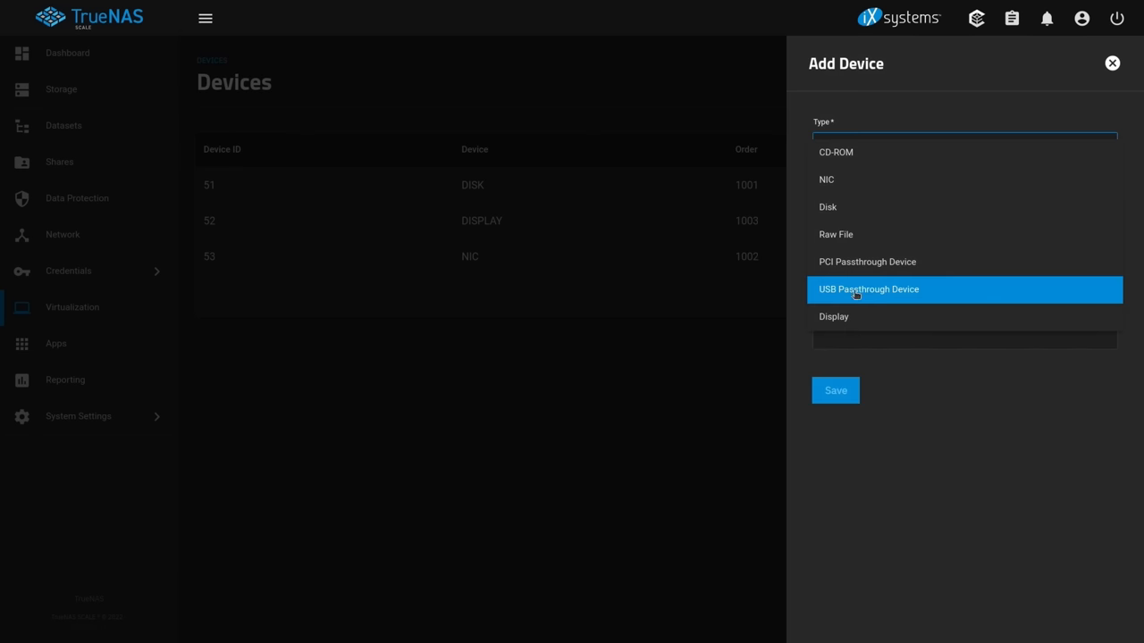
left_click(832, 317)
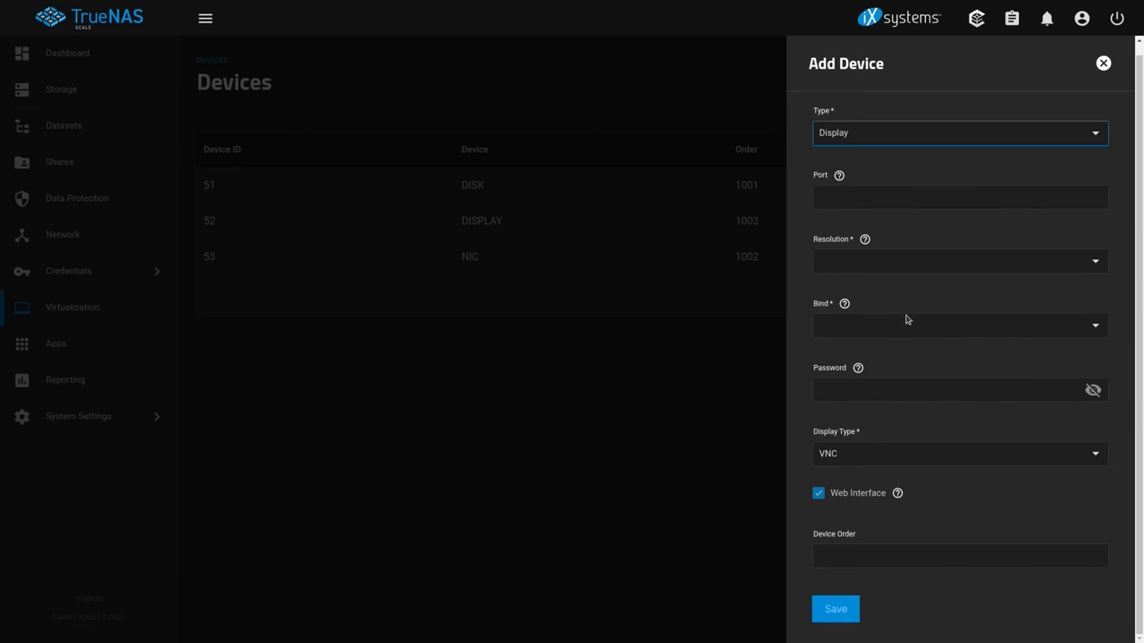
left_click(1103, 62)
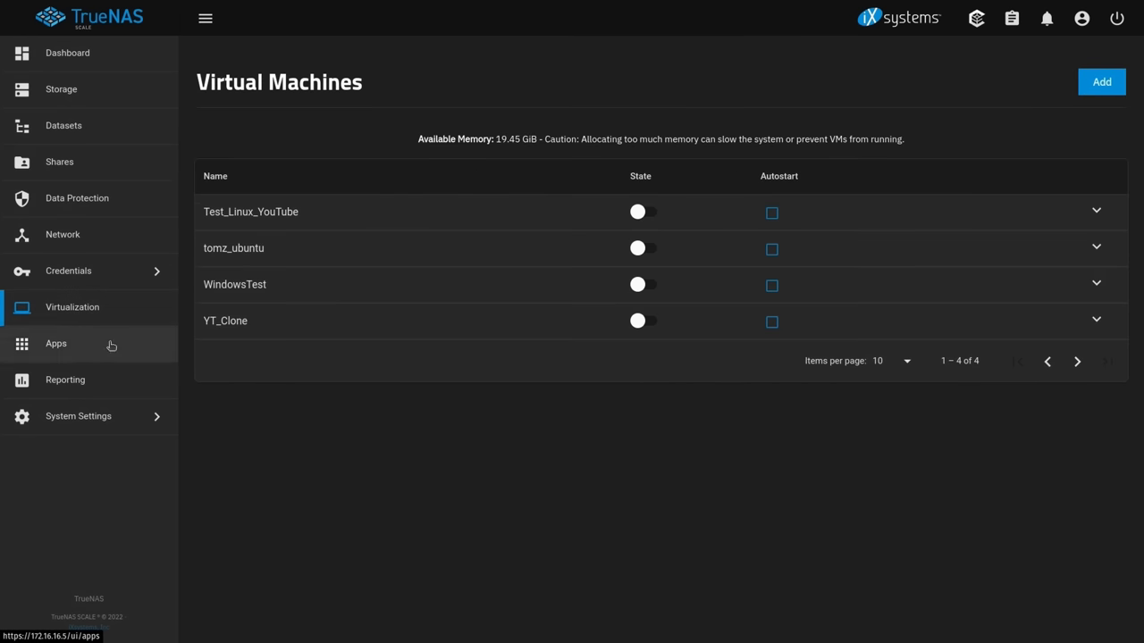
Delete YT_Clone with its data, typing the VM name to confirm
left_click(1095, 320)
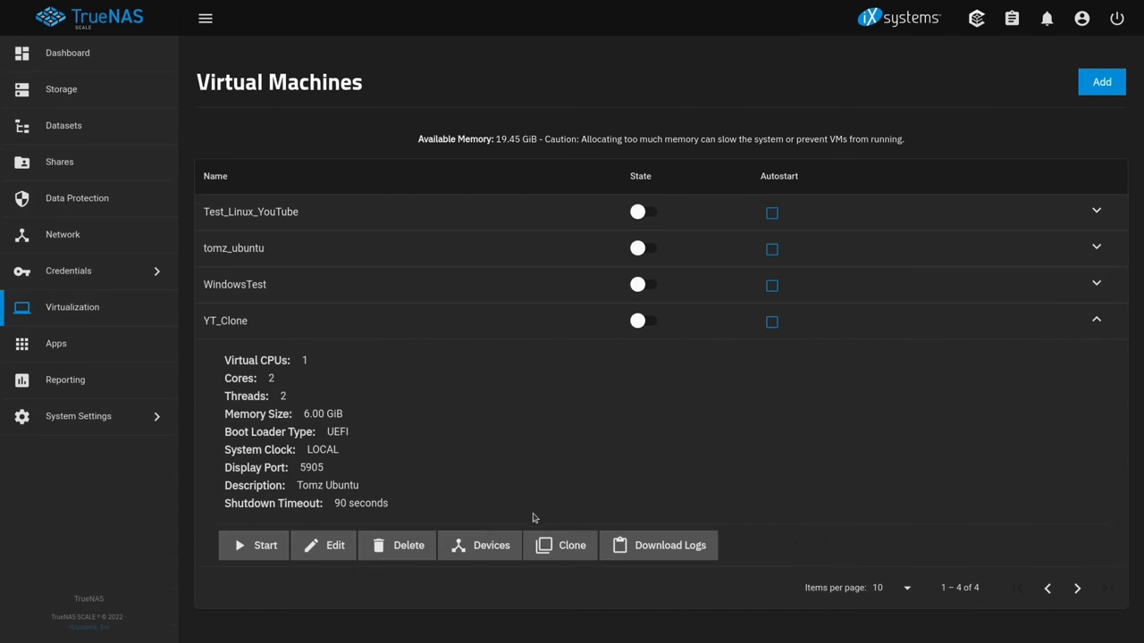
mouse_move(417, 558)
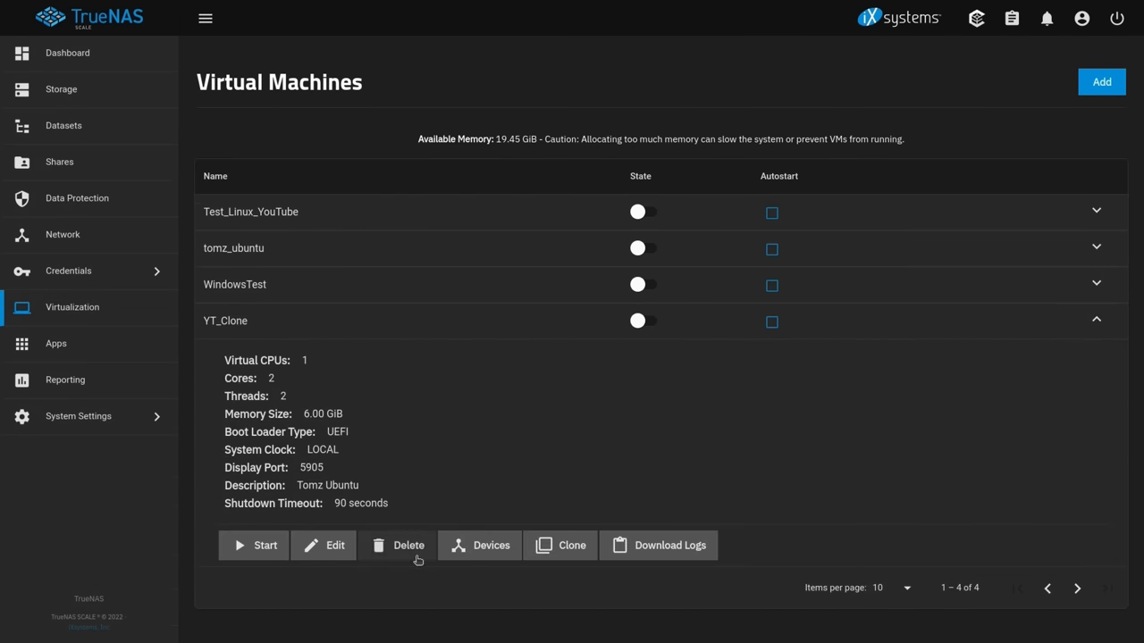
left_click(397, 545)
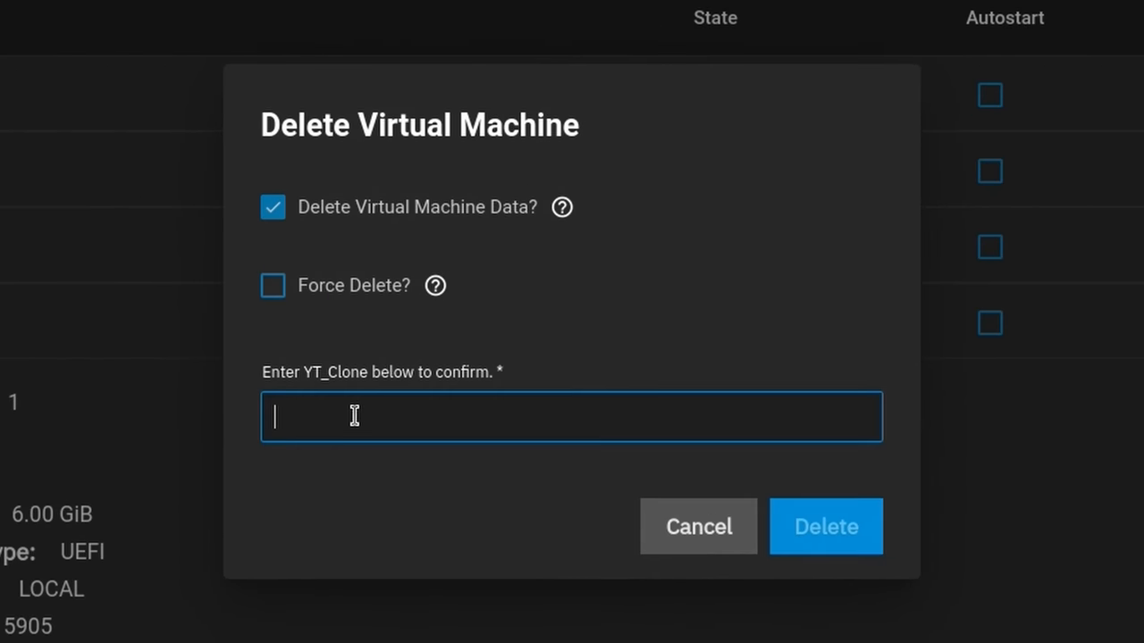
left_click(826, 525)
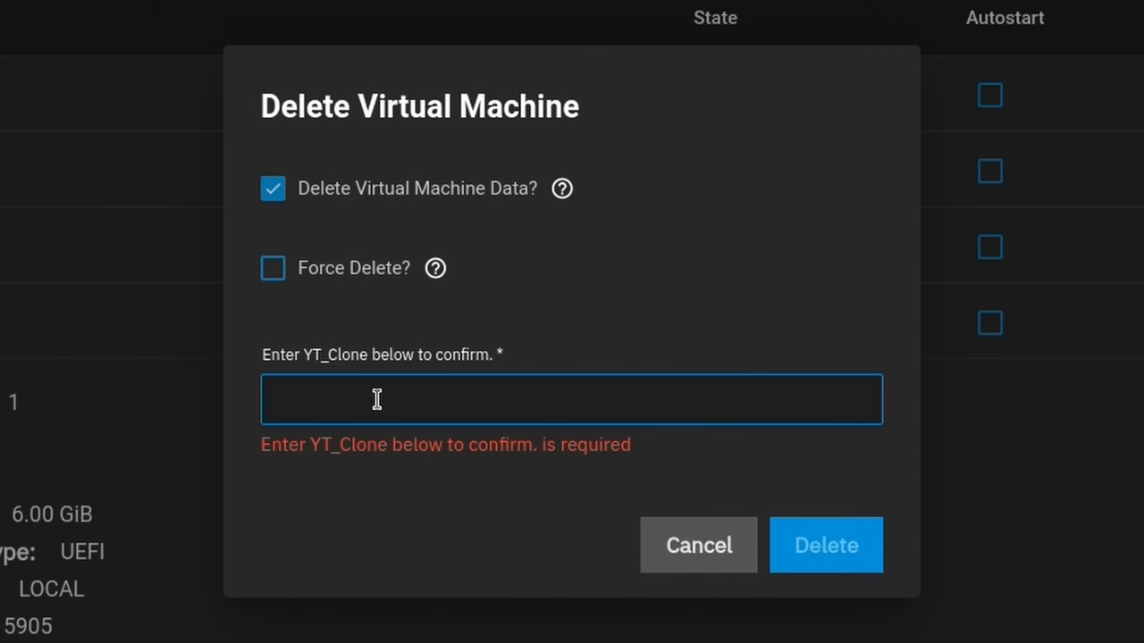
type("YT_")
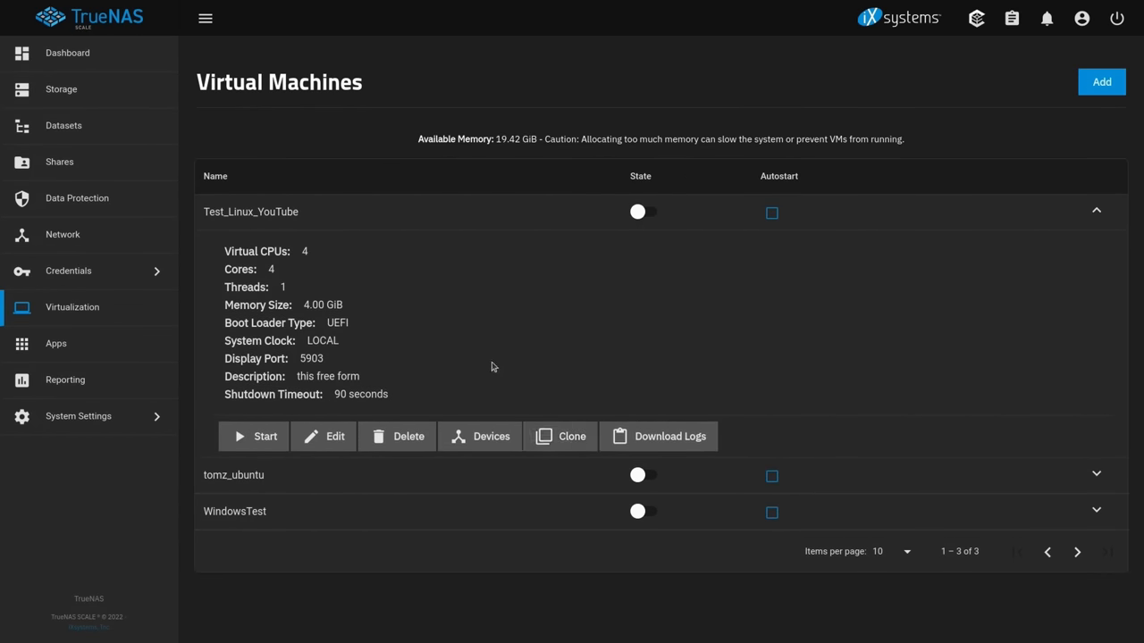
mouse_move(93, 150)
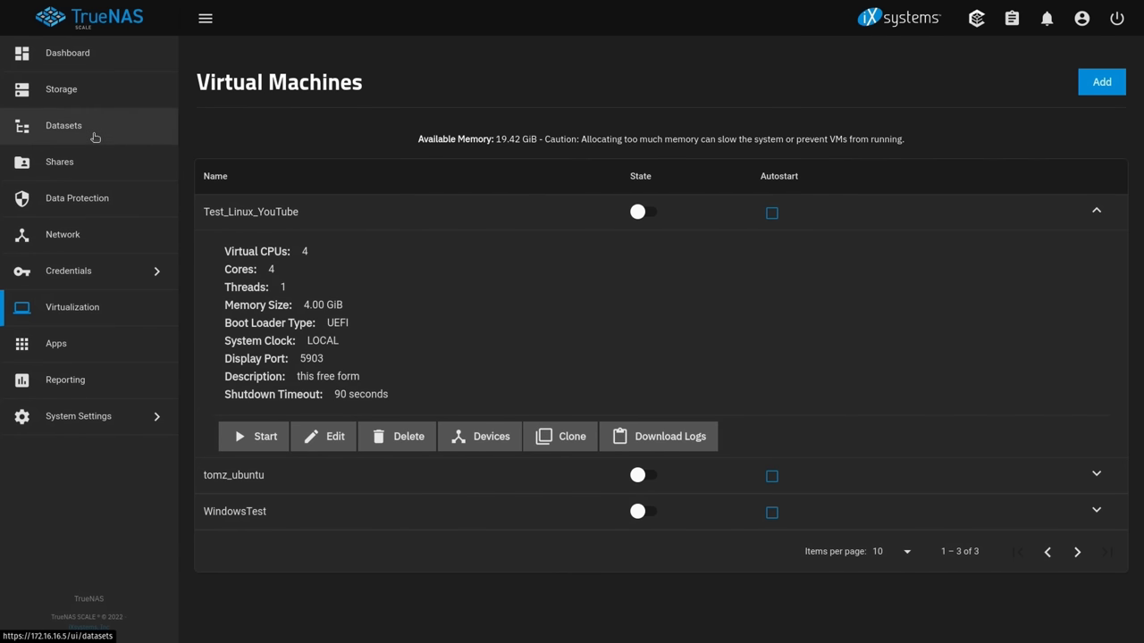
Show Test_Linux_YouTube-3yihi's Data Protection summary and start adding a snapshot of it
left_click(64, 125)
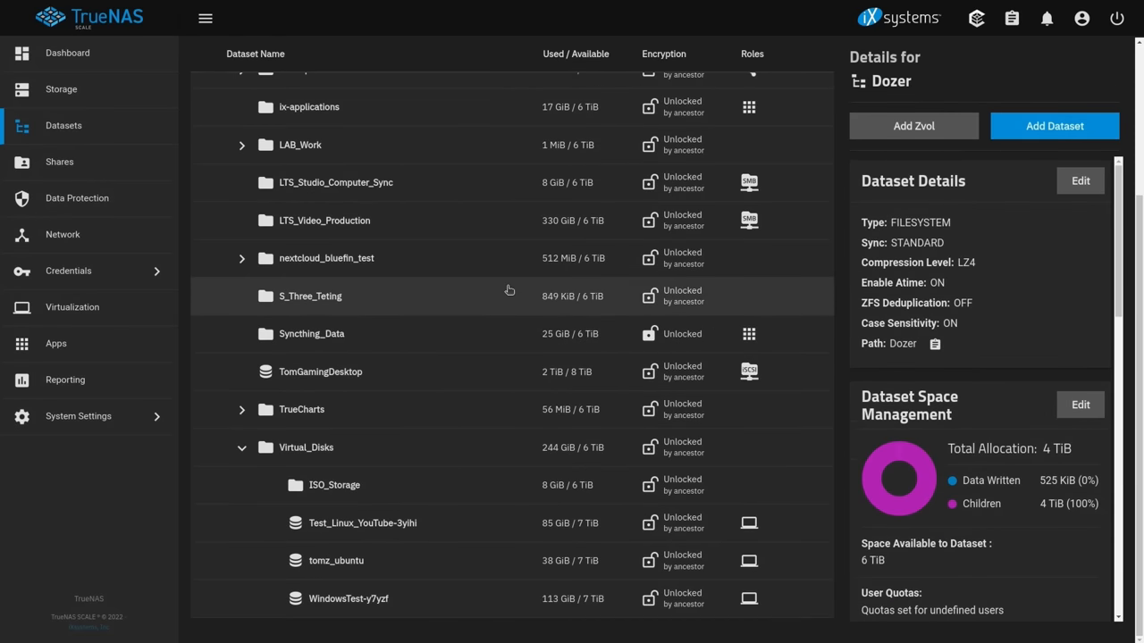
left_click(361, 522)
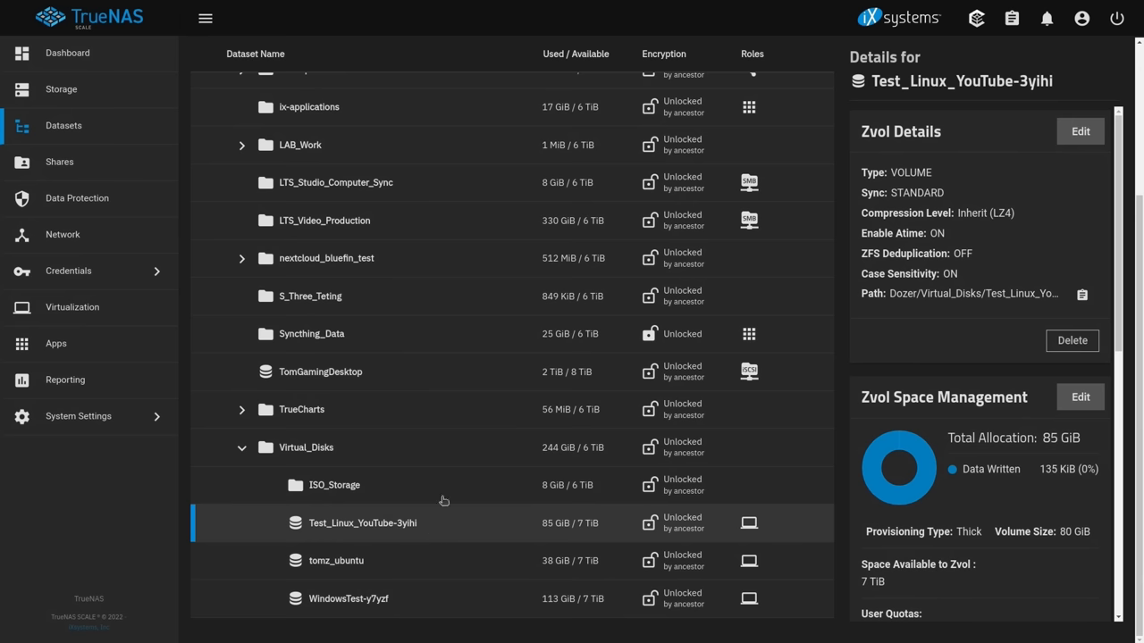
scroll("down", 3)
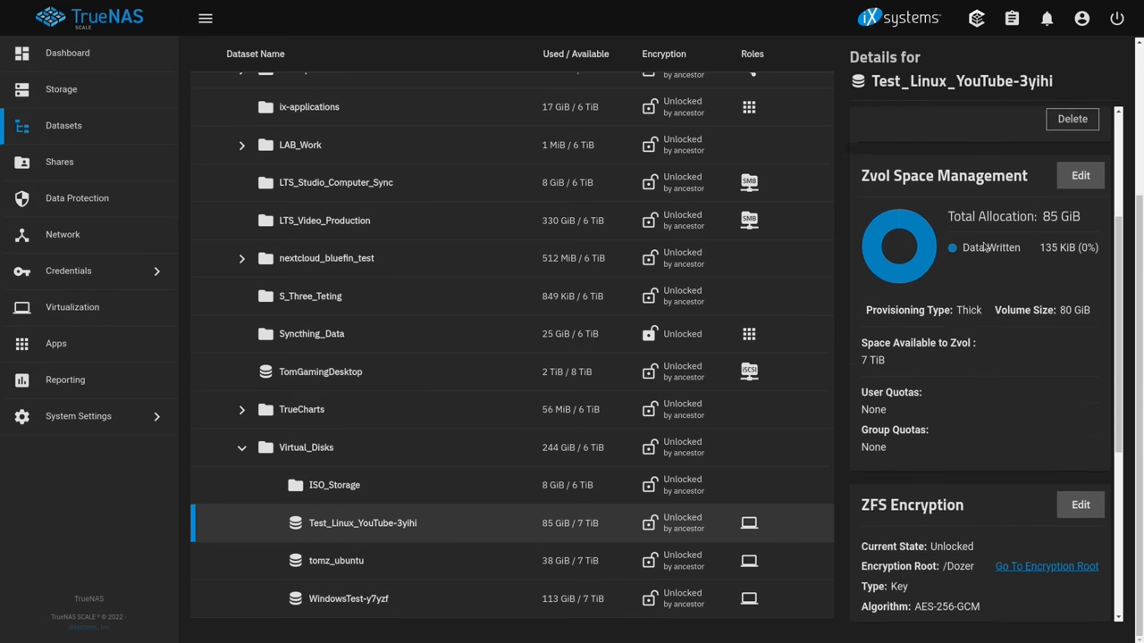
scroll("down", 3)
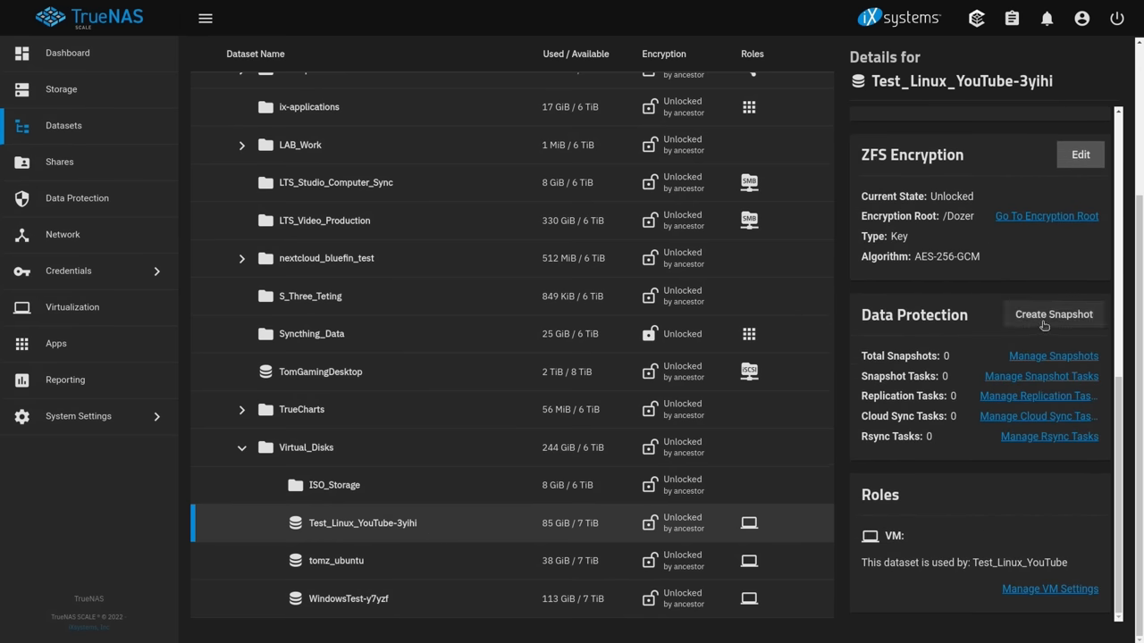
left_click(1053, 314)
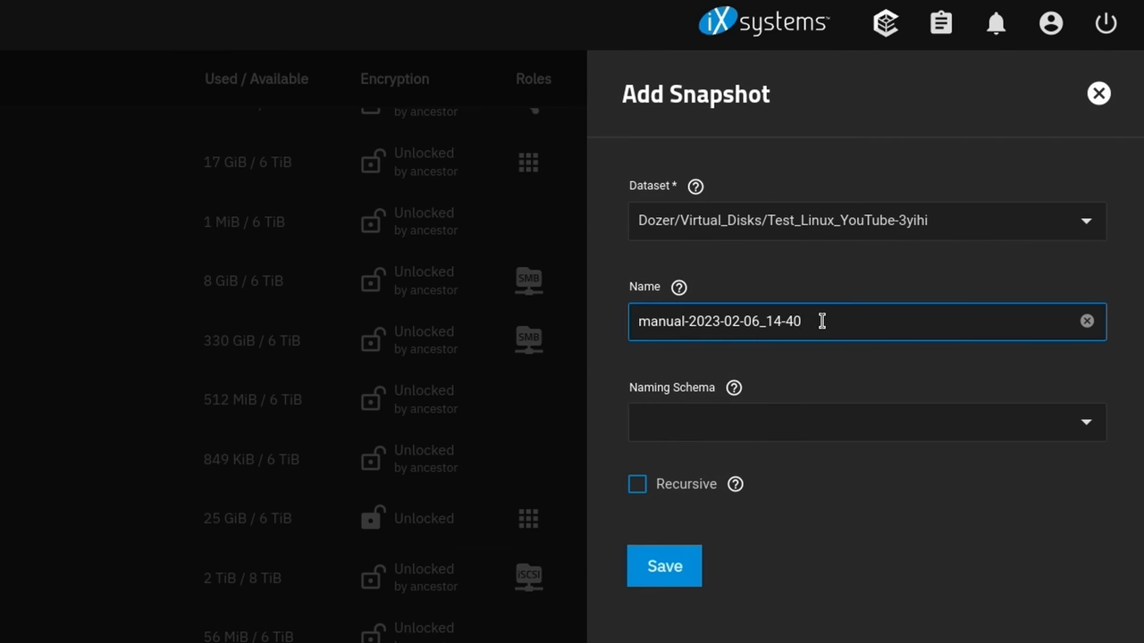
Name the new snapshot Tom_YT_Testing instead of the manual timestamp and save it
triple_click(719, 322)
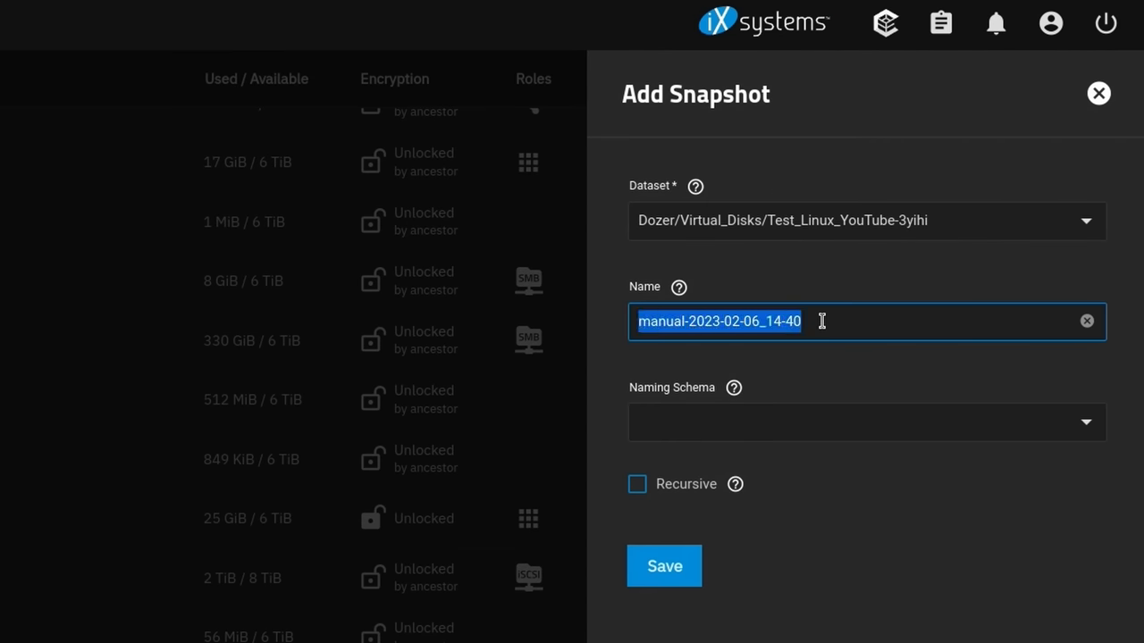
type("Tom_YT_Testing")
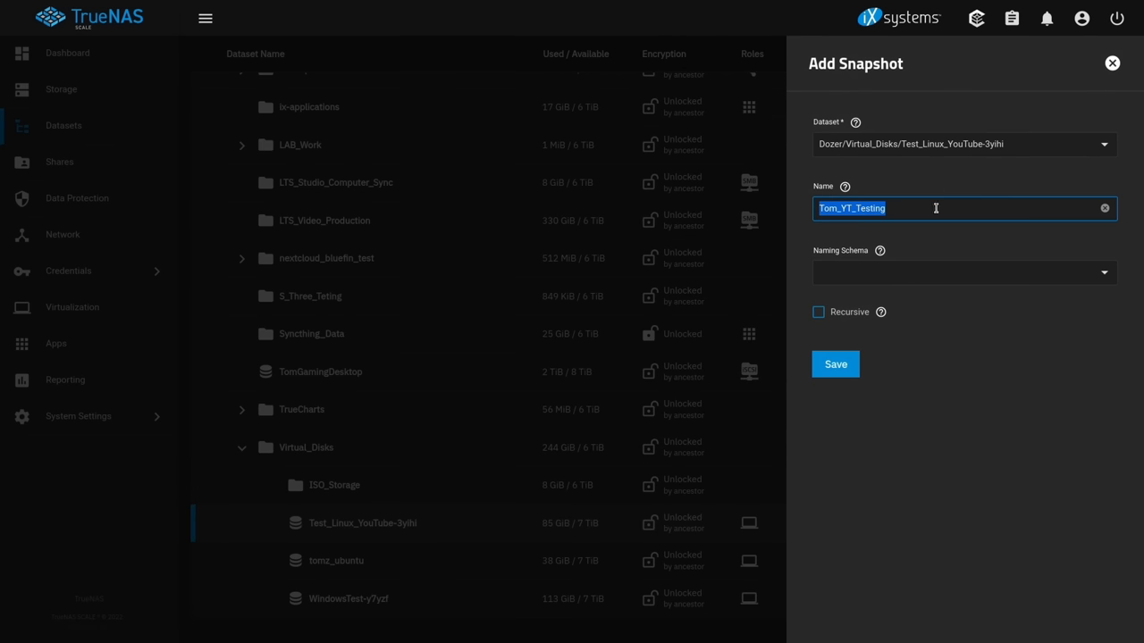
left_click(835, 365)
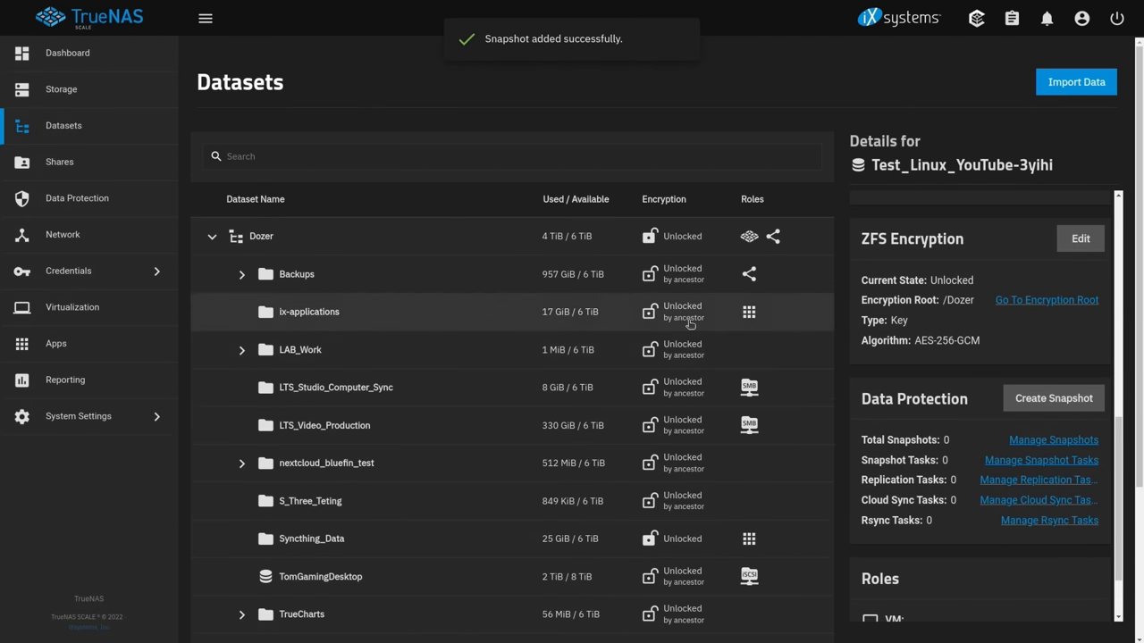
scroll("down", 3)
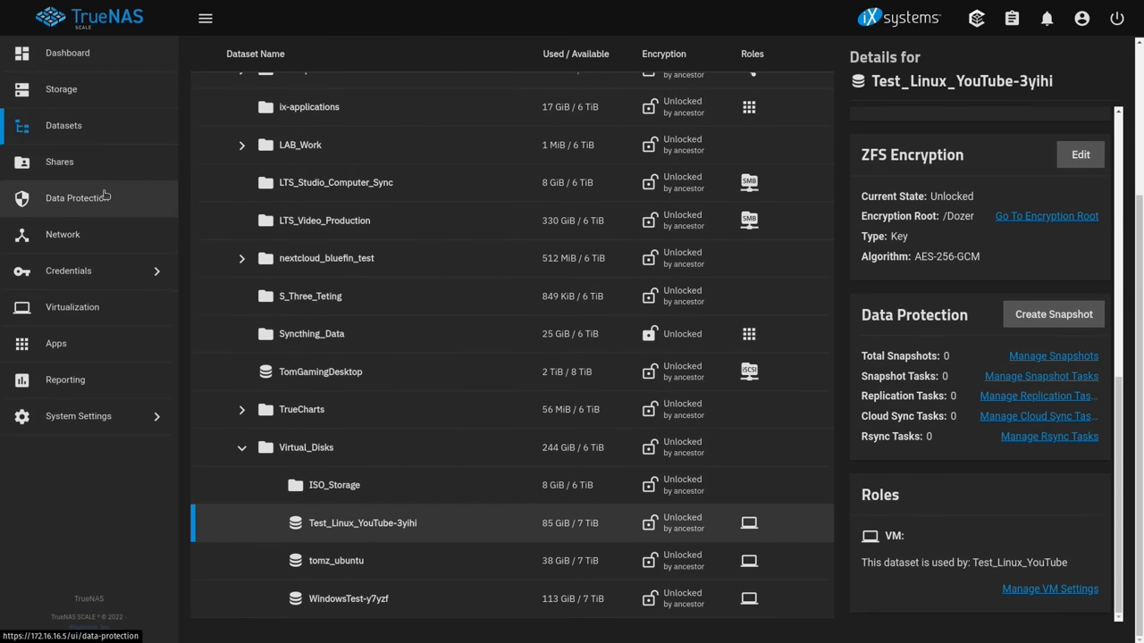
Find Tom_YT_Testing in Data Protection > Snapshots, expand its details, then return to Virtual Machines
left_click(77, 196)
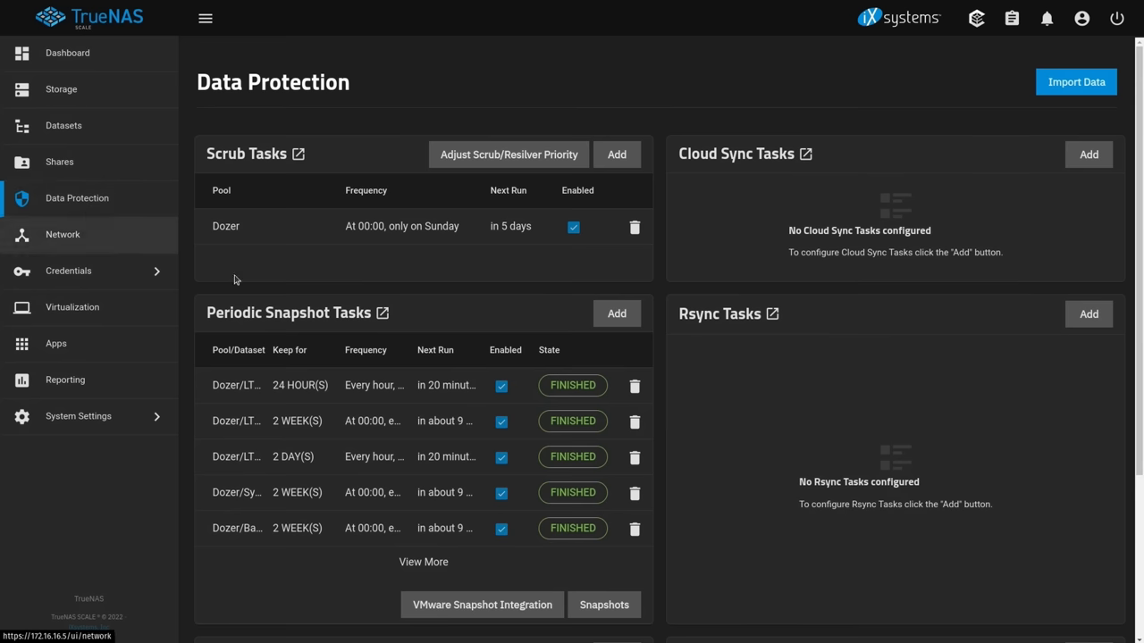
left_click(604, 604)
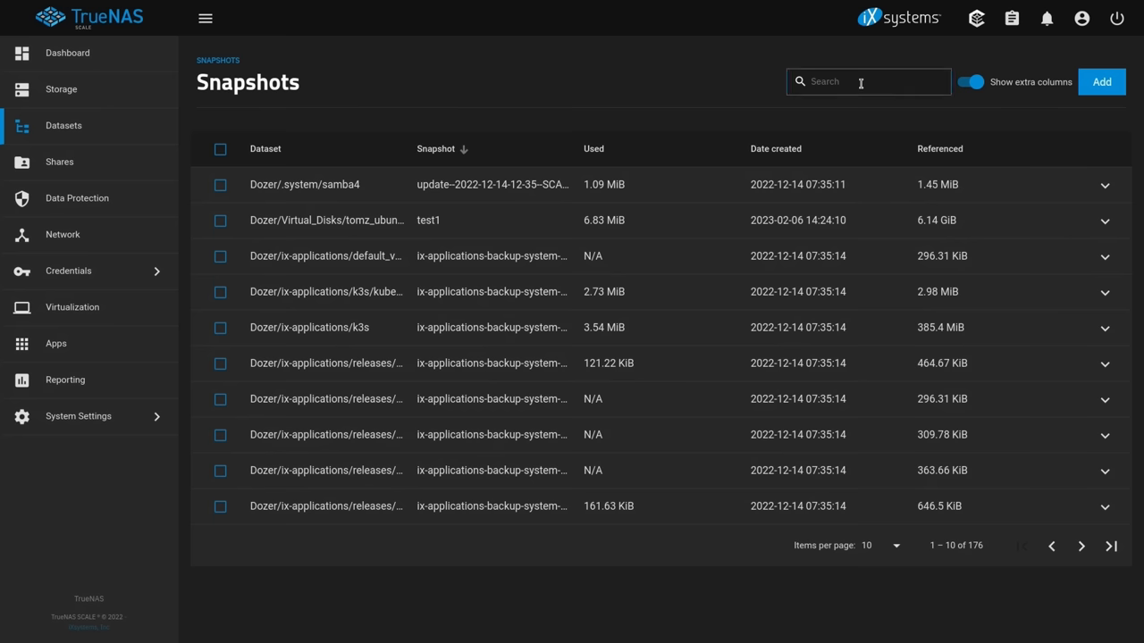
type("Tom_YT_Testing")
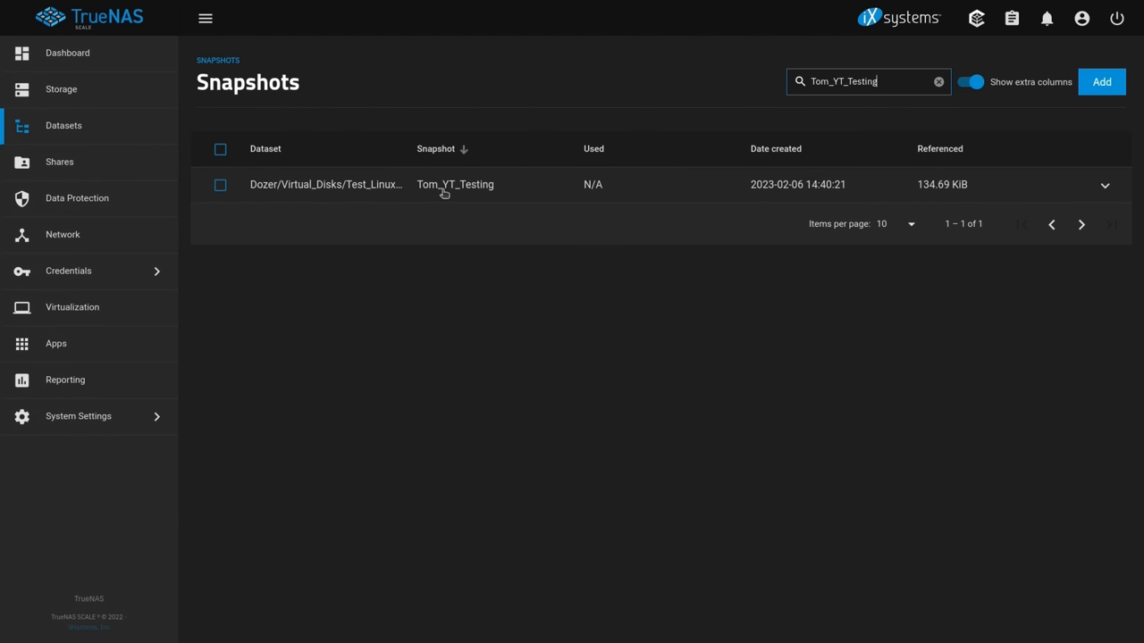
left_click(1105, 185)
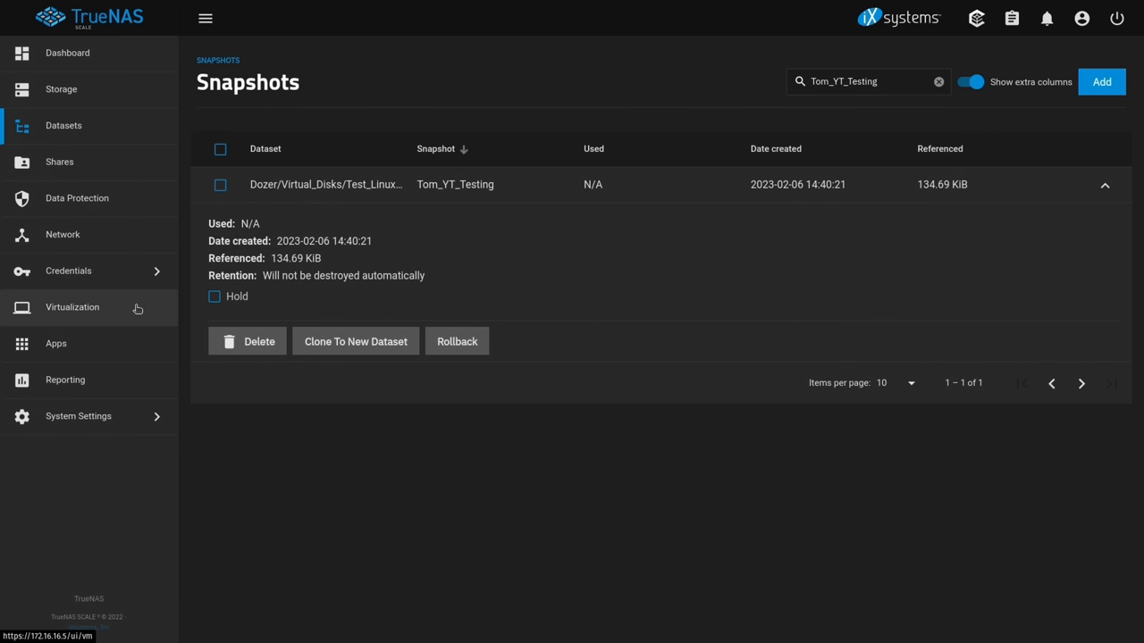
left_click(71, 308)
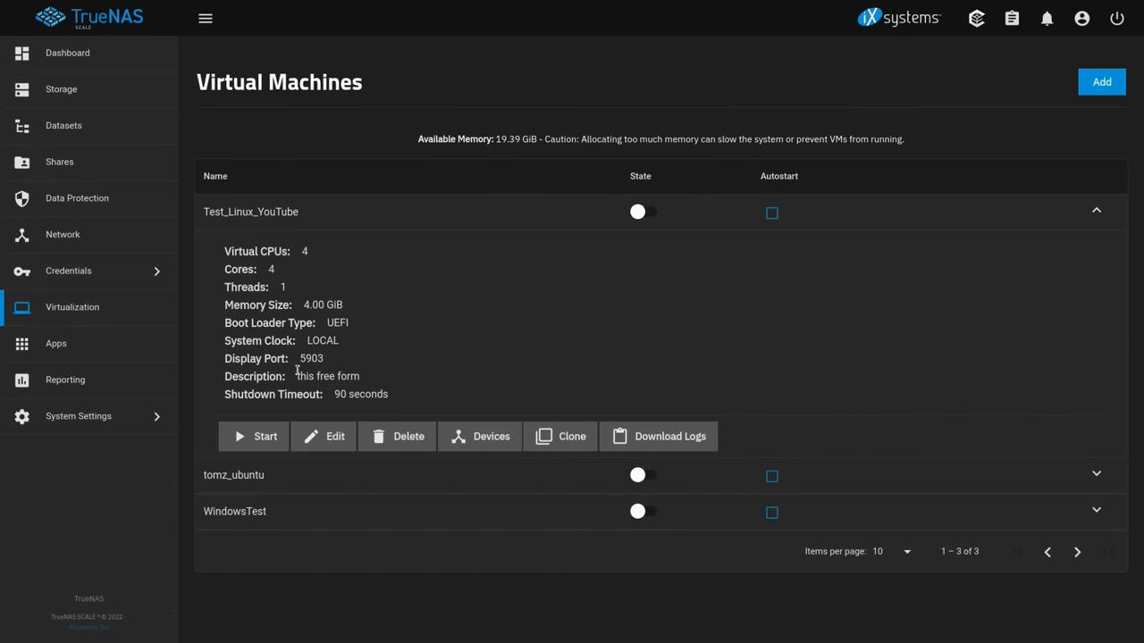
mouse_move(383, 329)
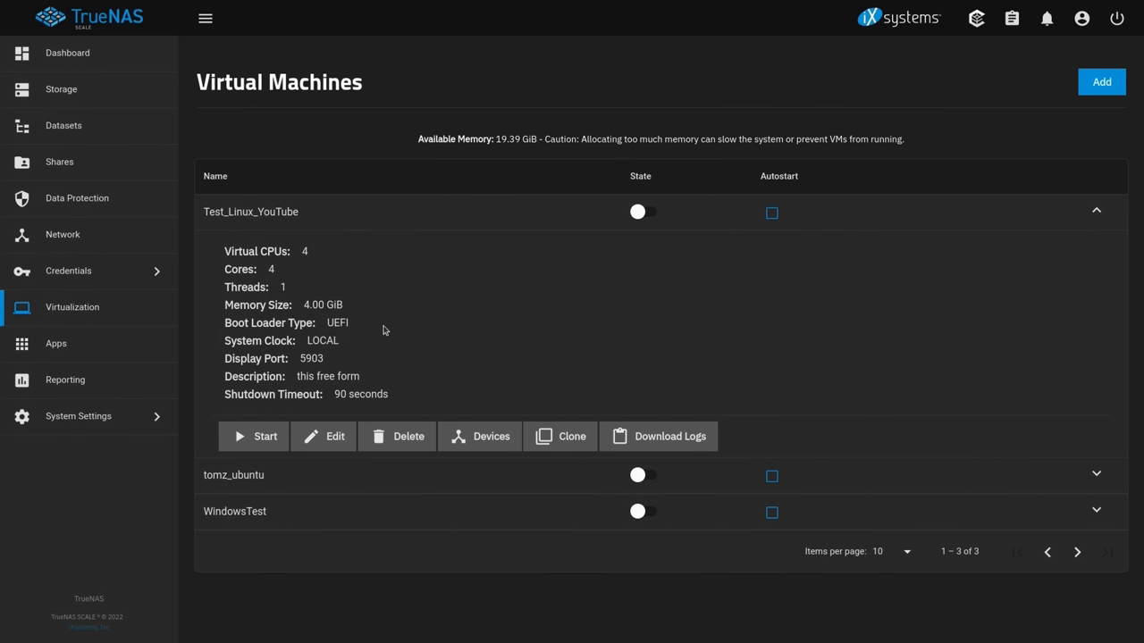
mouse_move(391, 330)
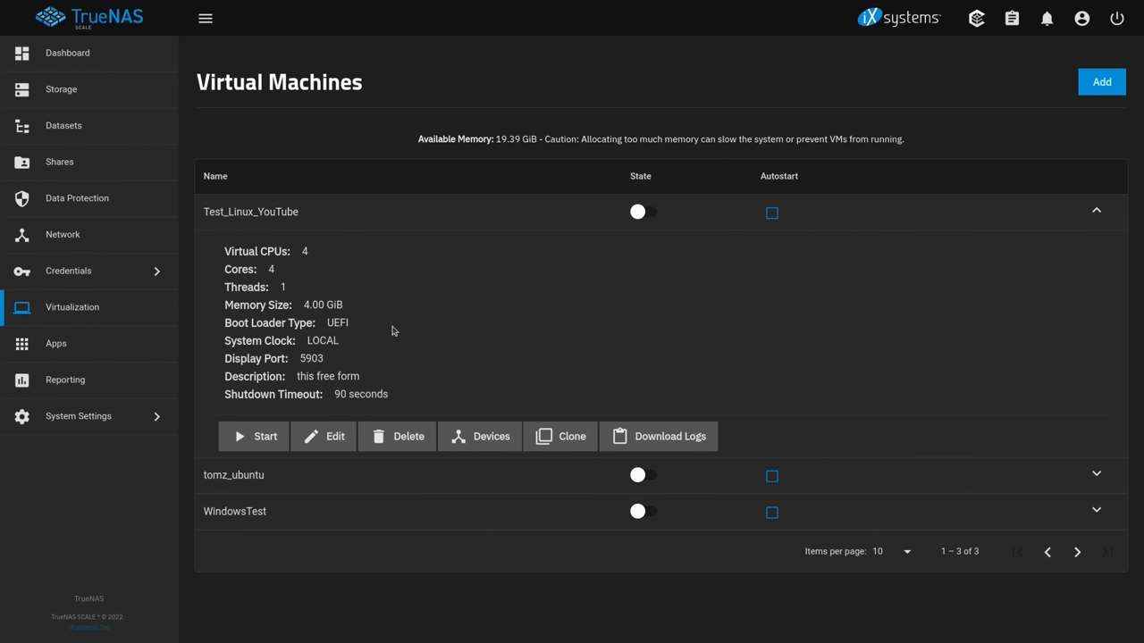
mouse_move(670, 391)
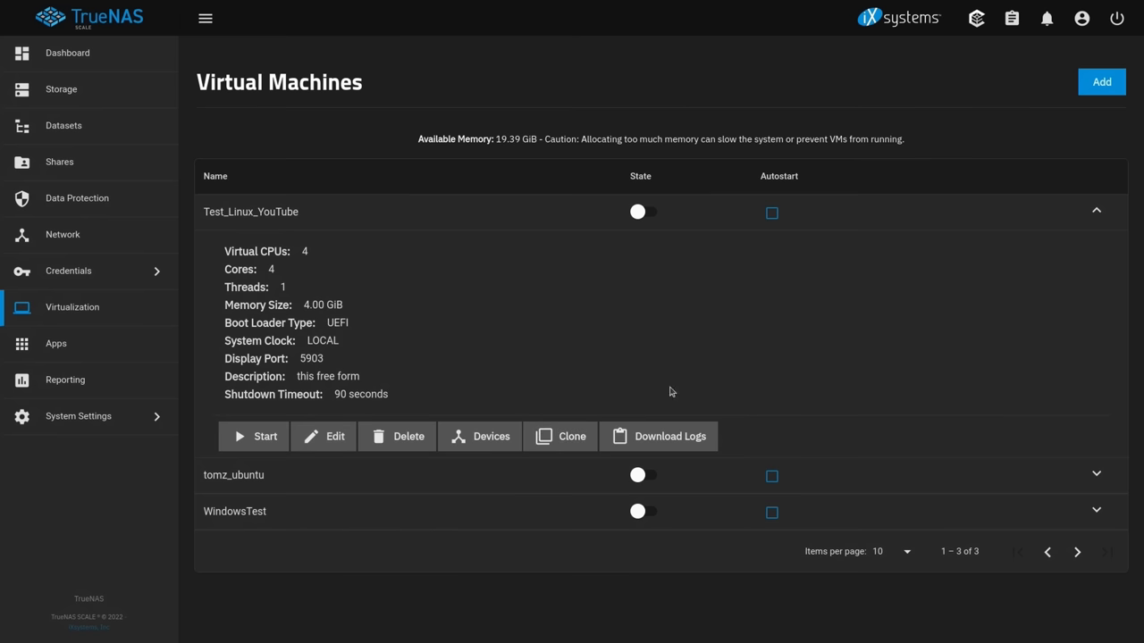
mouse_move(77, 196)
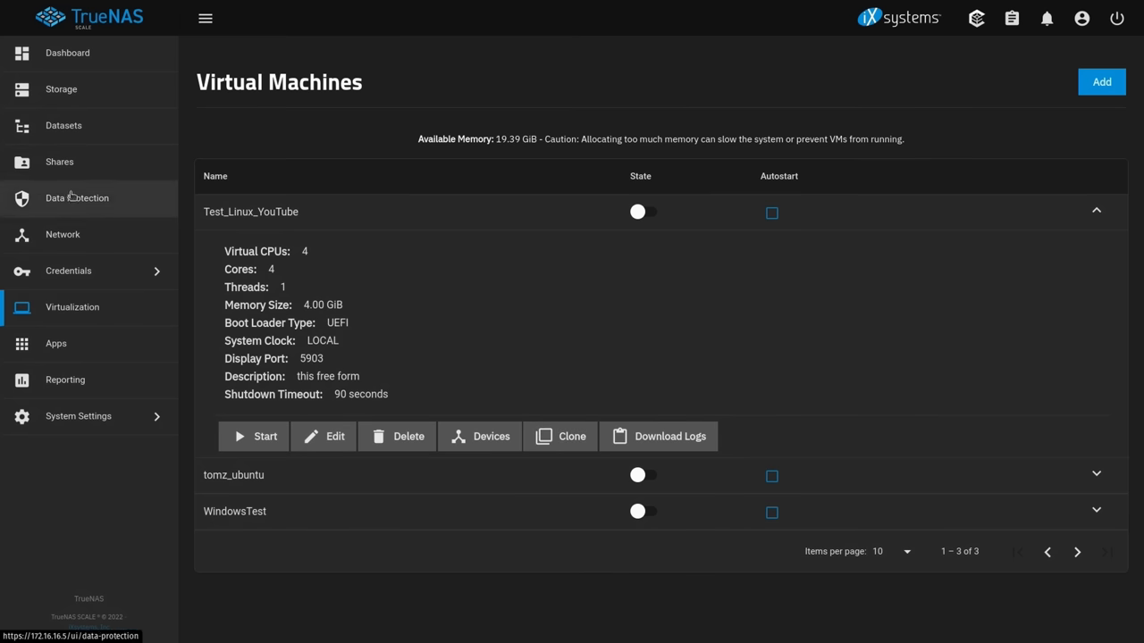
Return to the Data Protection overview for pool Dozer
left_click(77, 196)
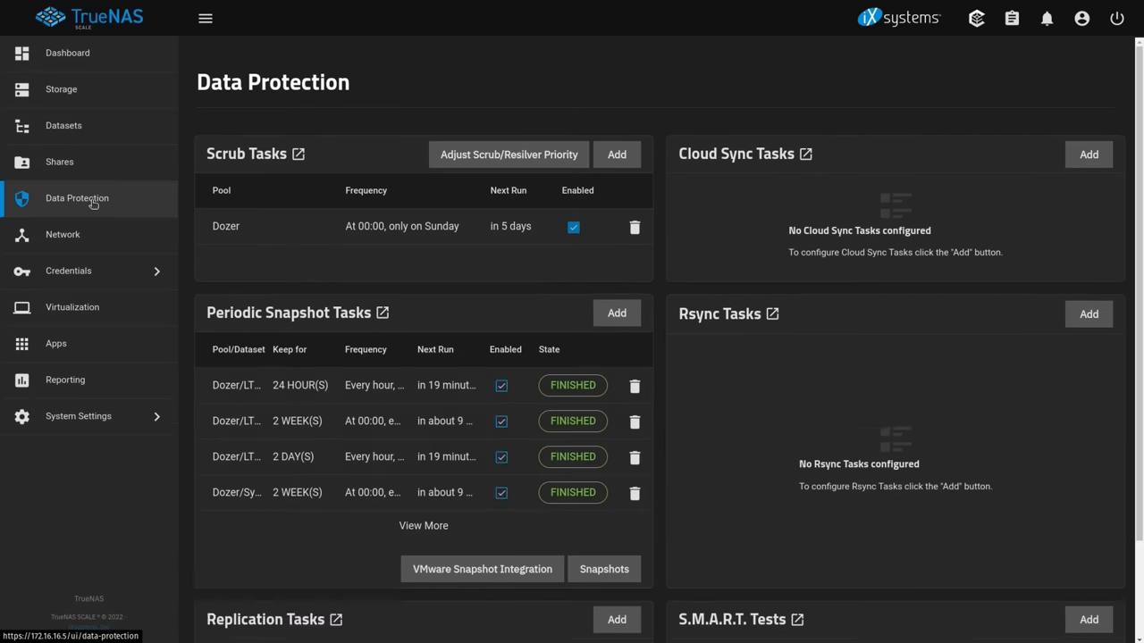
Search the snapshot list for Tom_YT_Testing, delete it and confirm
left_click(604, 568)
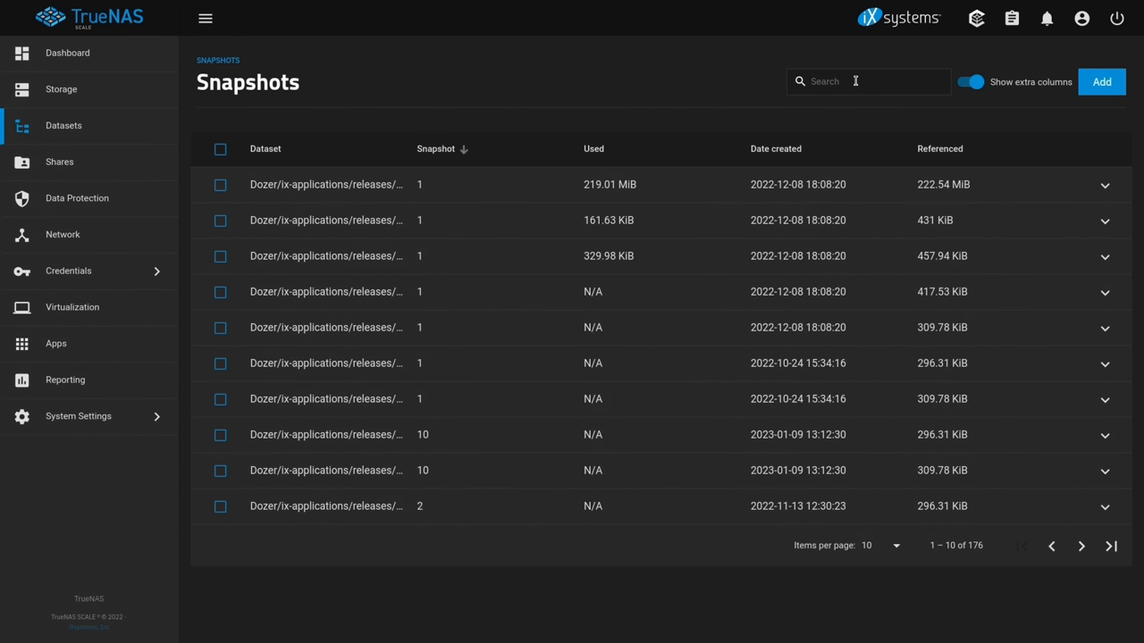
type("Tom_YT_Testing")
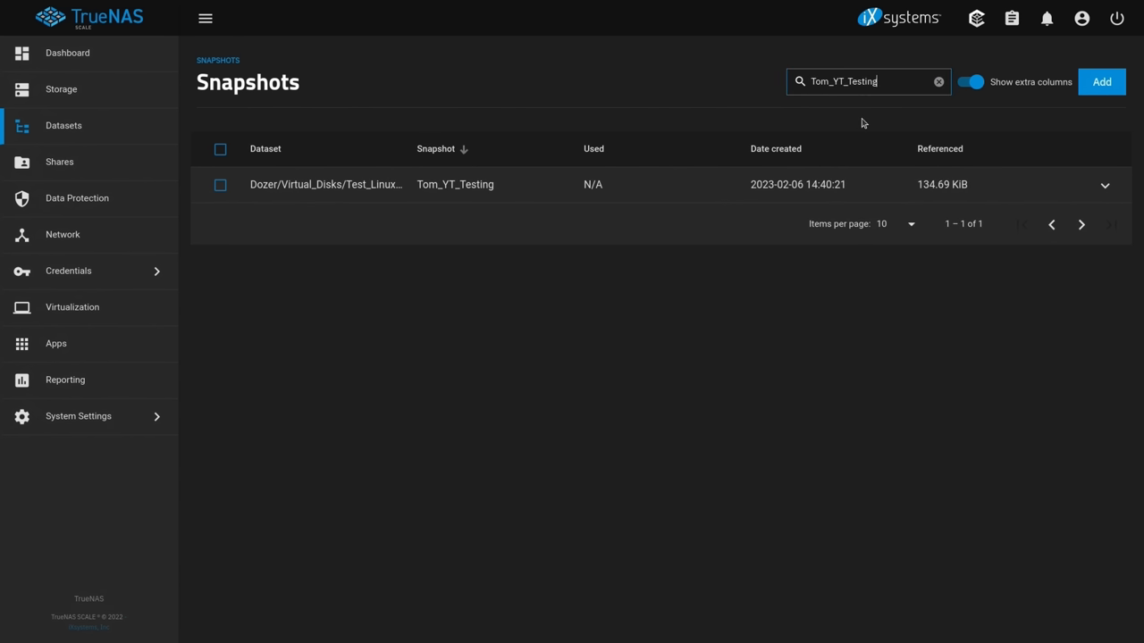
mouse_move(1105, 184)
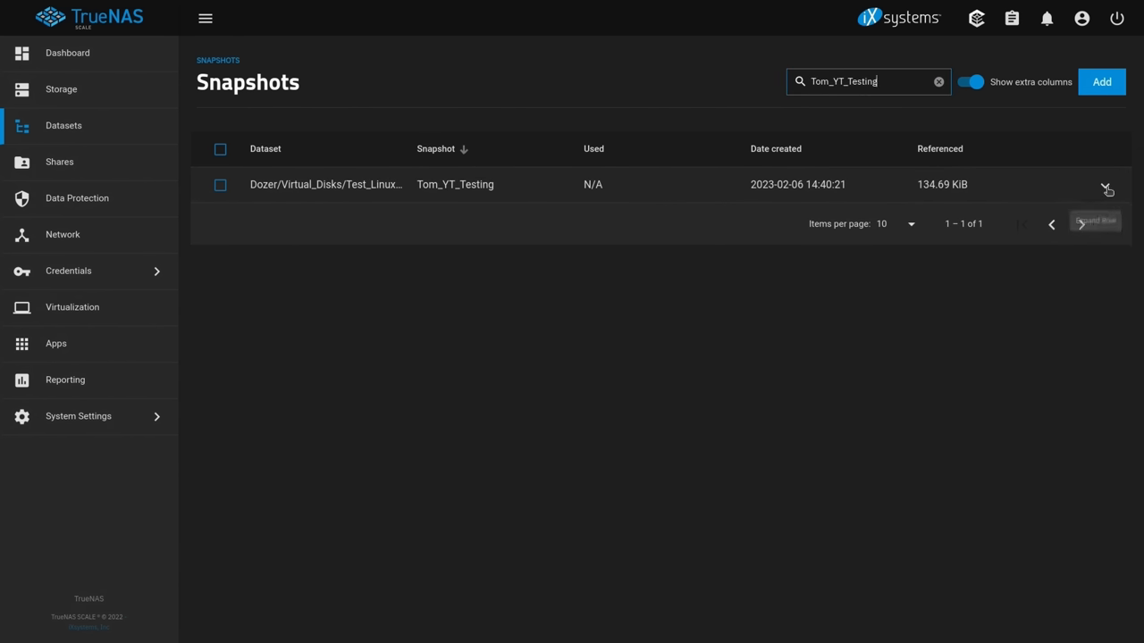
left_click(1107, 189)
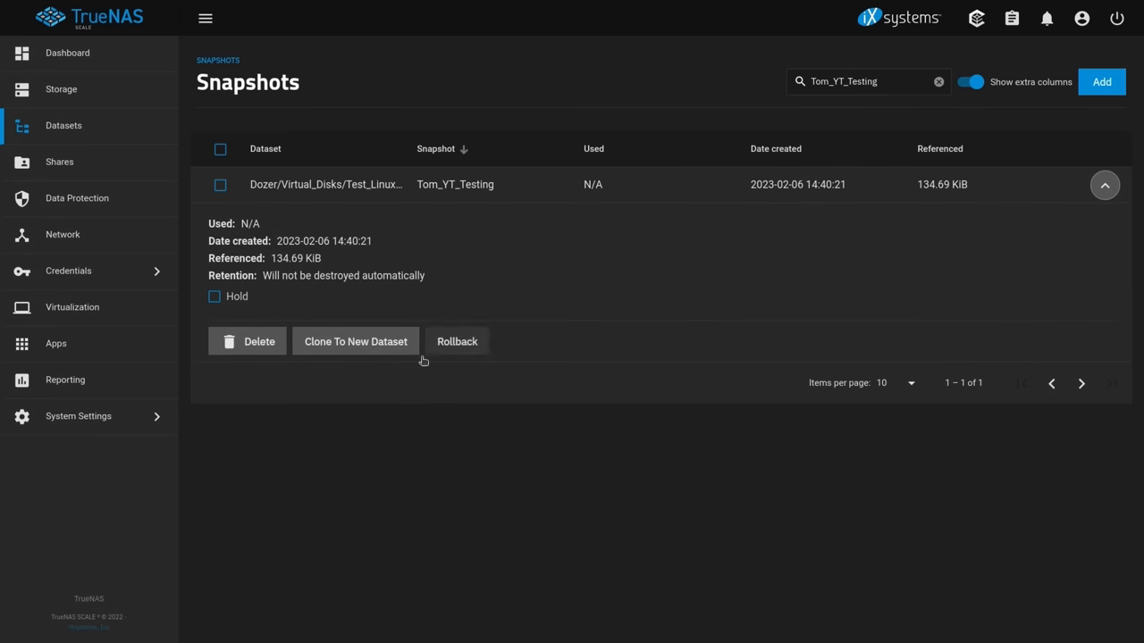
mouse_move(246, 348)
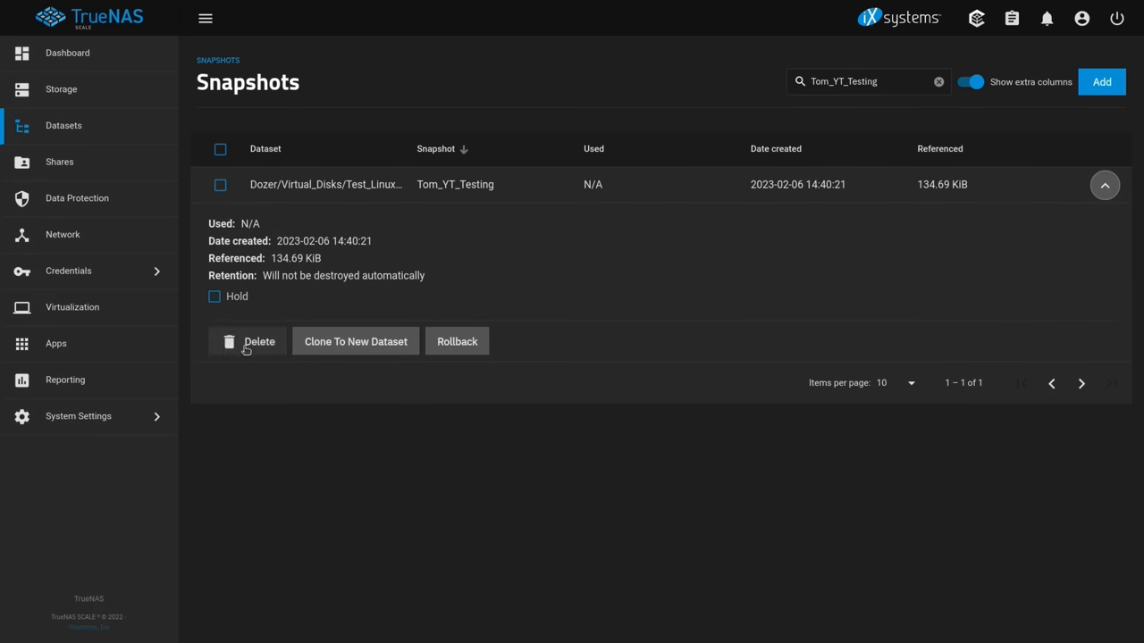
left_click(258, 341)
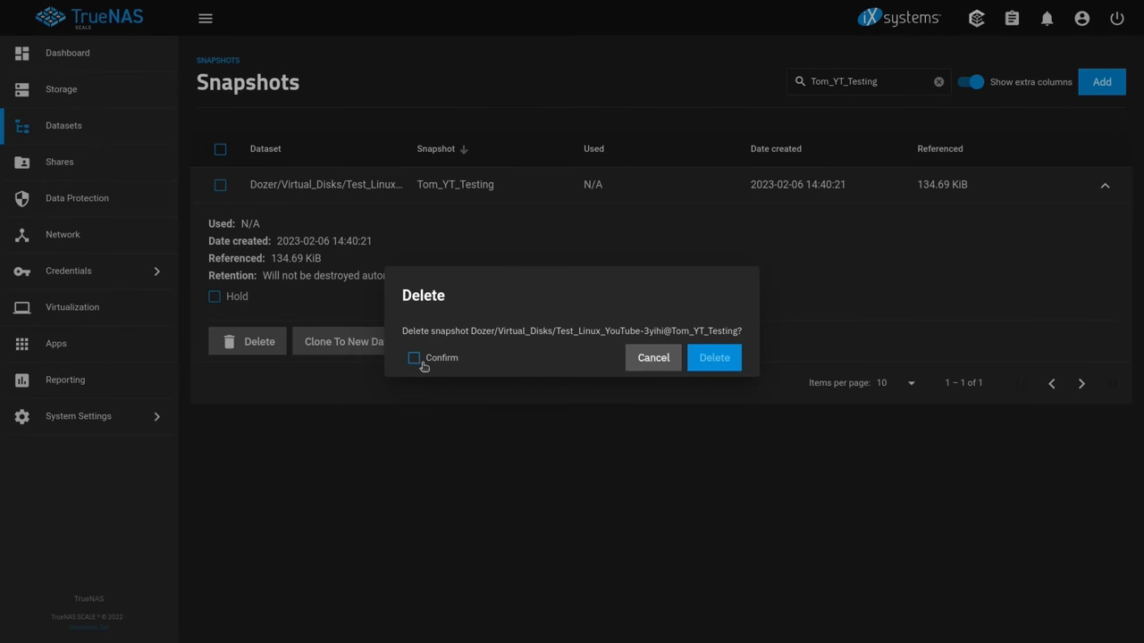
left_click(715, 357)
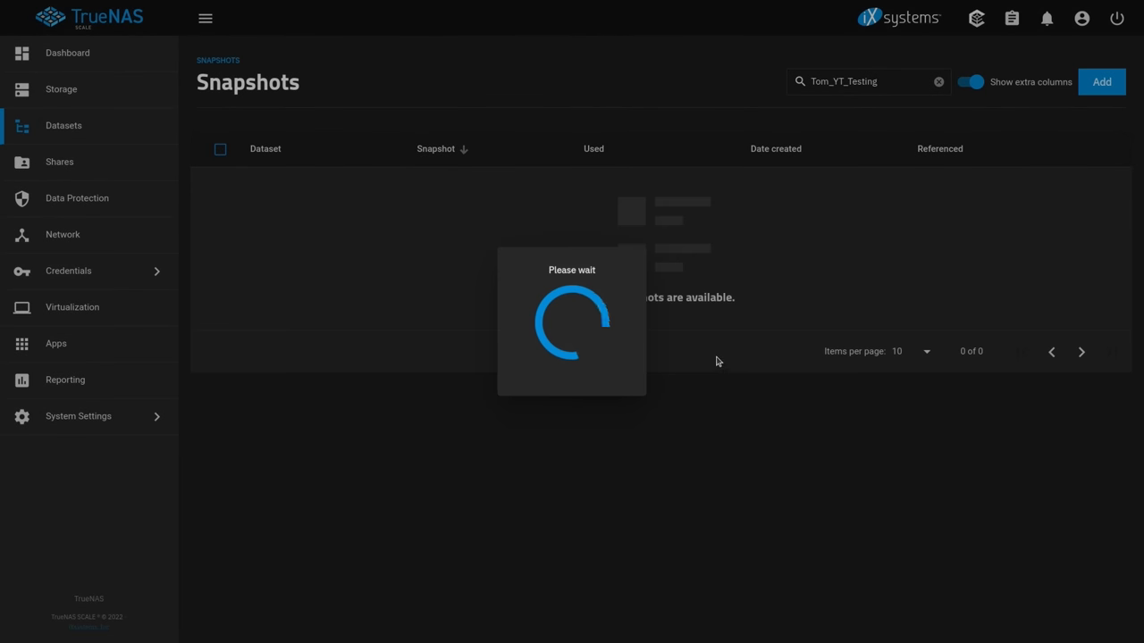